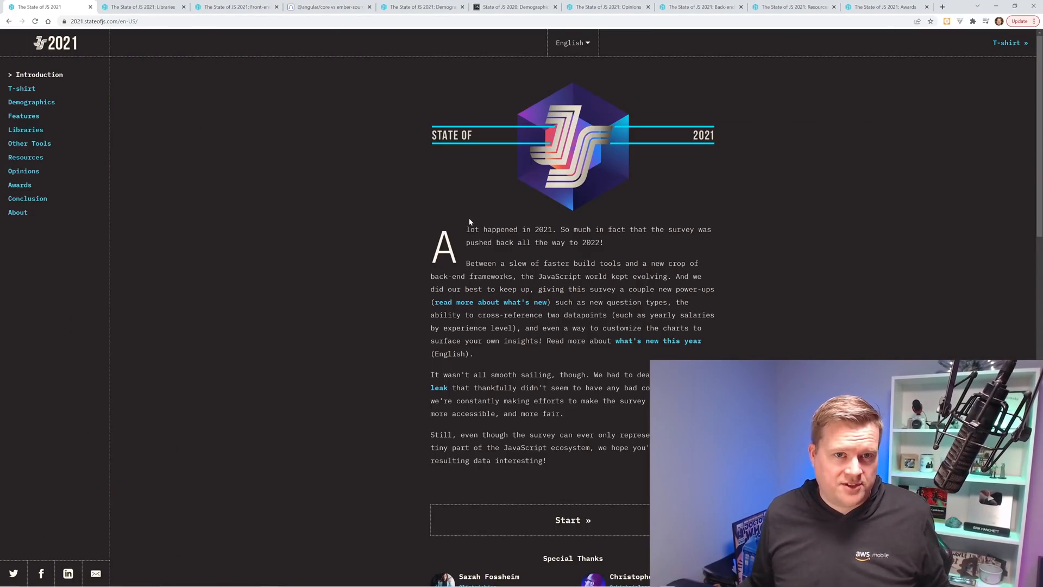
Go to the Libraries results and scroll past Changes Over Time to the Library Tier List.
left_click(25, 129)
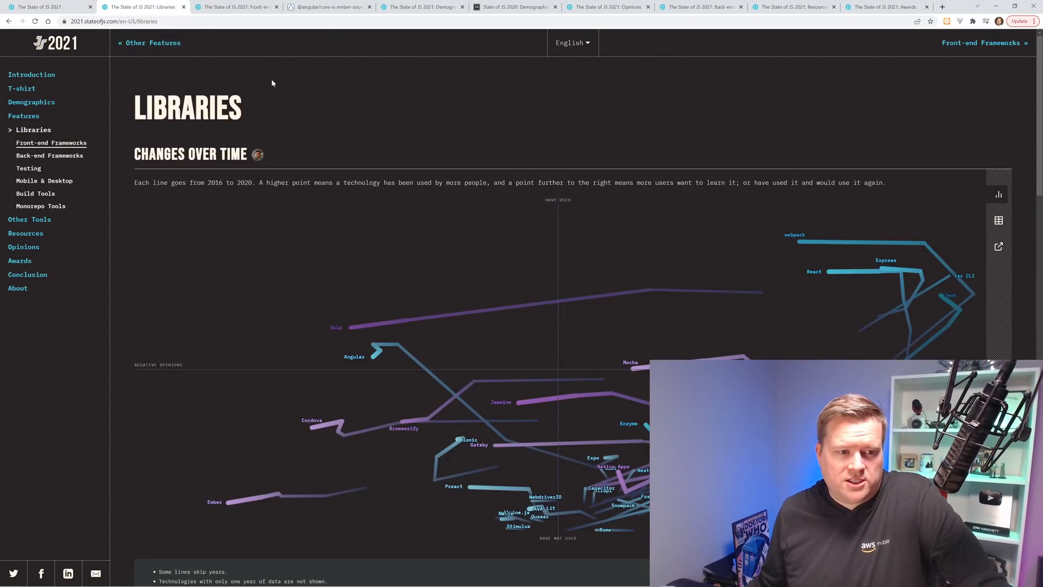
mouse_move(374, 92)
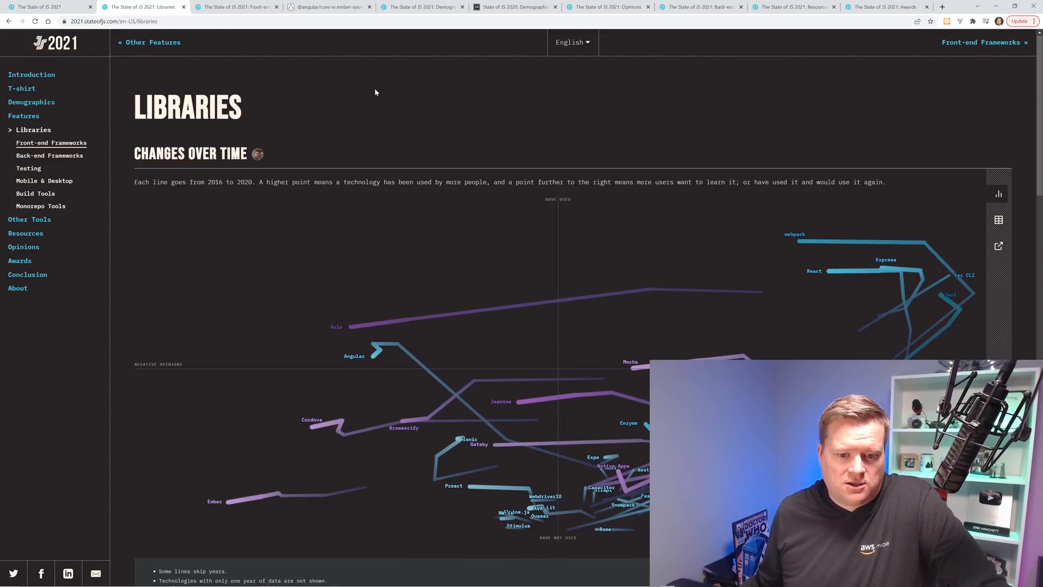
scroll("down", 3)
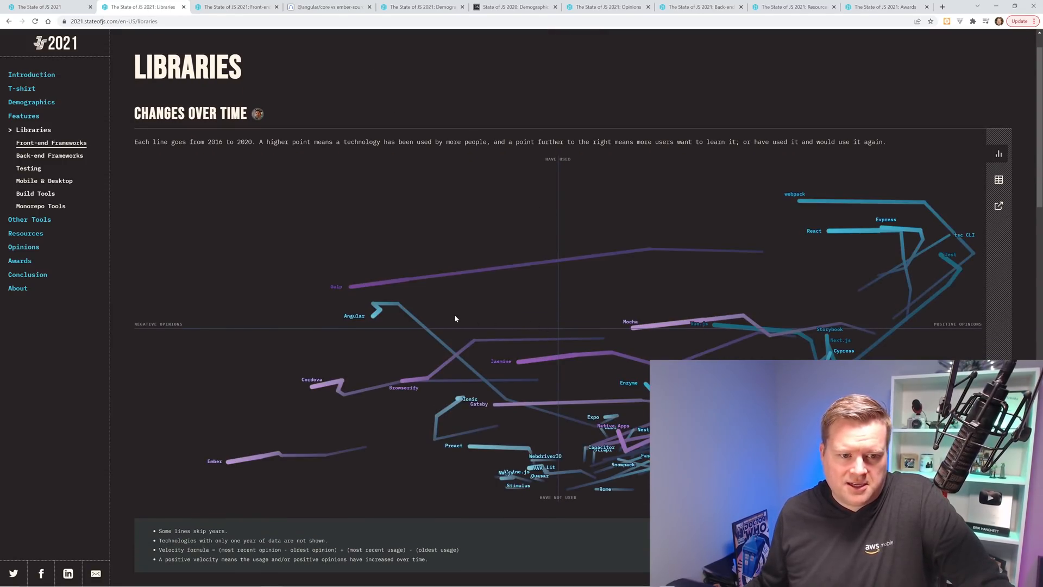
scroll("down", 3)
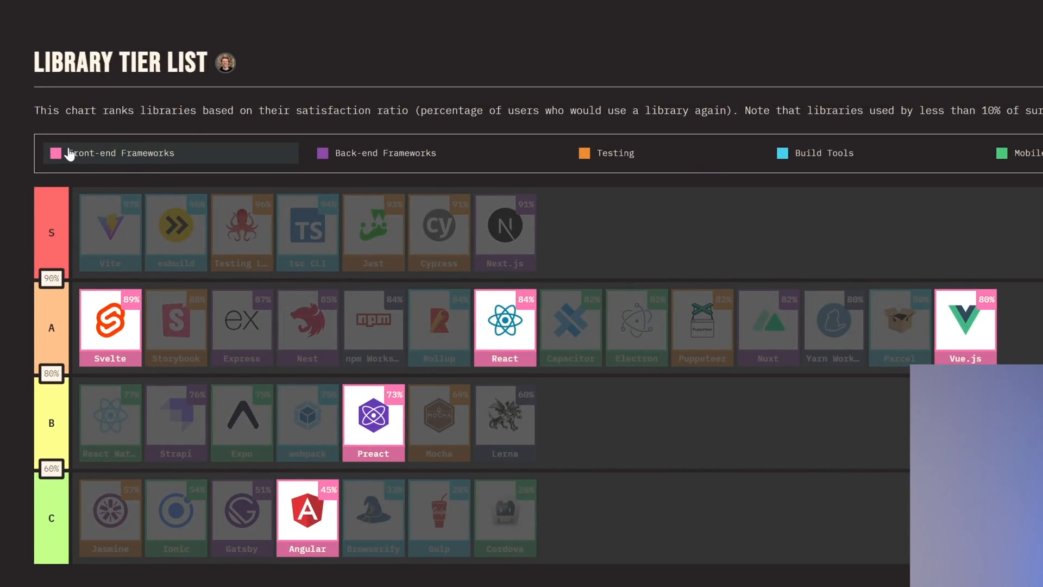
left_click(55, 154)
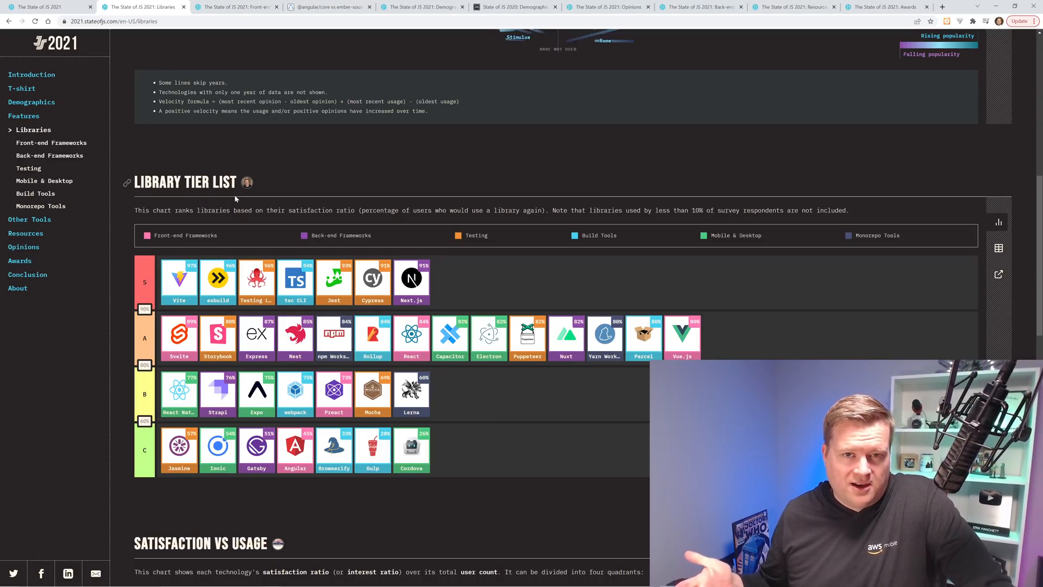
left_click(184, 235)
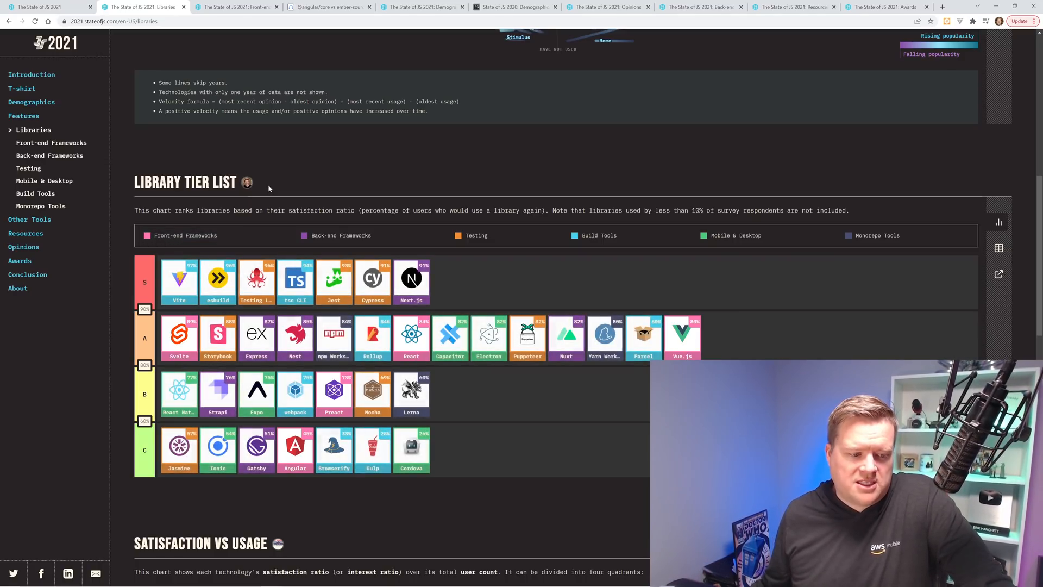
Scroll down to the Satisfaction vs Usage scatter chart with its four quadrants.
scroll("down", 3)
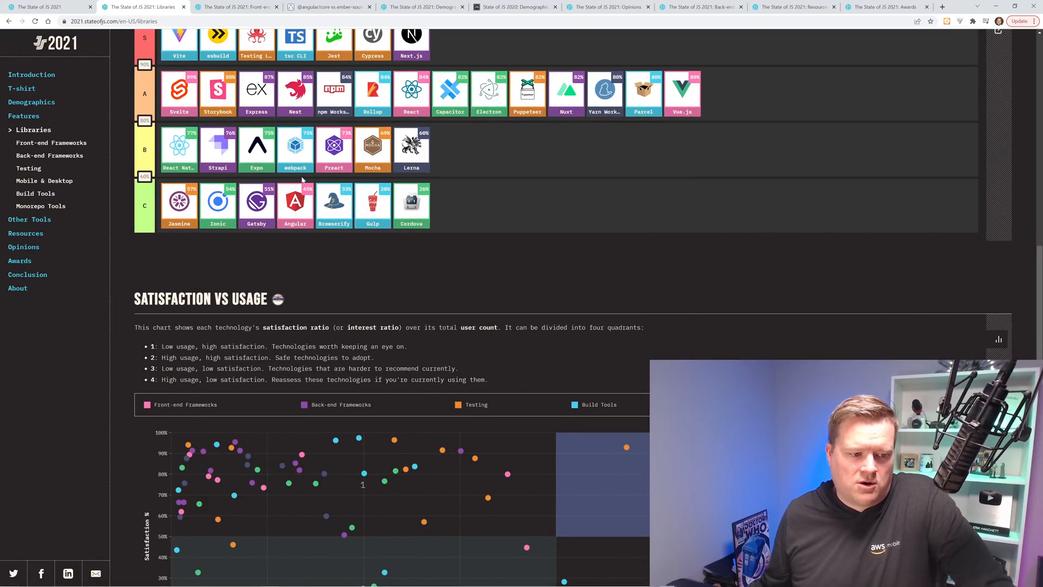
scroll("down", 3)
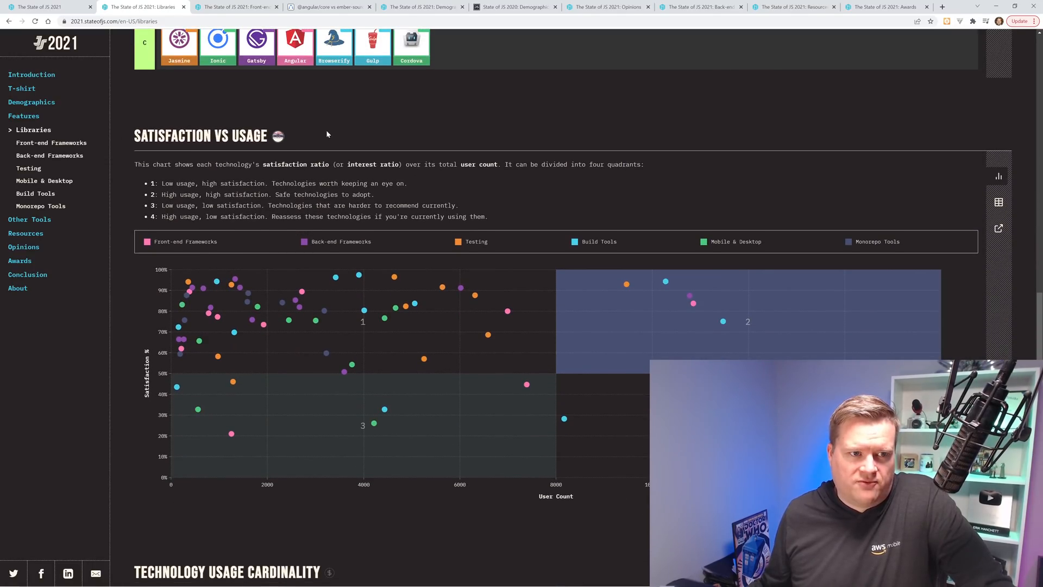
mouse_move(370, 132)
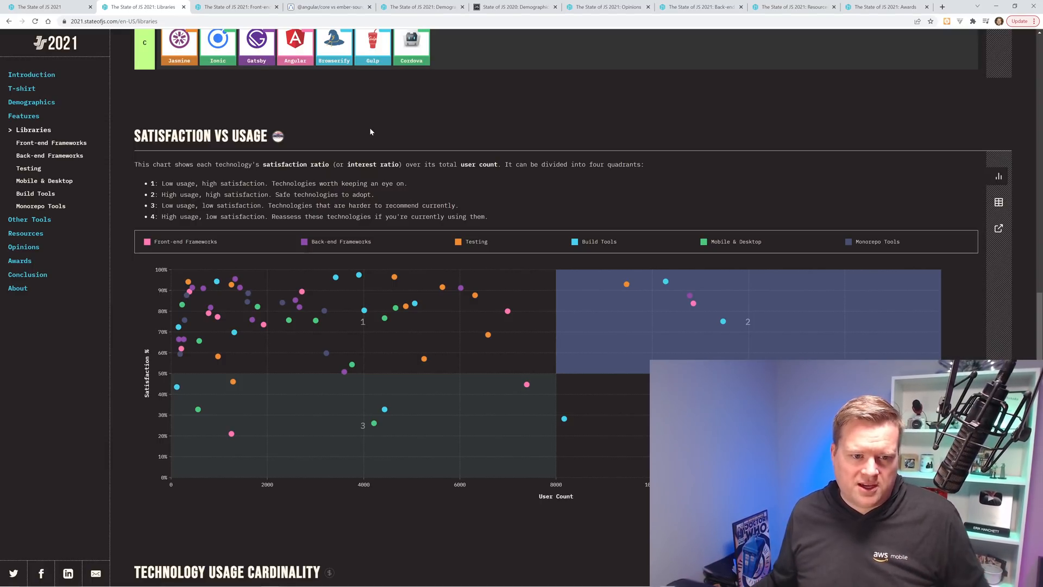
mouse_move(701, 292)
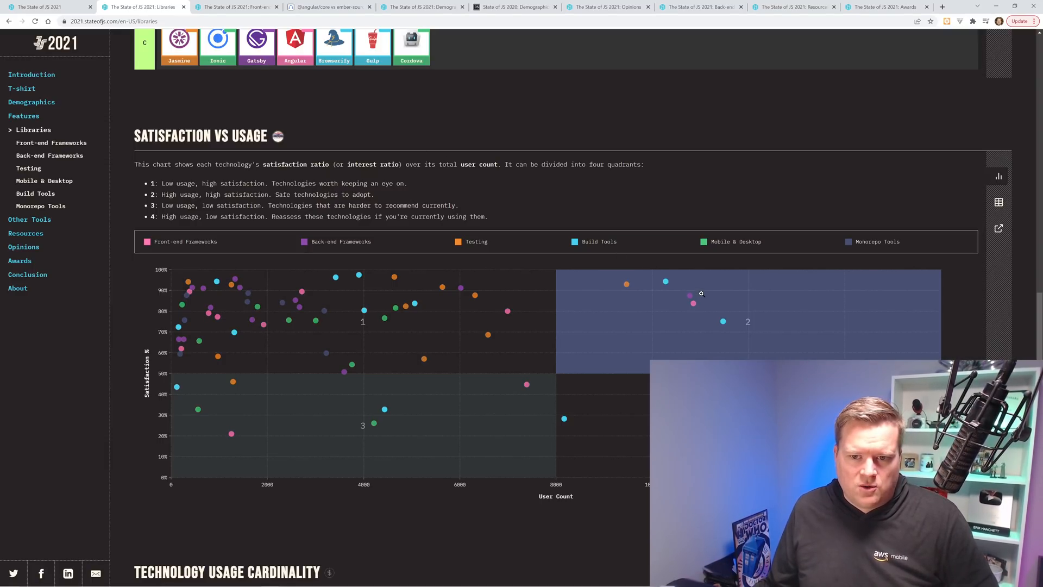
mouse_move(693, 303)
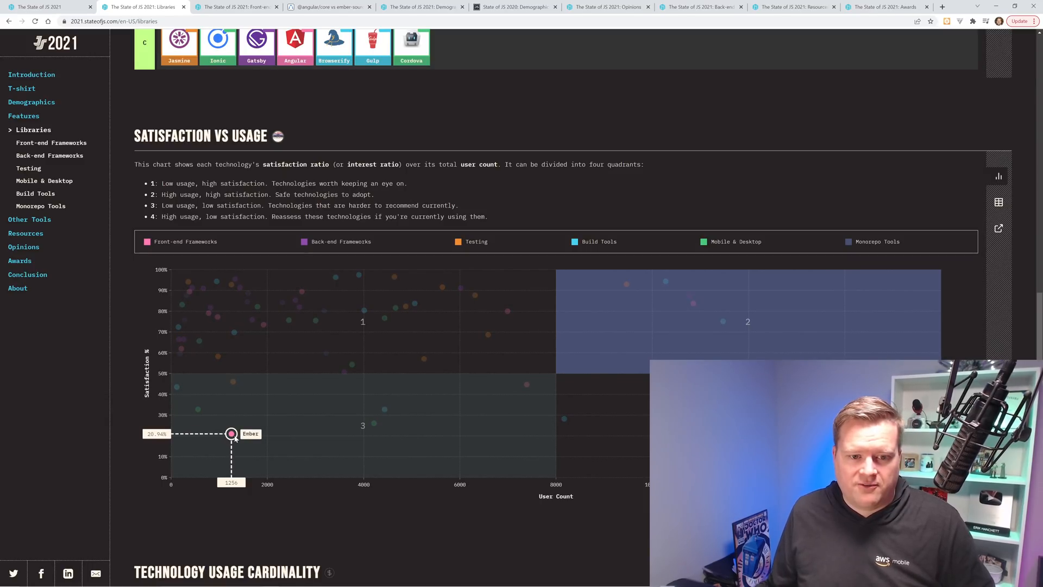
mouse_move(505, 320)
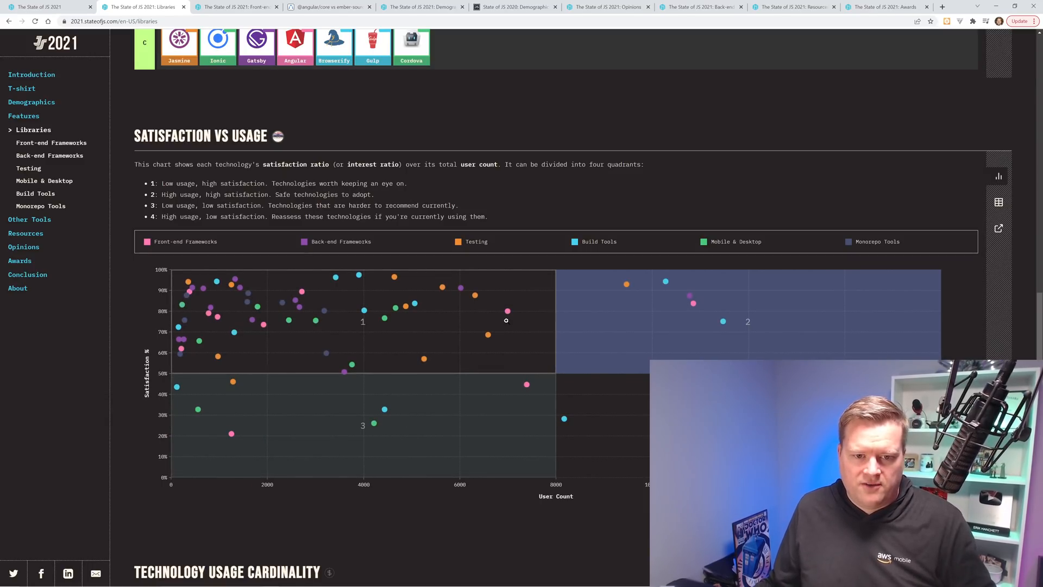
mouse_move(508, 310)
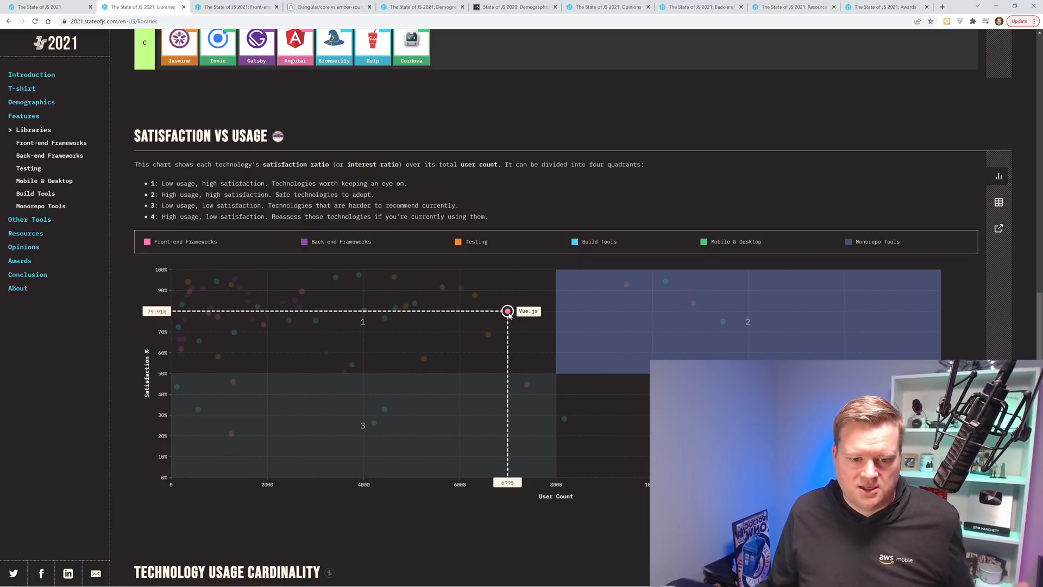
Go to Libraries > Front-end Frameworks, showing satisfaction rankings for React, Vue.js, Angular, Ember, Svelte.
left_click(51, 142)
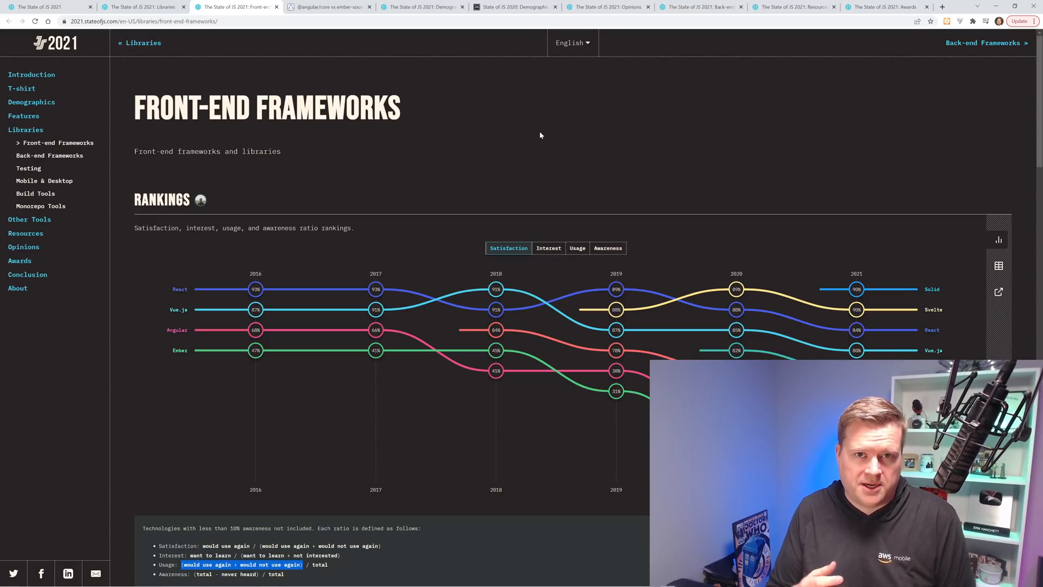
mouse_move(507, 160)
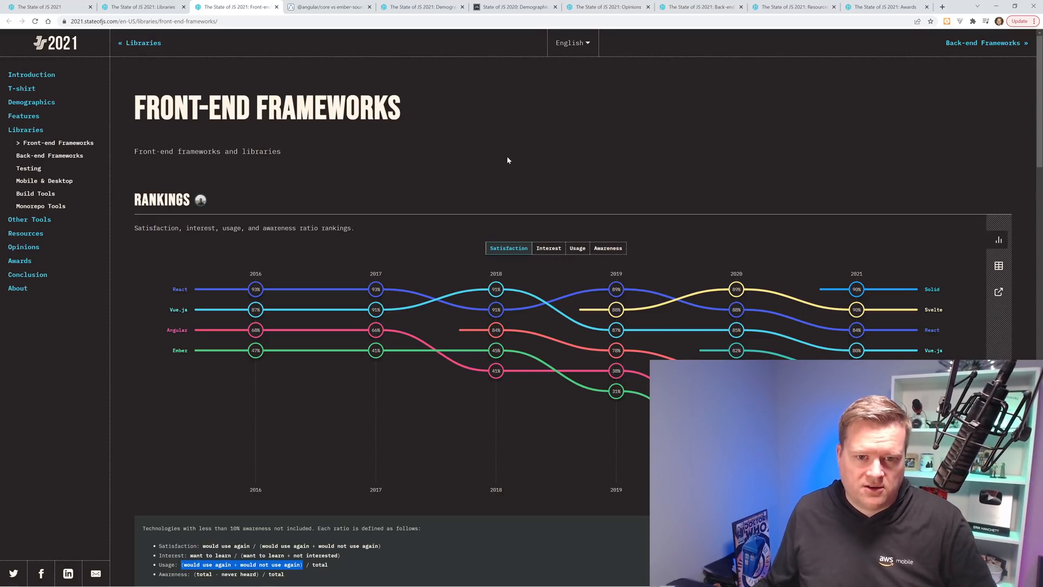
mouse_move(523, 253)
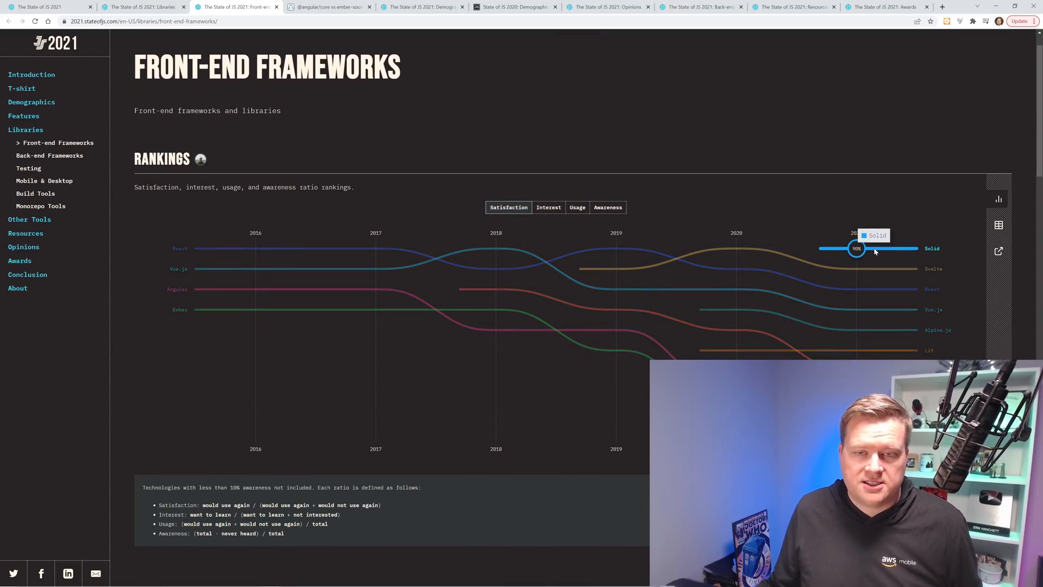
mouse_move(856, 268)
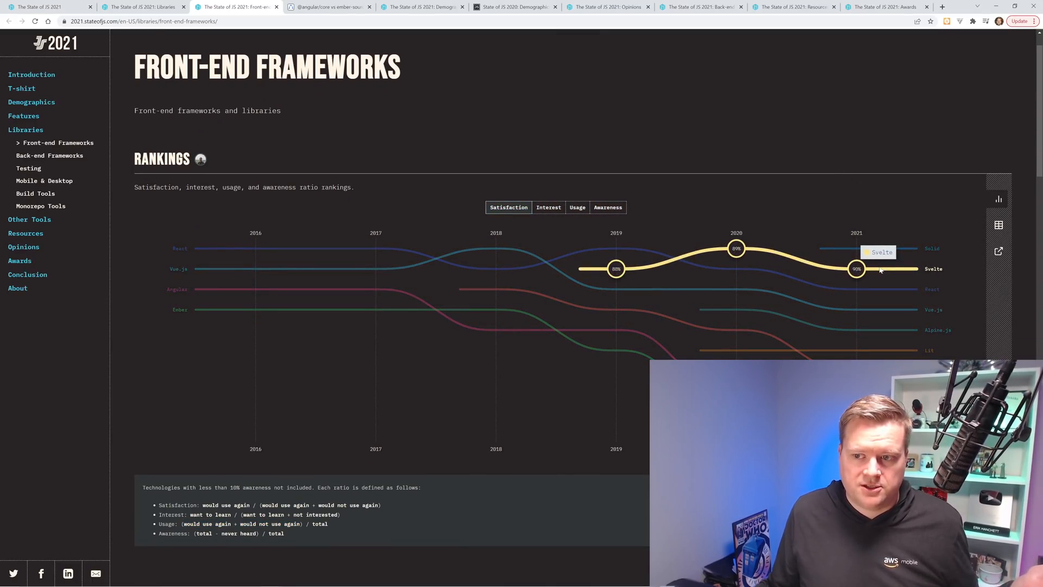
mouse_move(884, 313)
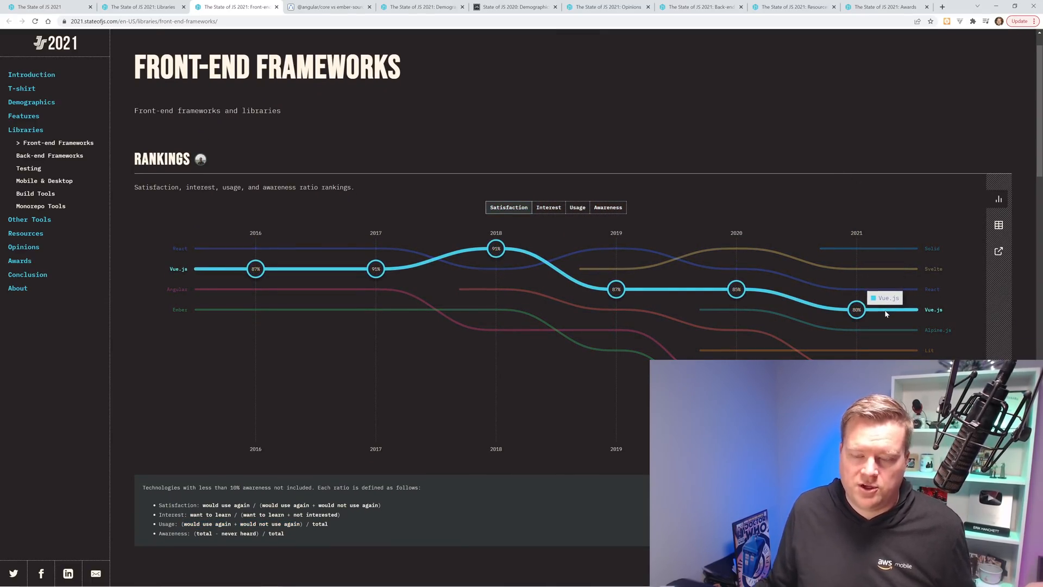
mouse_move(829, 301)
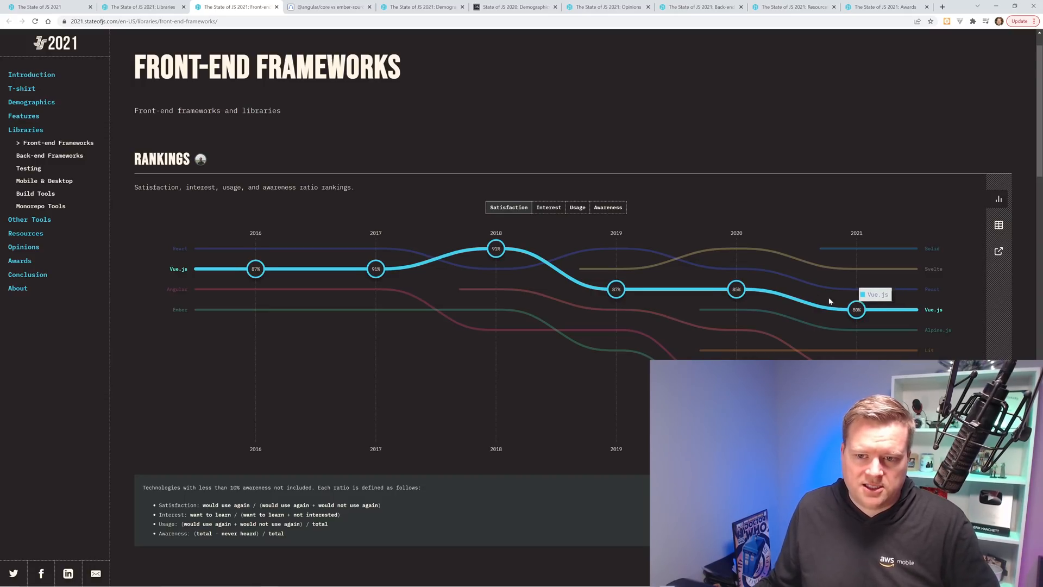
mouse_move(495, 248)
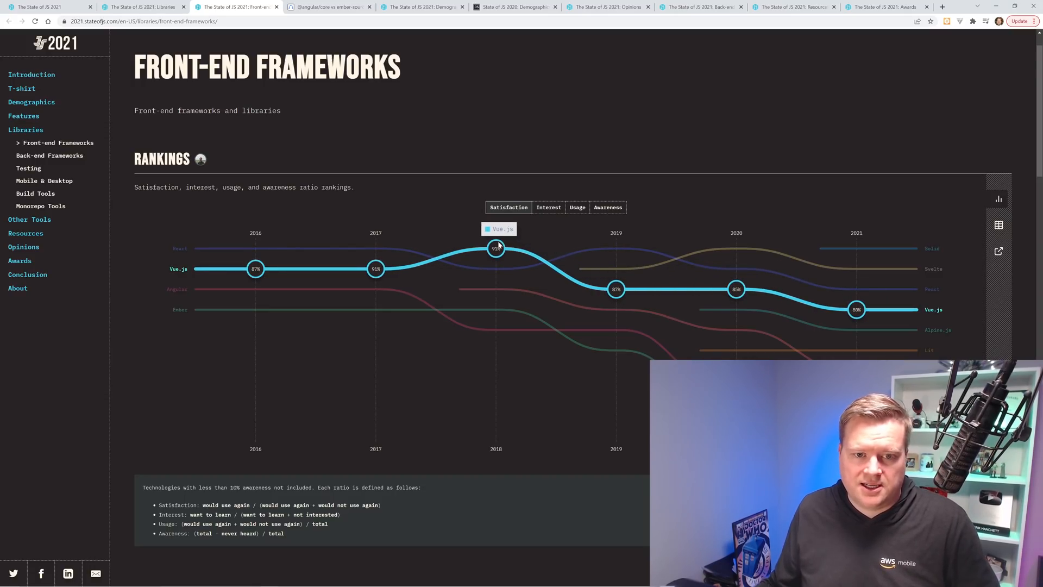
mouse_move(692, 292)
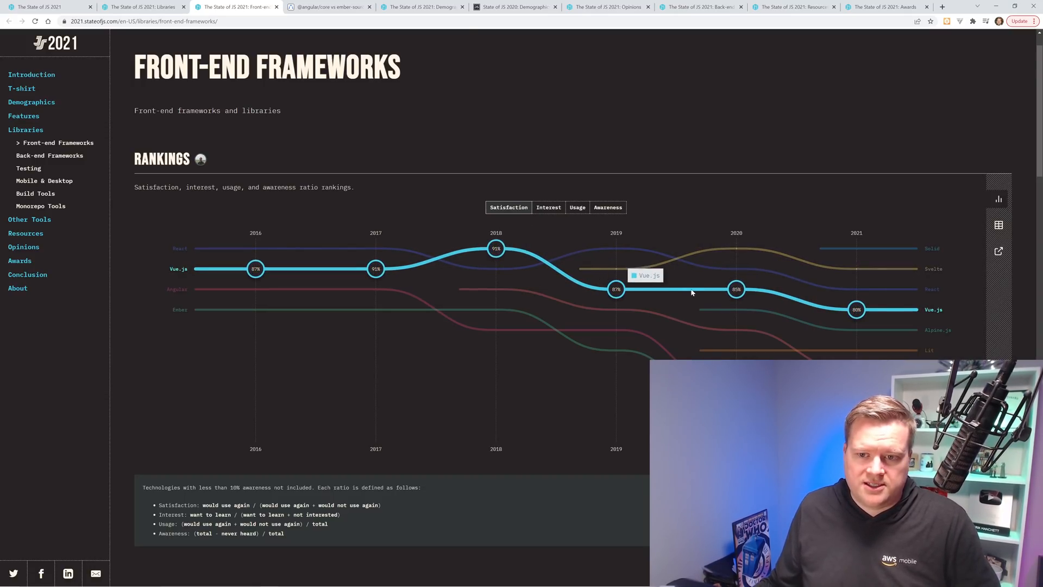
mouse_move(760, 137)
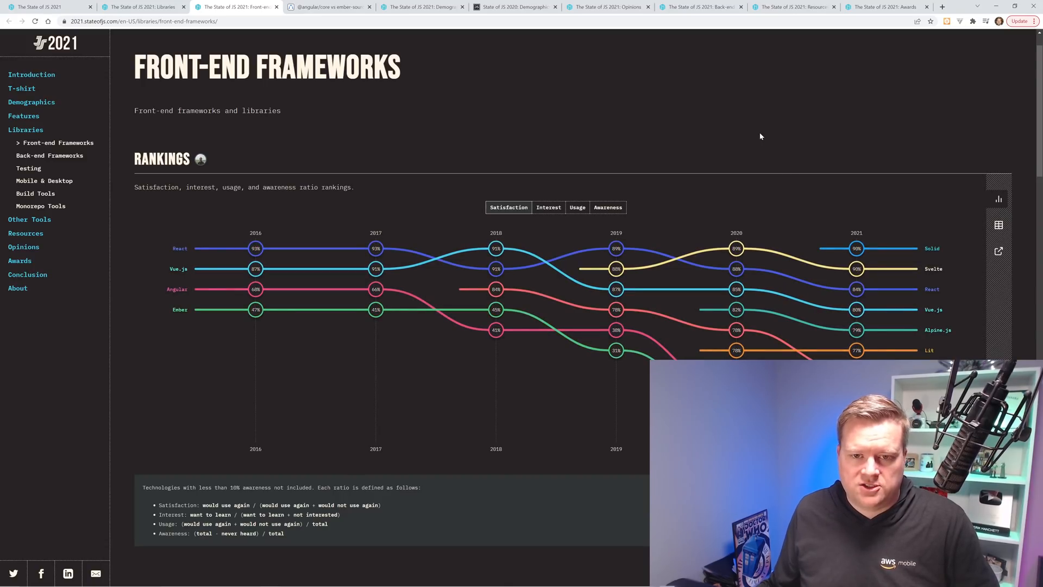
mouse_move(495, 248)
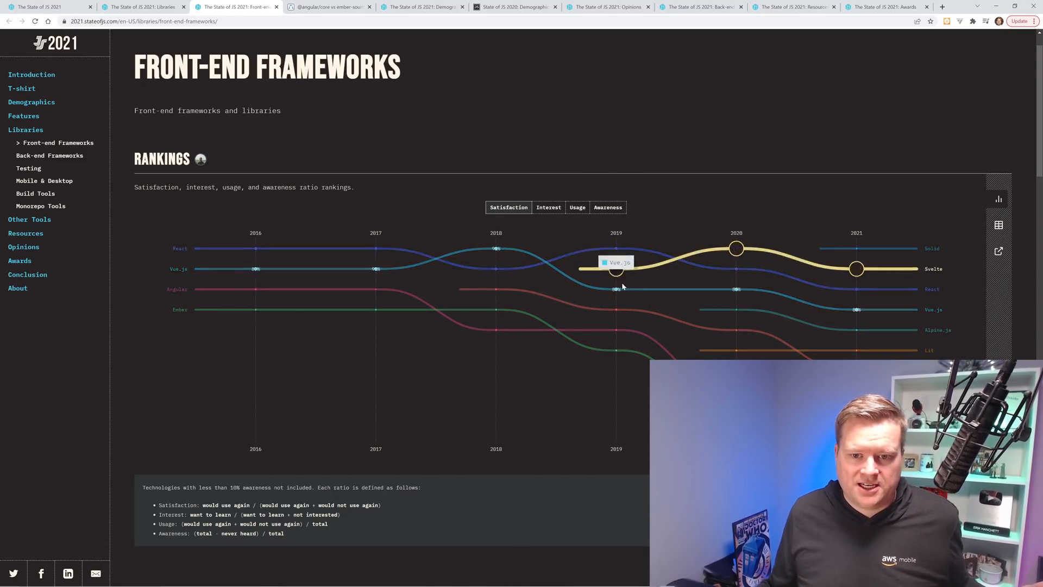
mouse_move(736, 289)
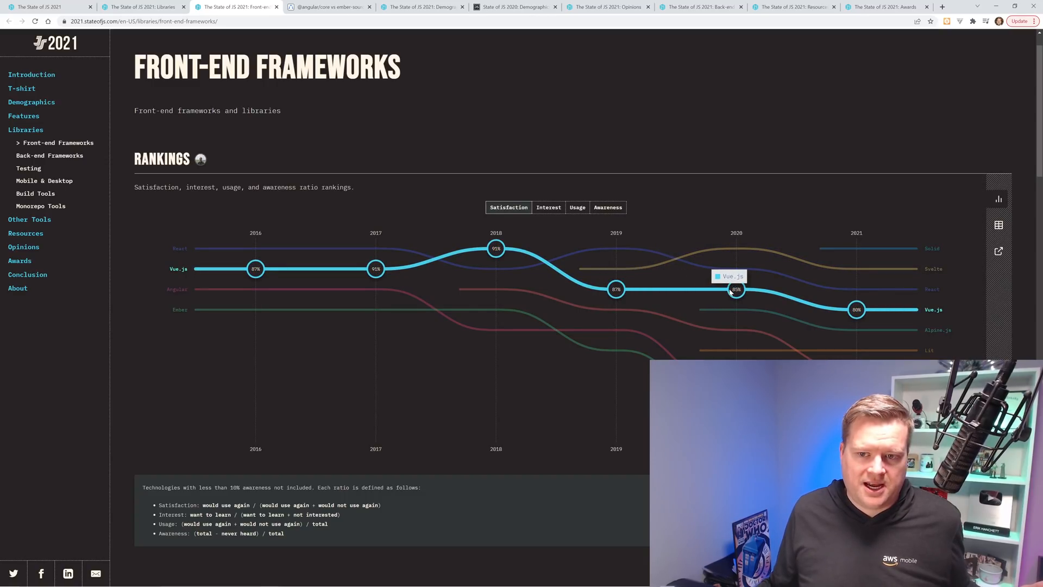
mouse_move(857, 308)
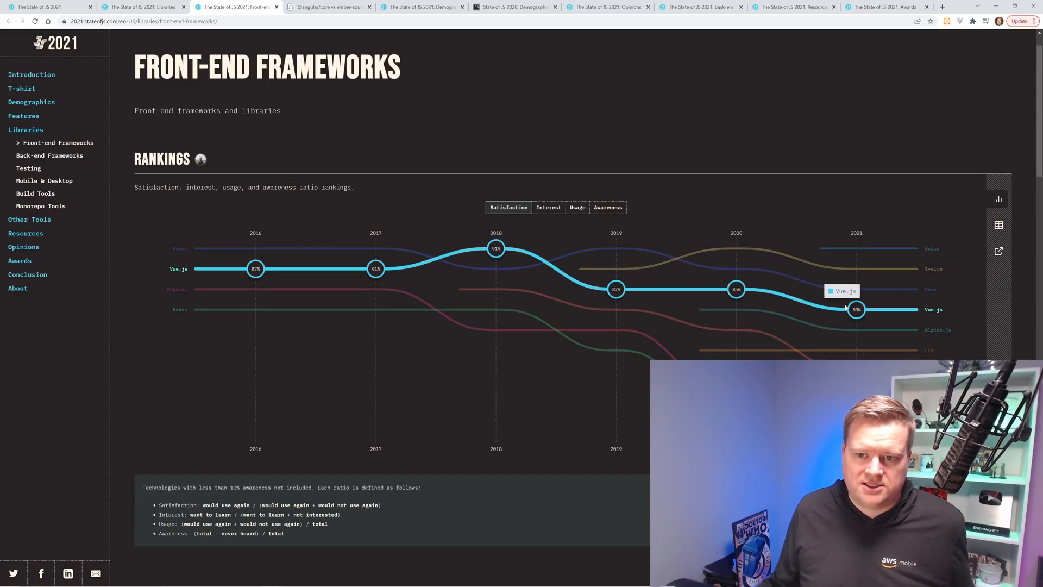
mouse_move(643, 156)
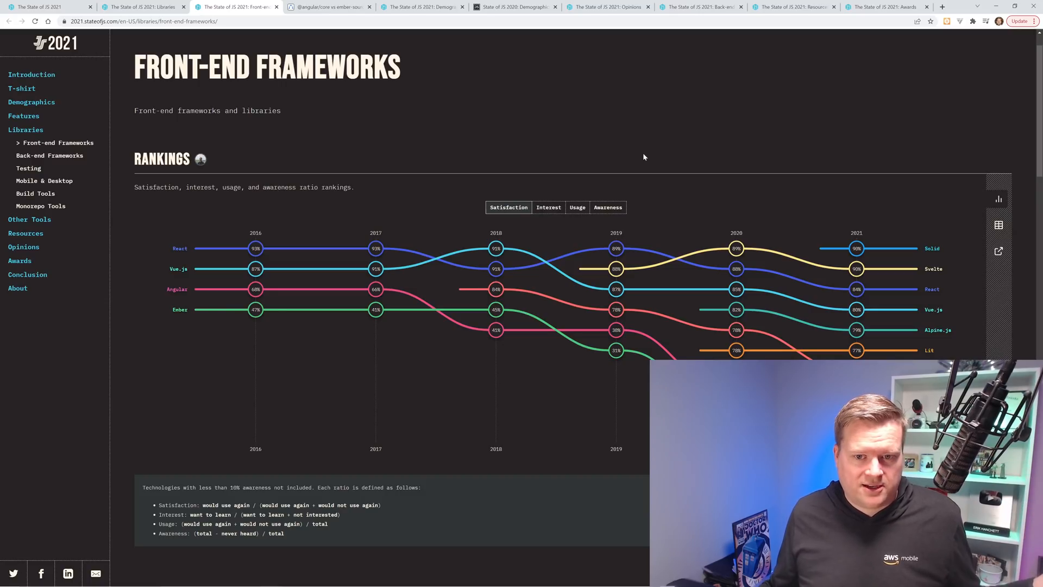
mouse_move(615, 247)
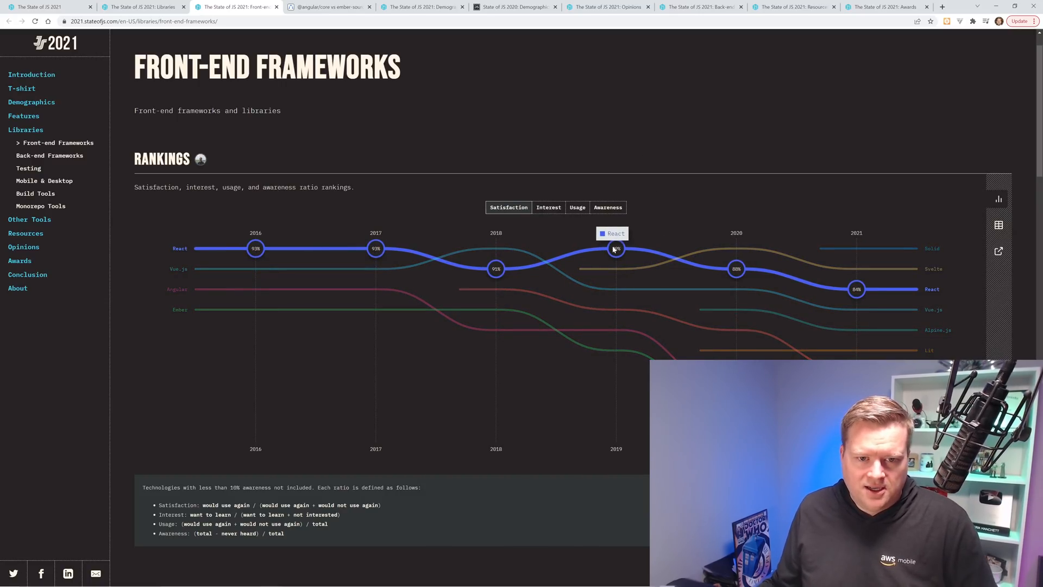
mouse_move(620, 254)
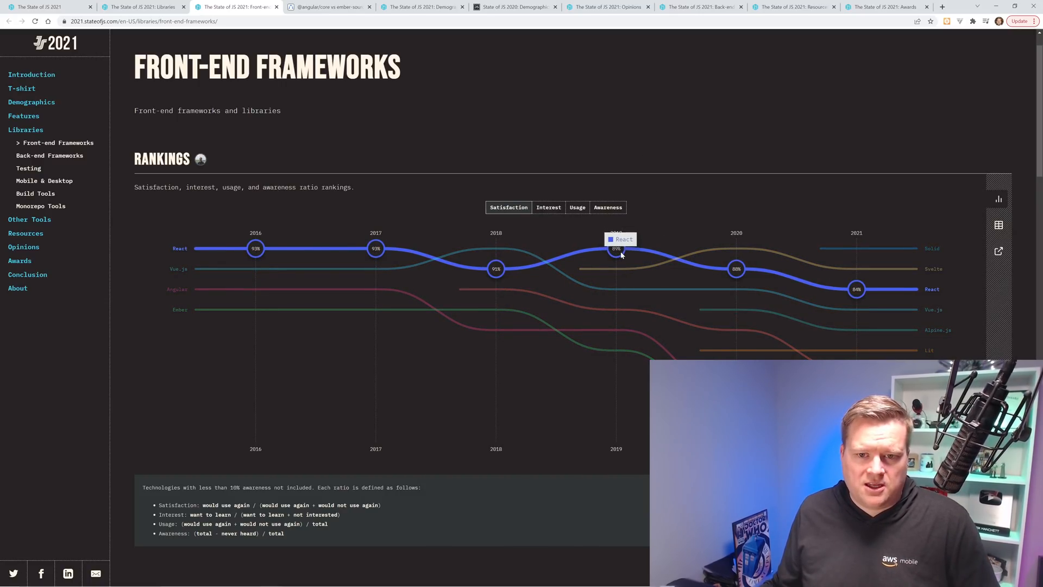
mouse_move(618, 256)
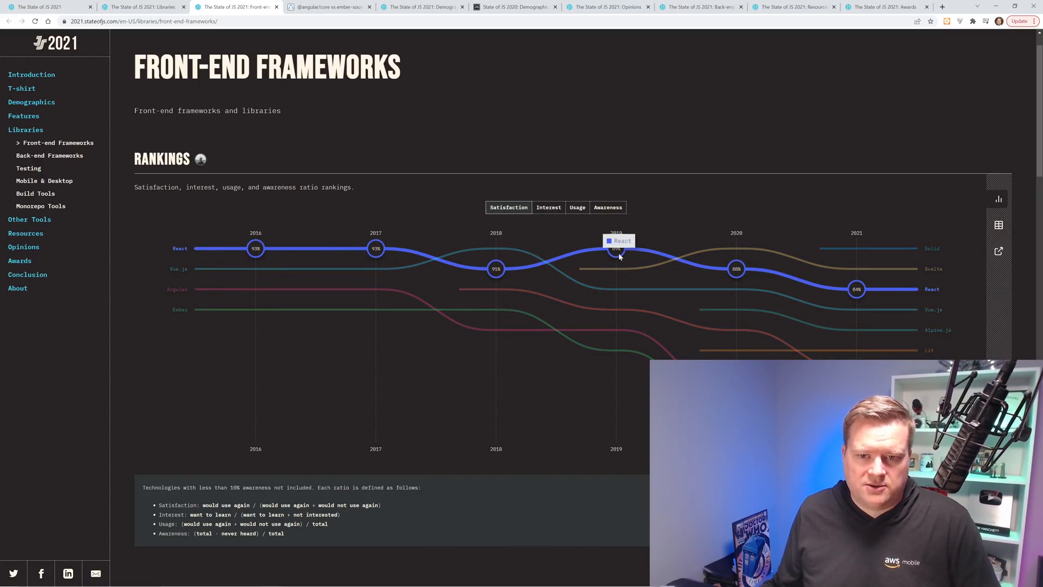
mouse_move(848, 283)
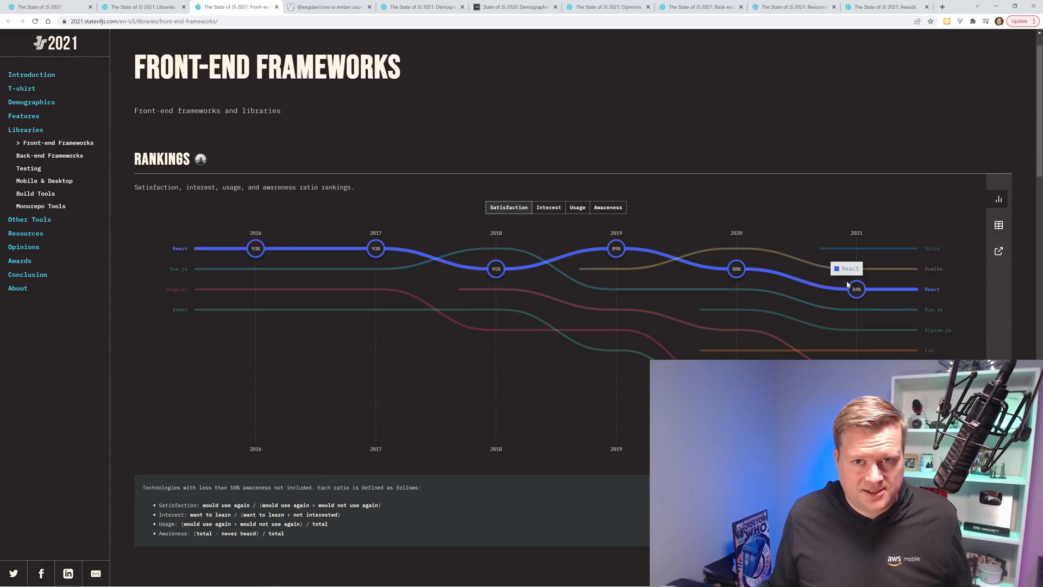
mouse_move(857, 310)
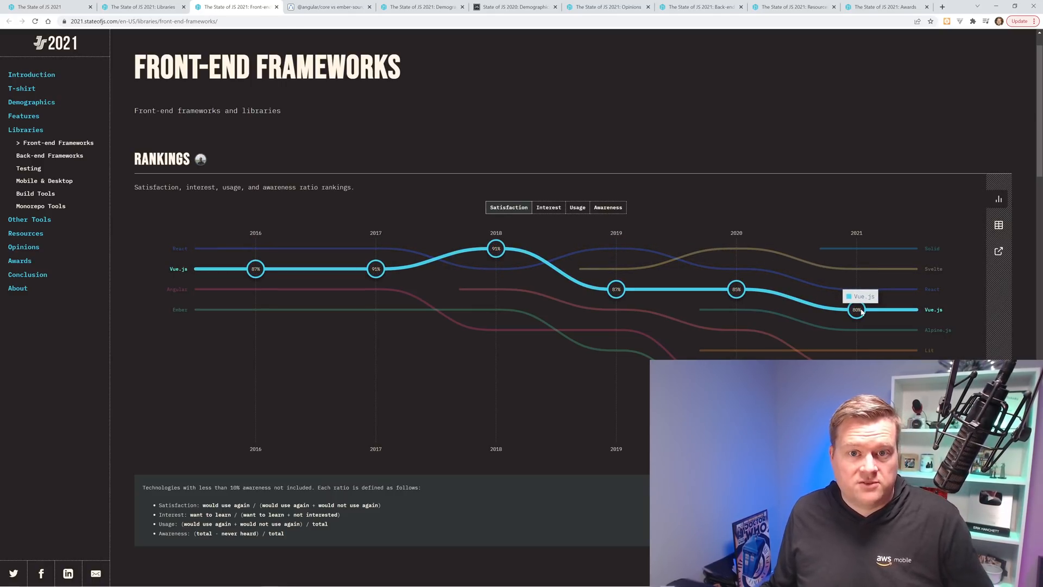
left_click(576, 206)
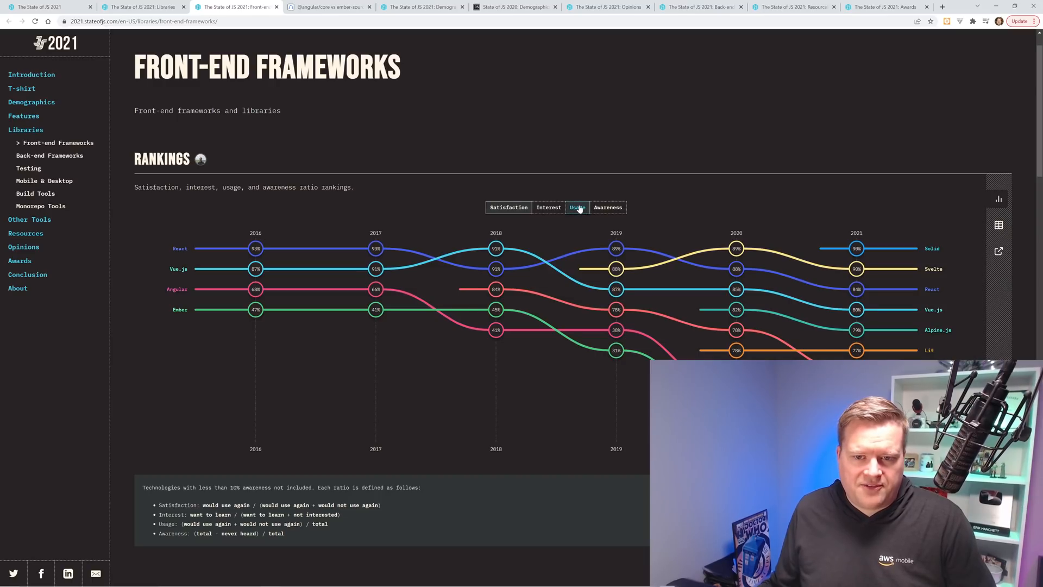
mouse_move(614, 248)
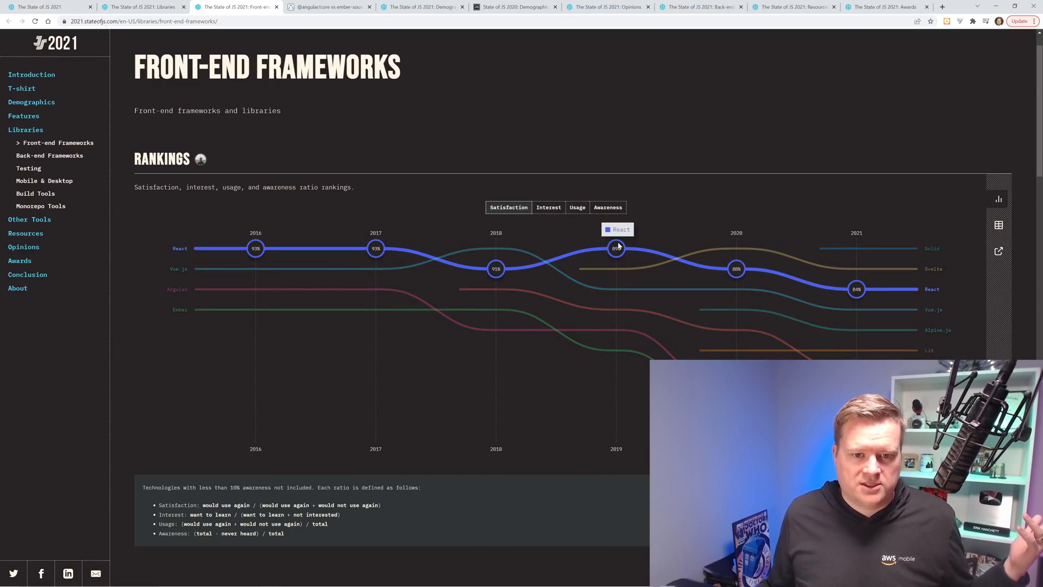
mouse_move(614, 297)
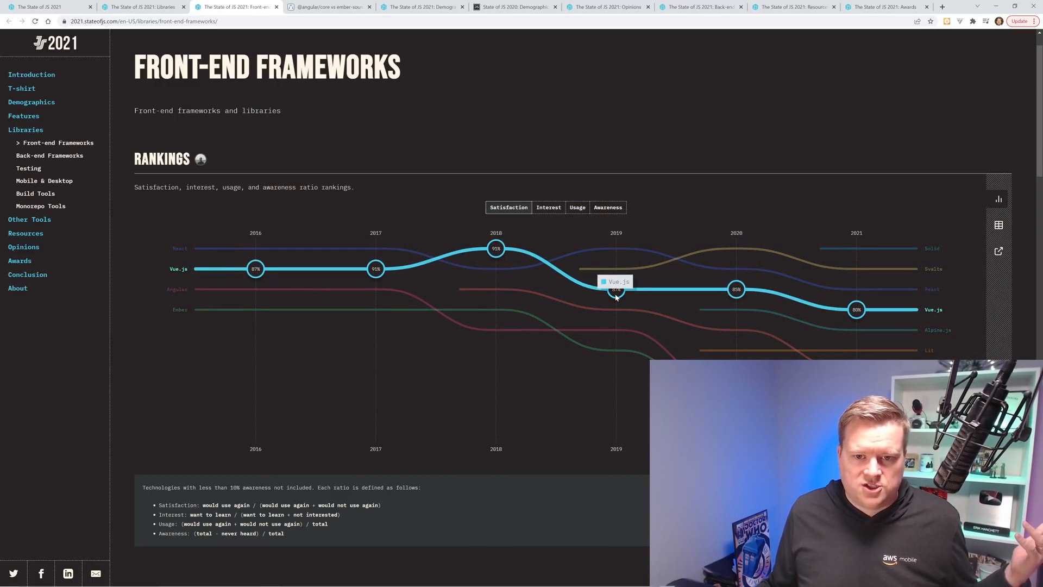
mouse_move(810, 300)
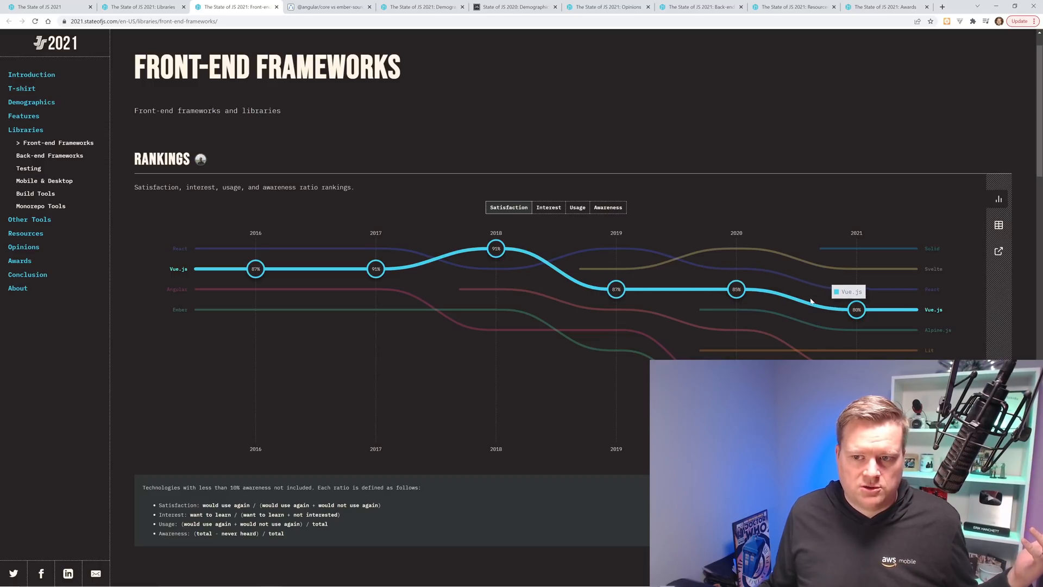
mouse_move(765, 273)
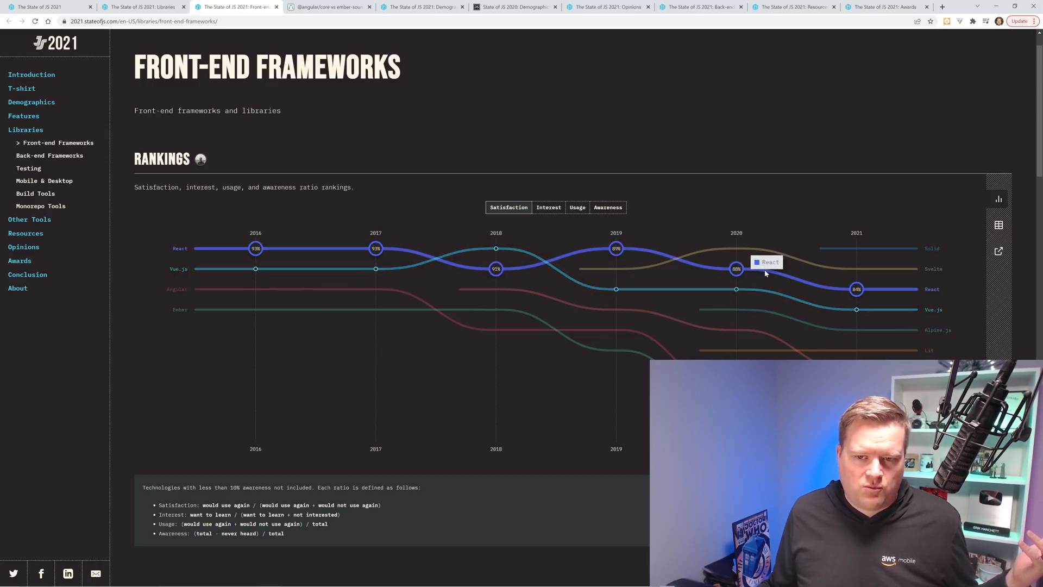
mouse_move(755, 272)
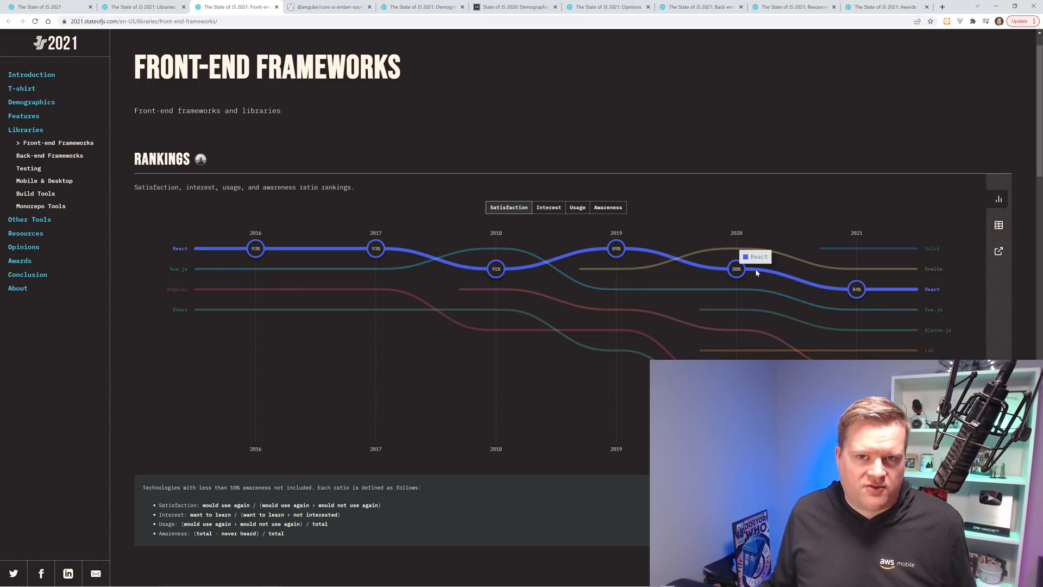
mouse_move(857, 289)
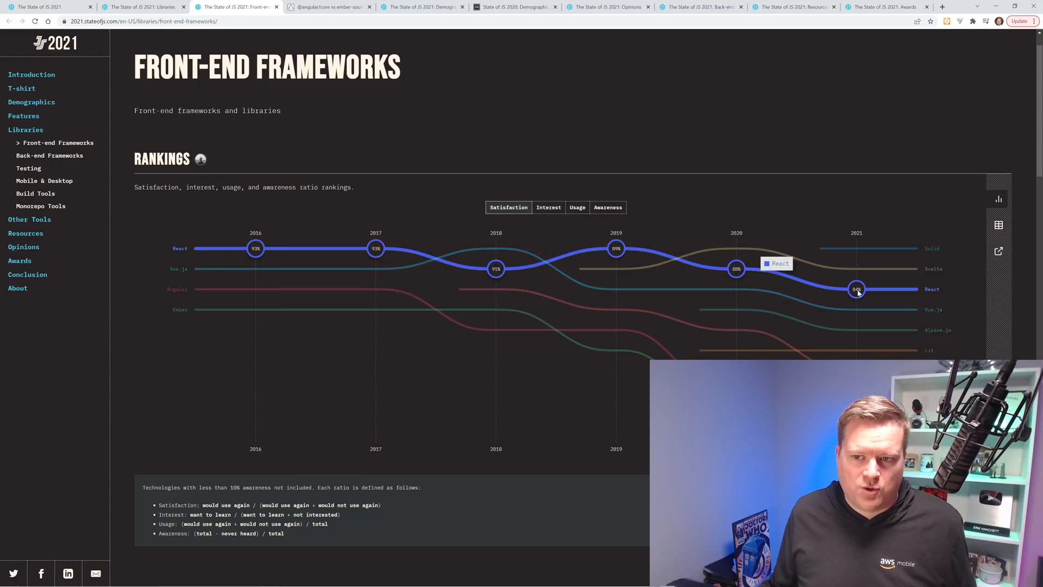
mouse_move(796, 279)
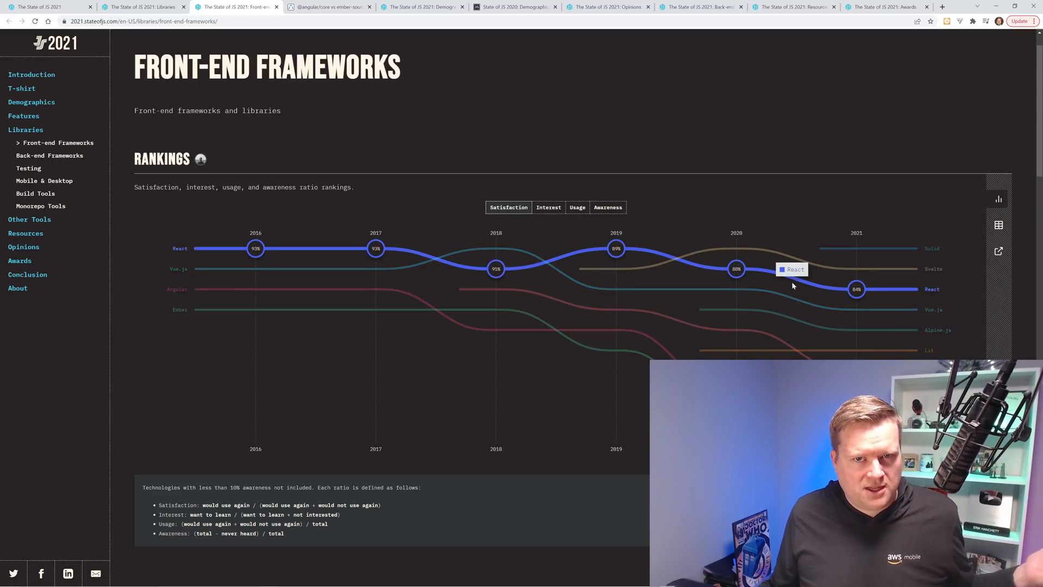
mouse_move(793, 300)
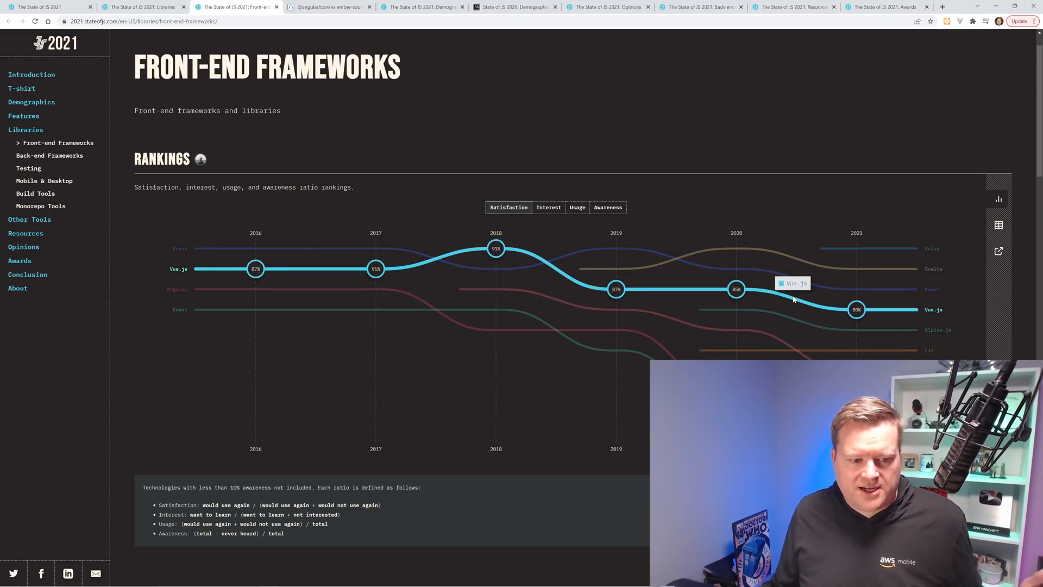
left_click(576, 206)
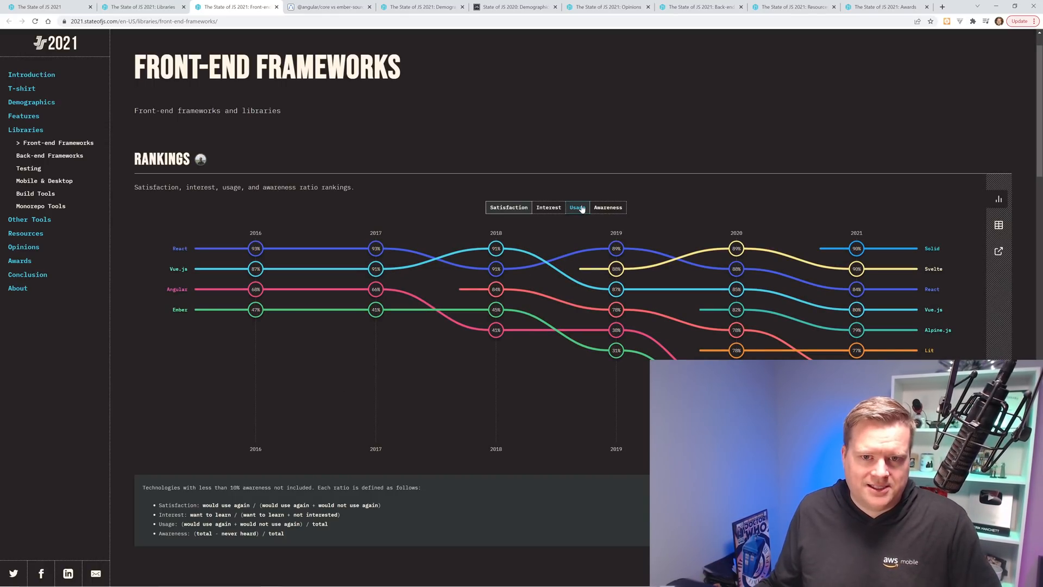
Switch the Rankings chart to Usage, where React leads 2021 at 80%.
left_click(577, 206)
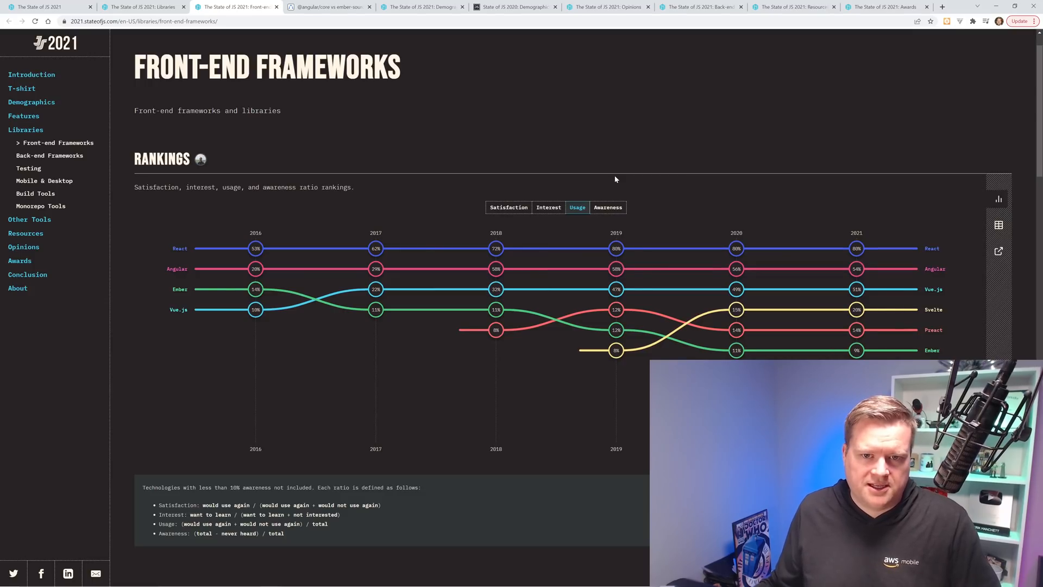
mouse_move(337, 241)
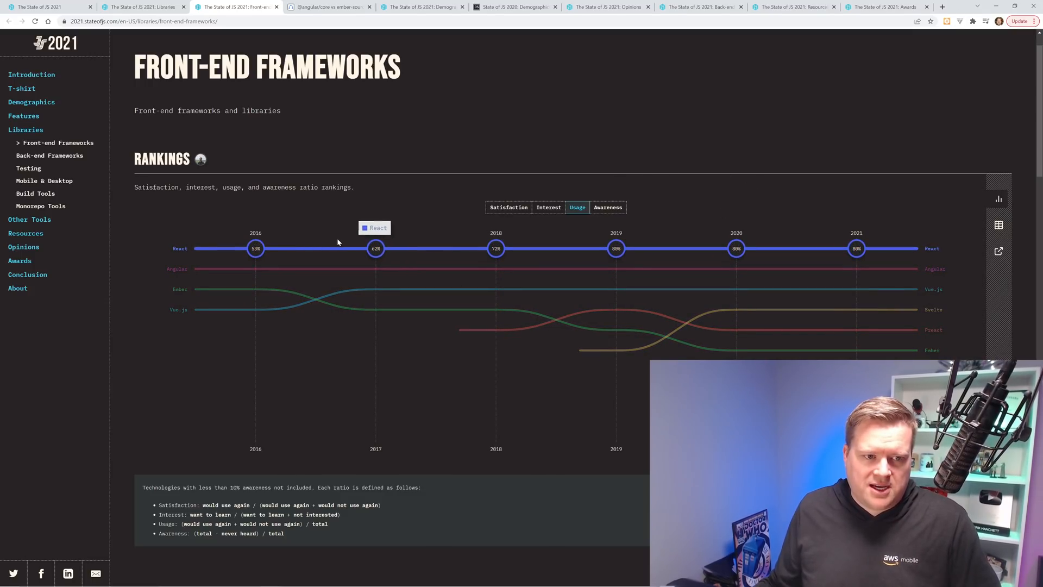
mouse_move(614, 247)
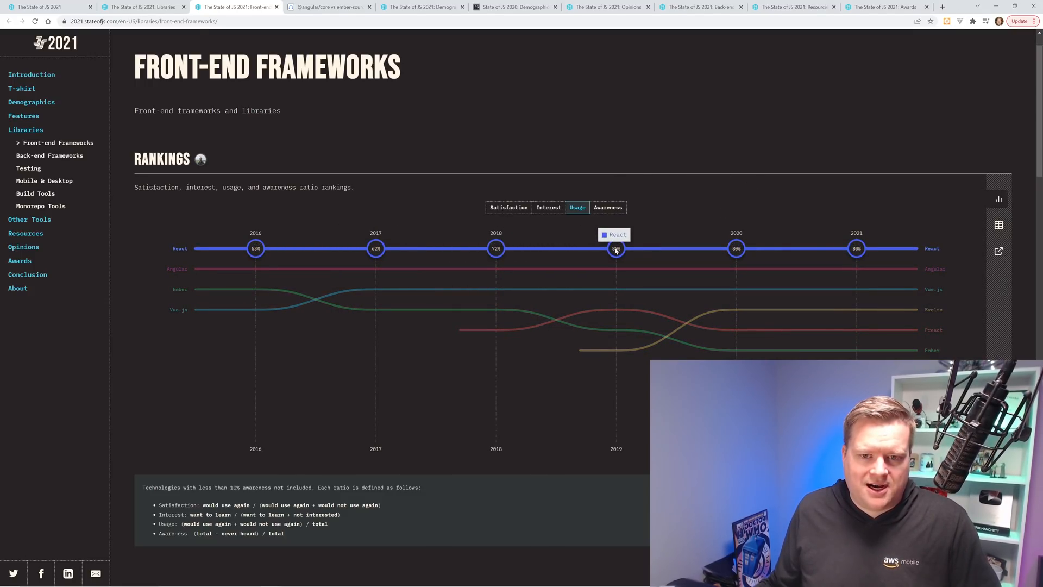
mouse_move(813, 246)
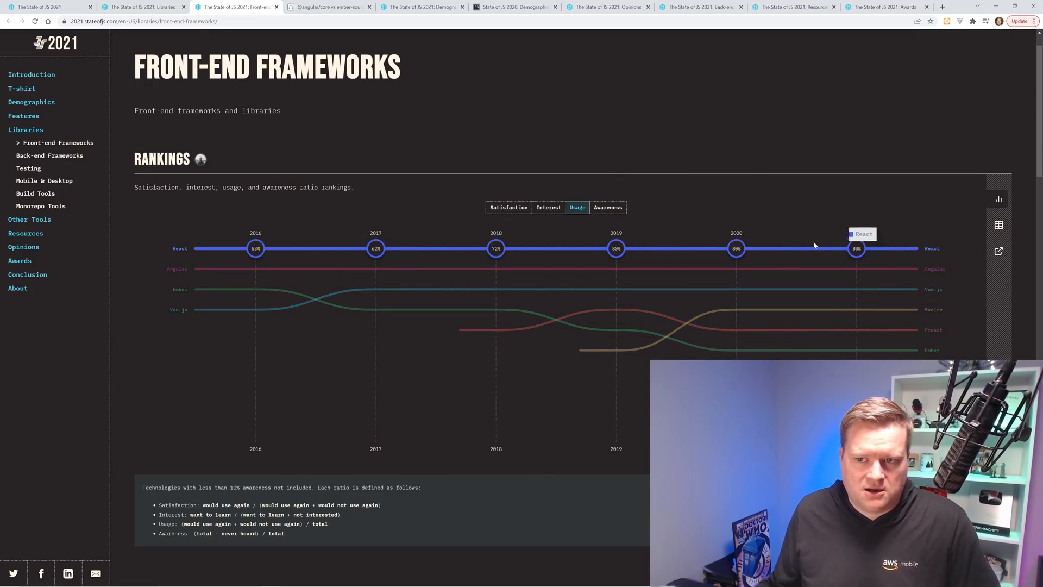
mouse_move(873, 263)
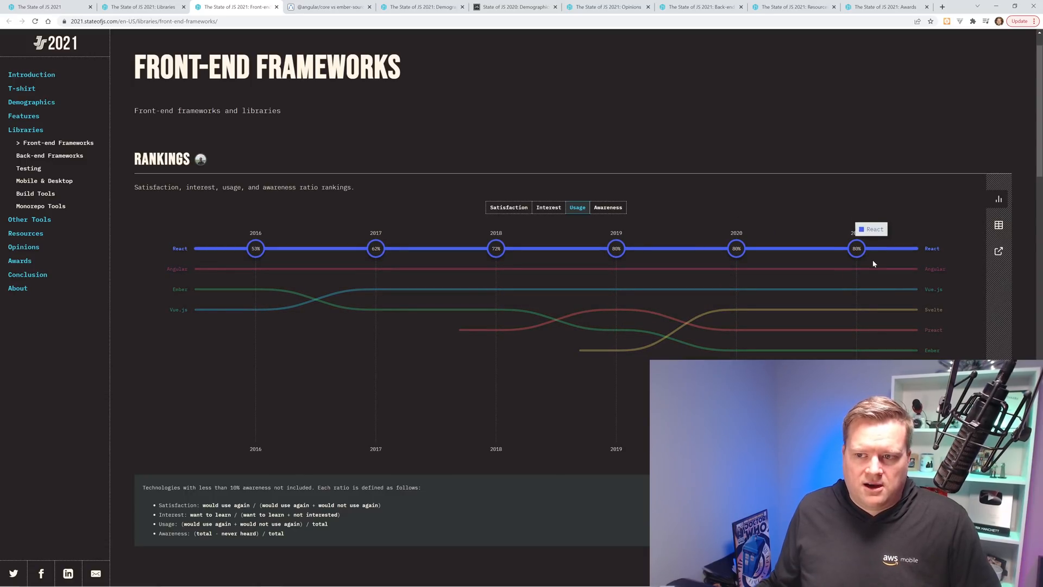
mouse_move(796, 287)
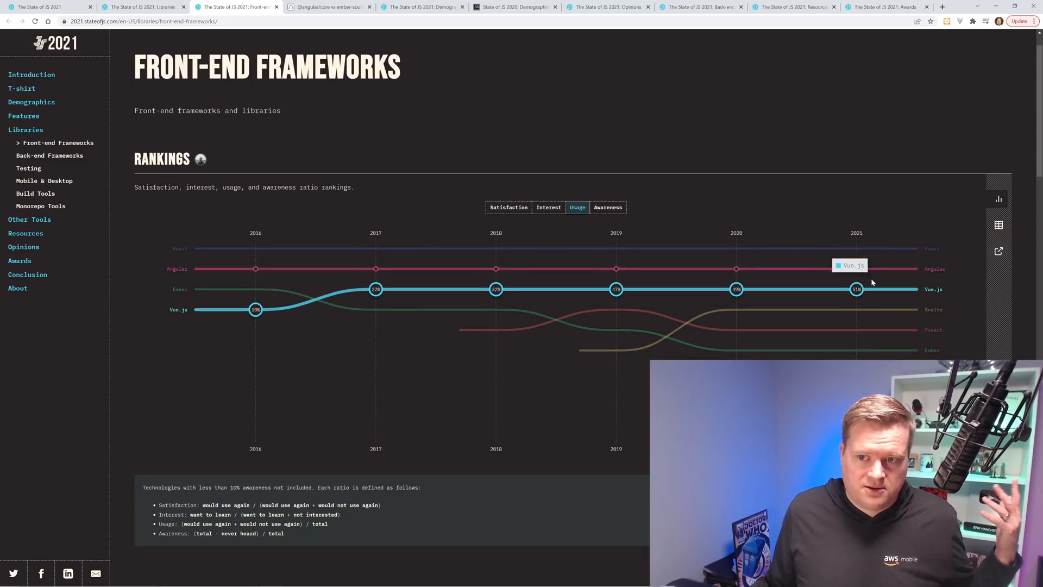
mouse_move(858, 290)
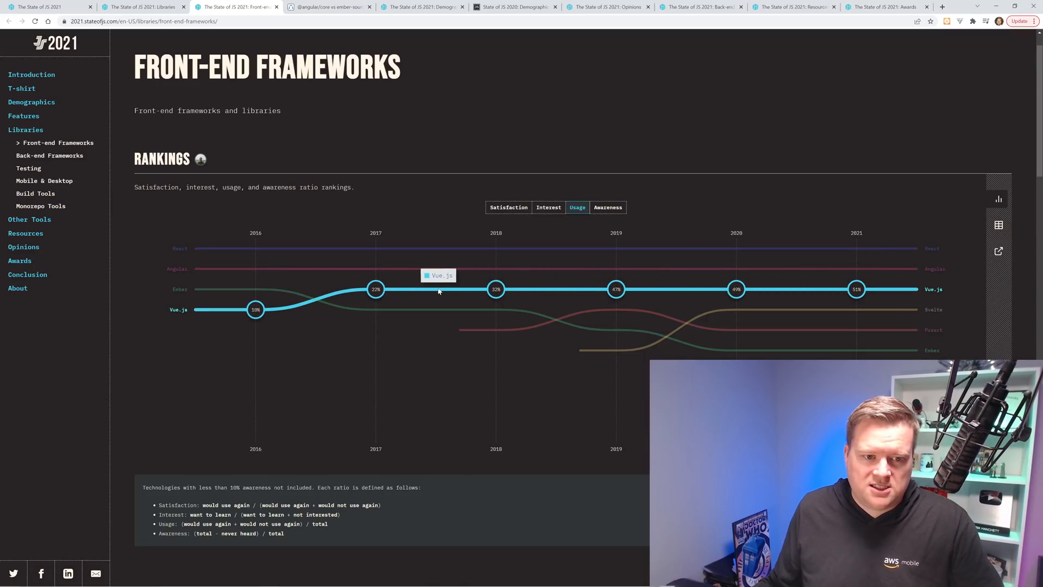
mouse_move(691, 287)
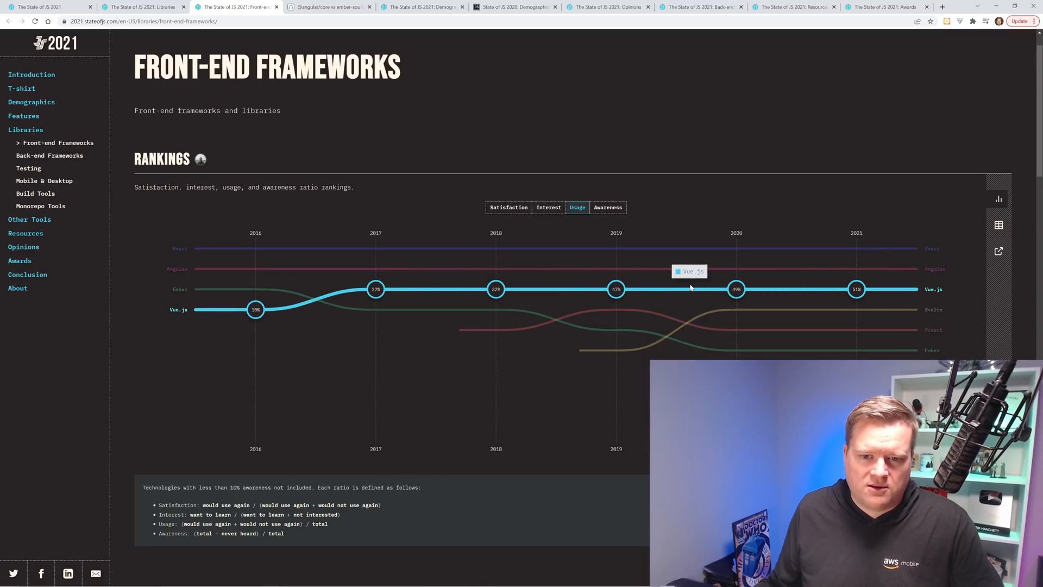
mouse_move(857, 289)
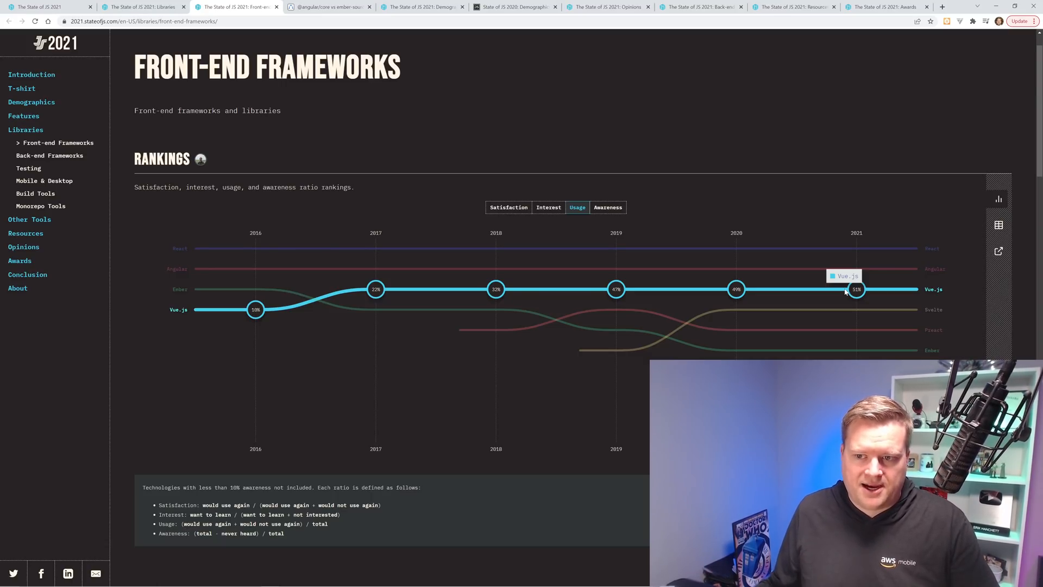
mouse_move(810, 276)
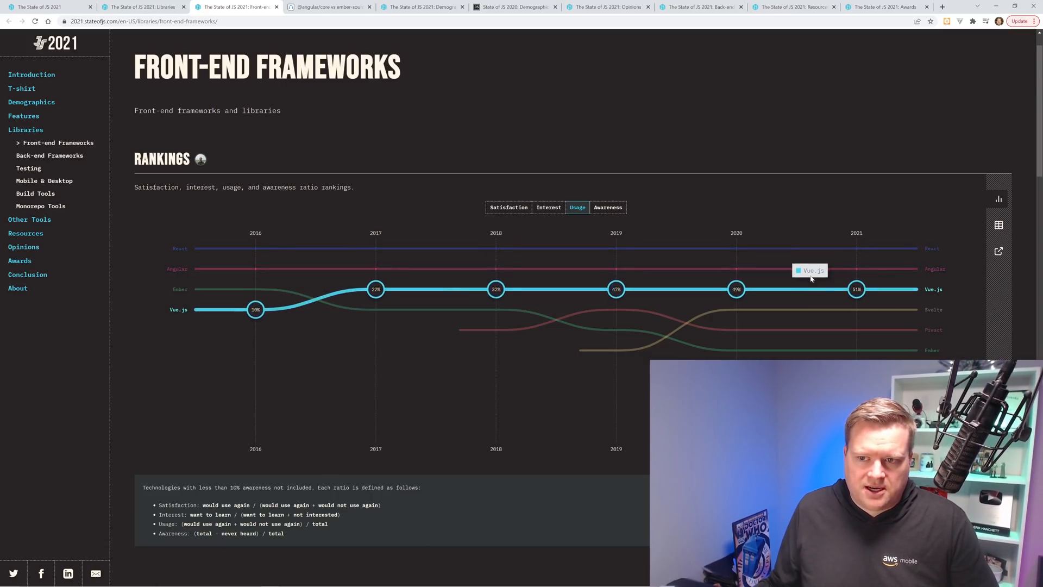
mouse_move(813, 243)
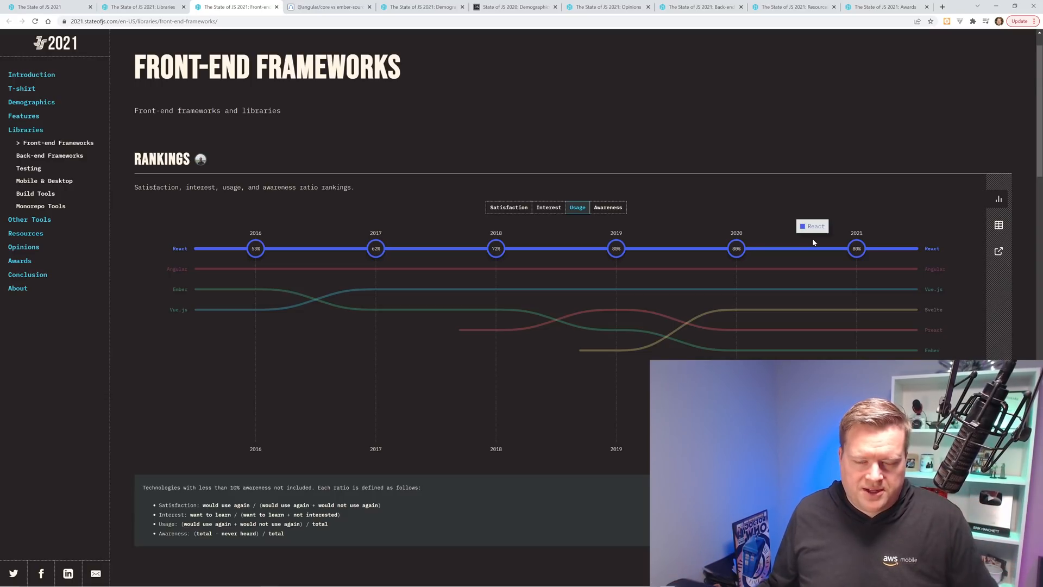
mouse_move(615, 248)
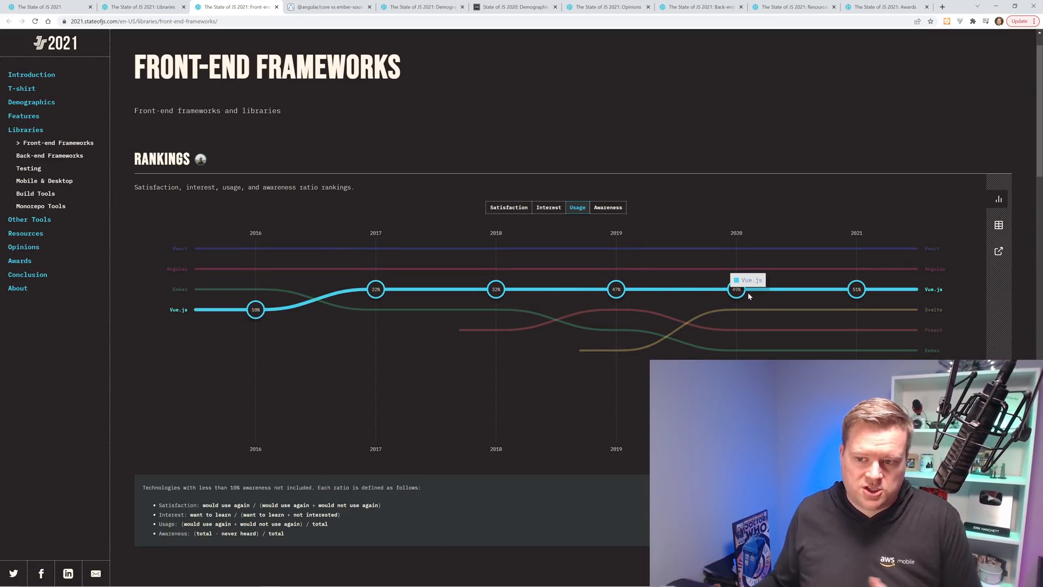
mouse_move(857, 349)
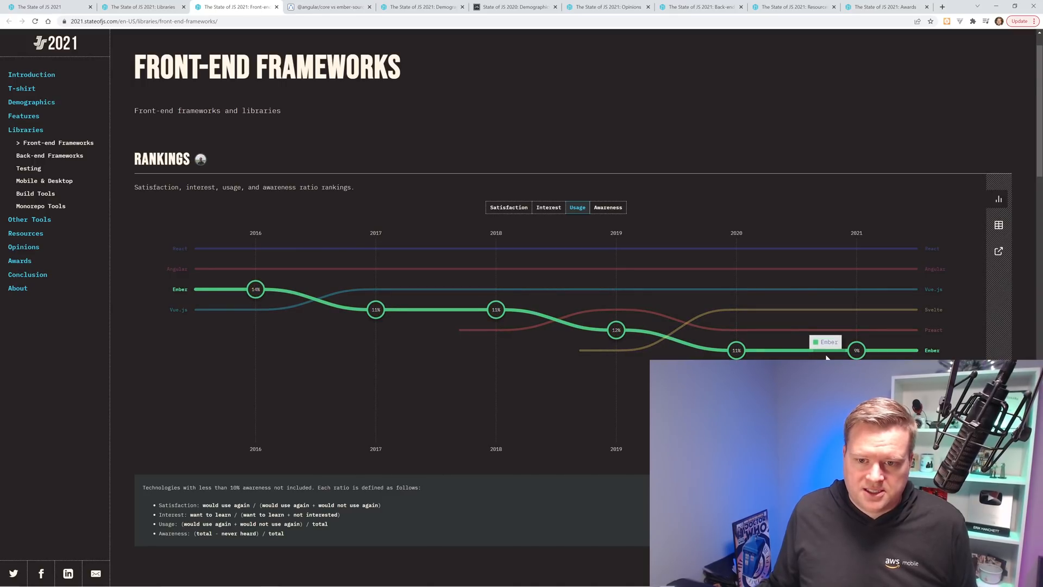
mouse_move(428, 81)
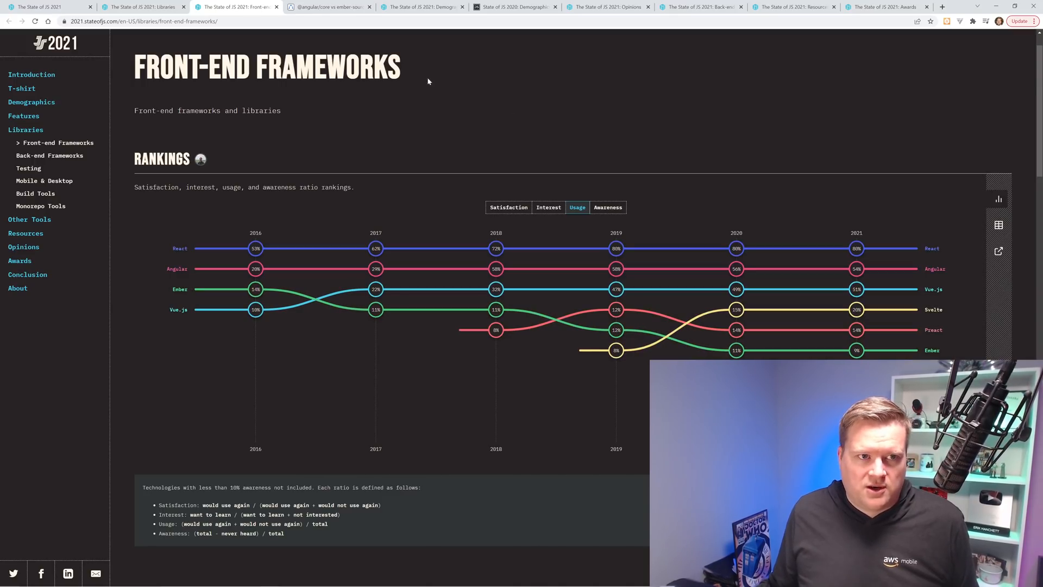
left_click(326, 7)
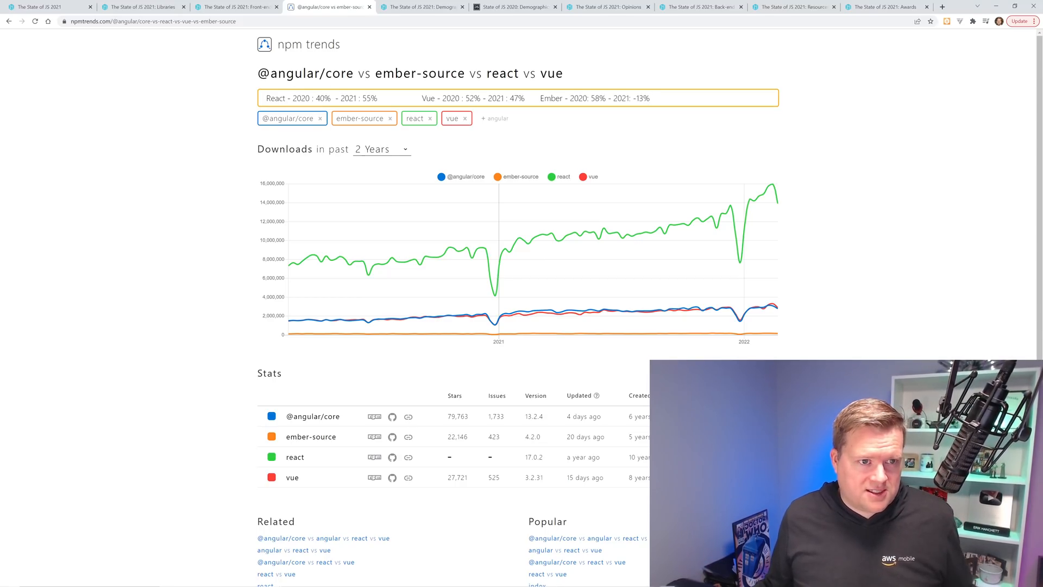
double_click(300, 98)
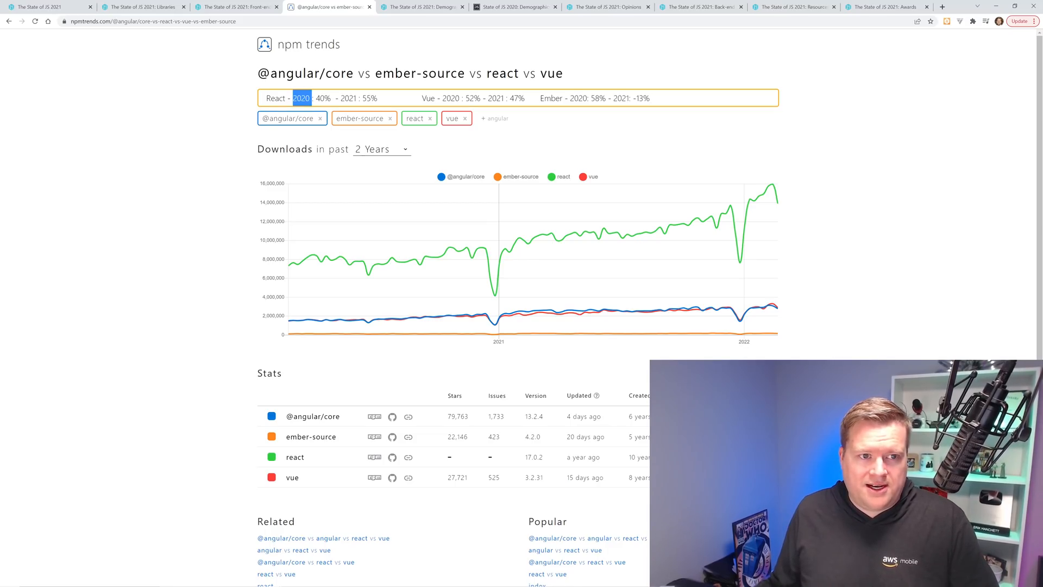
mouse_move(286, 319)
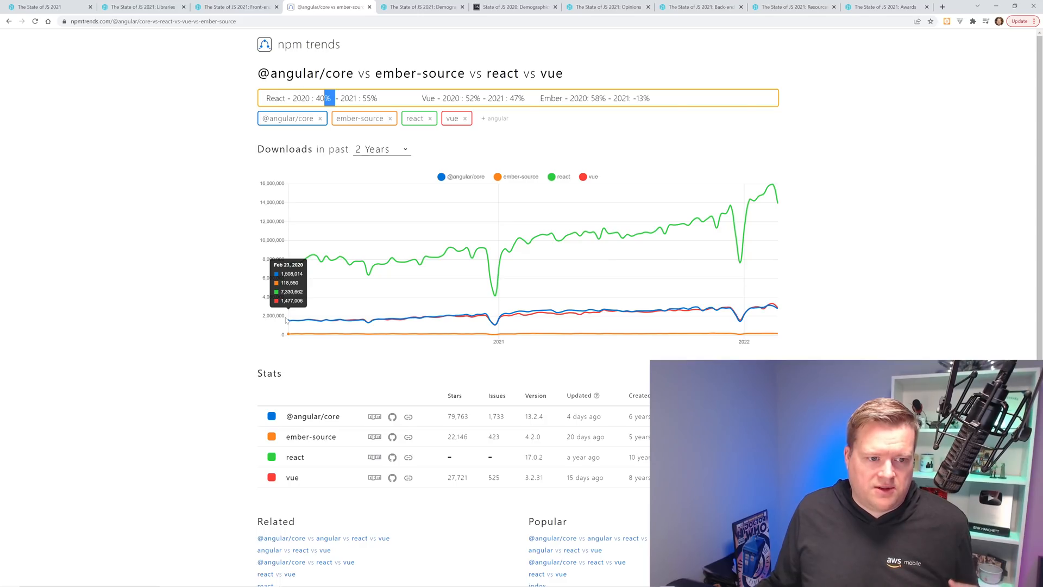
mouse_move(530, 314)
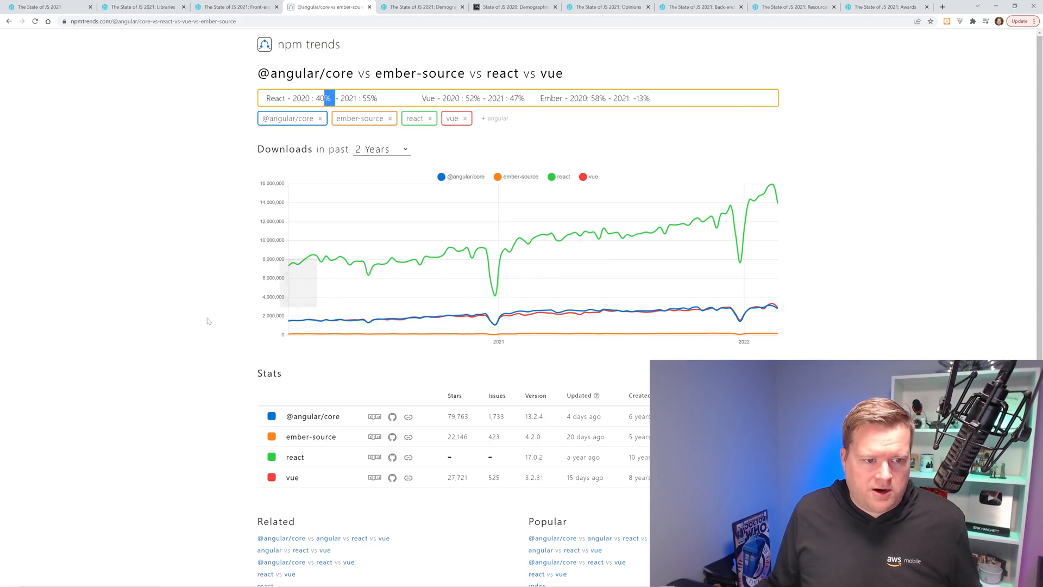
mouse_move(517, 307)
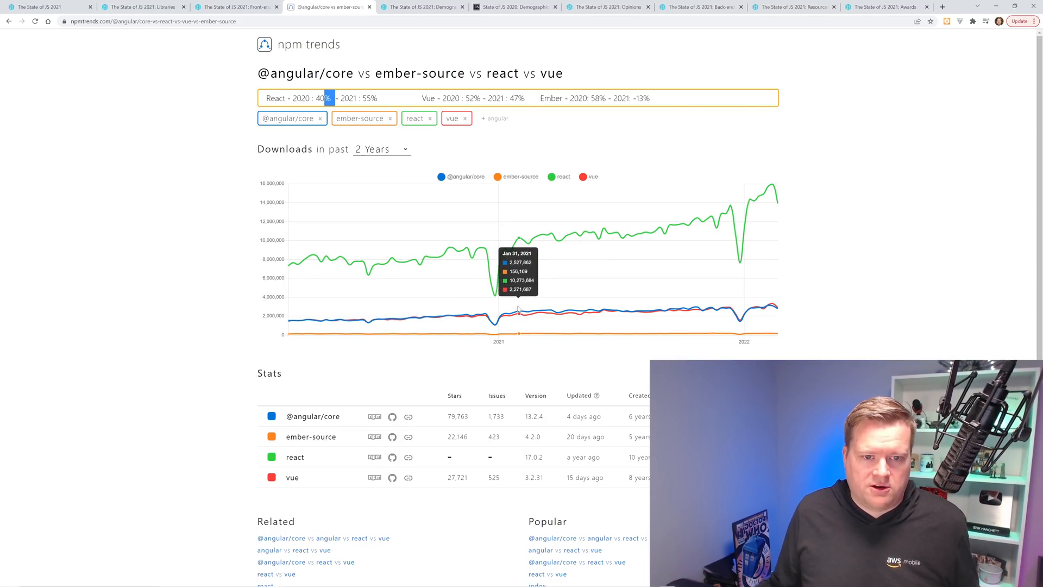
mouse_move(532, 307)
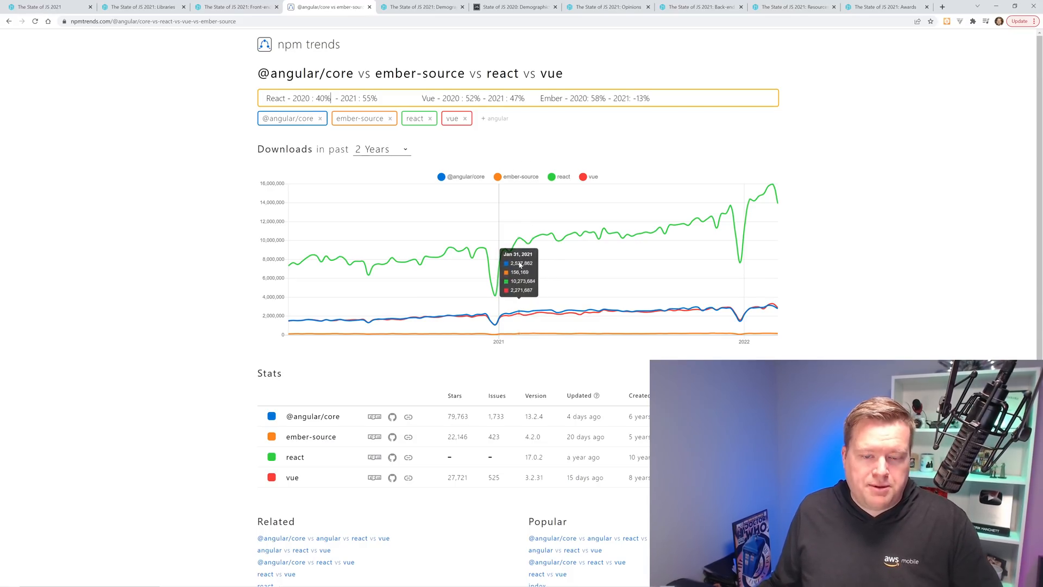
mouse_move(528, 272)
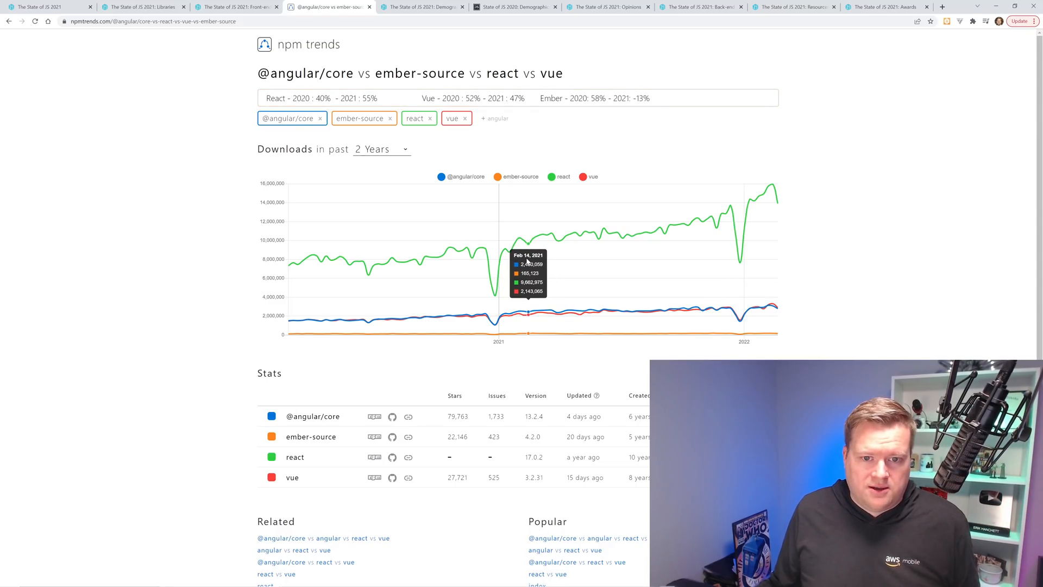
mouse_move(778, 201)
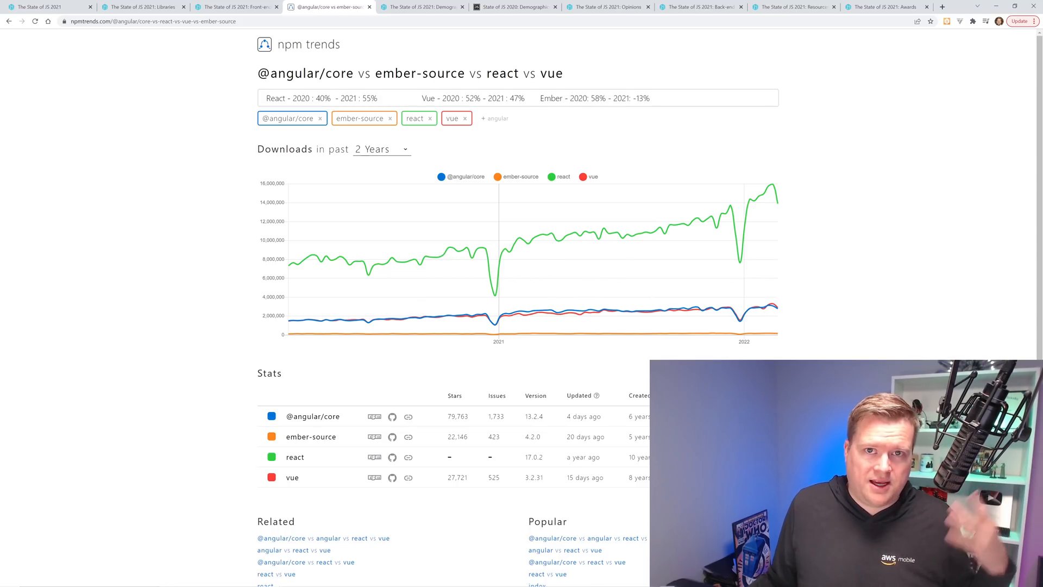
mouse_move(547, 239)
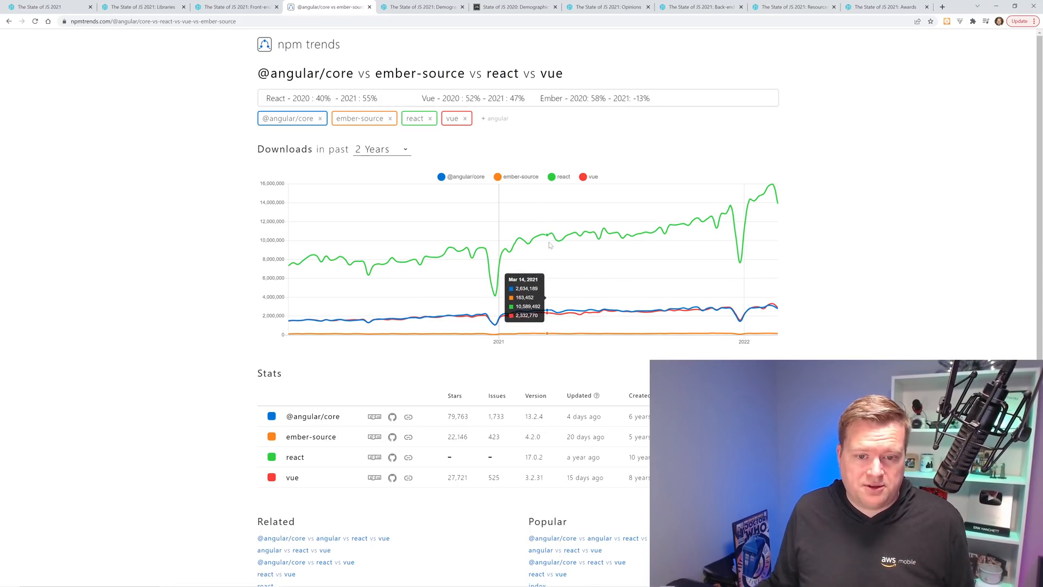
mouse_move(543, 243)
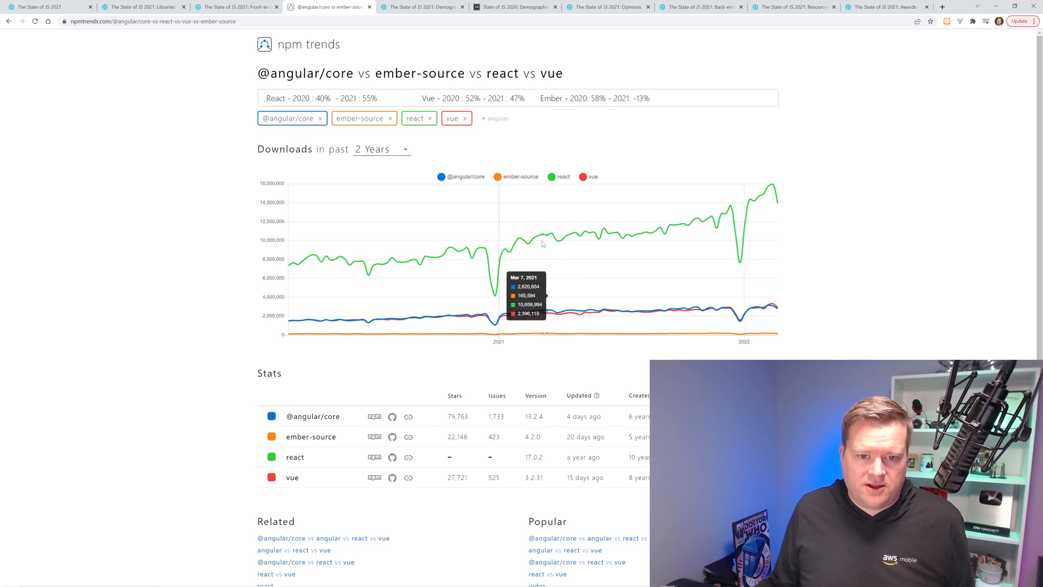
mouse_move(533, 242)
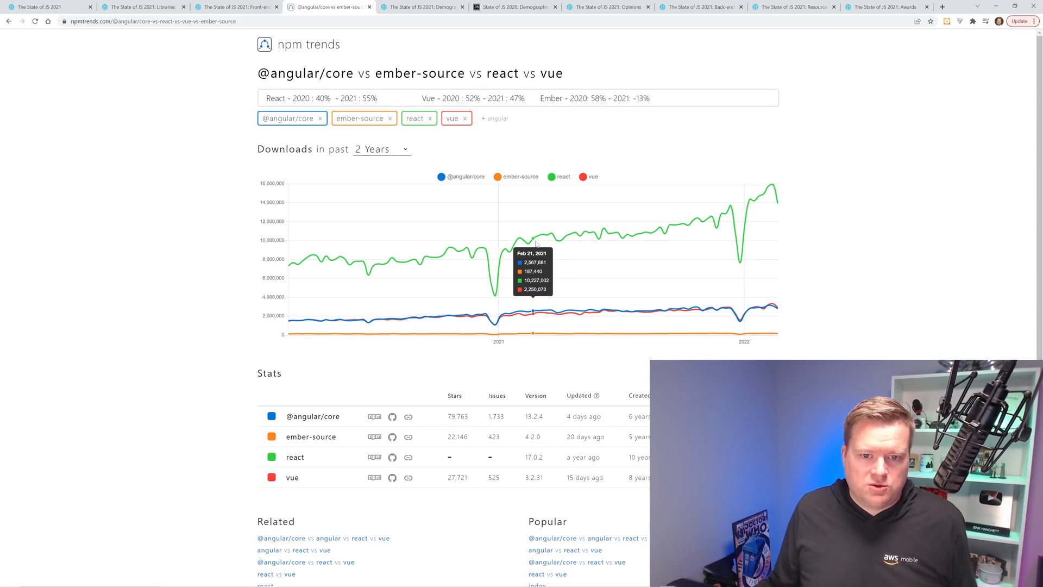
mouse_move(776, 206)
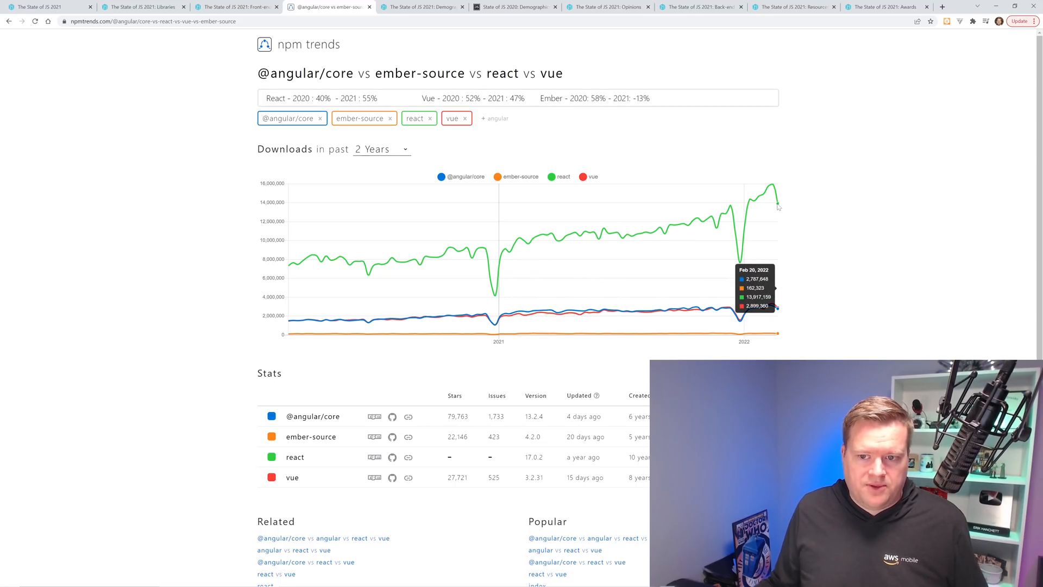
mouse_move(768, 193)
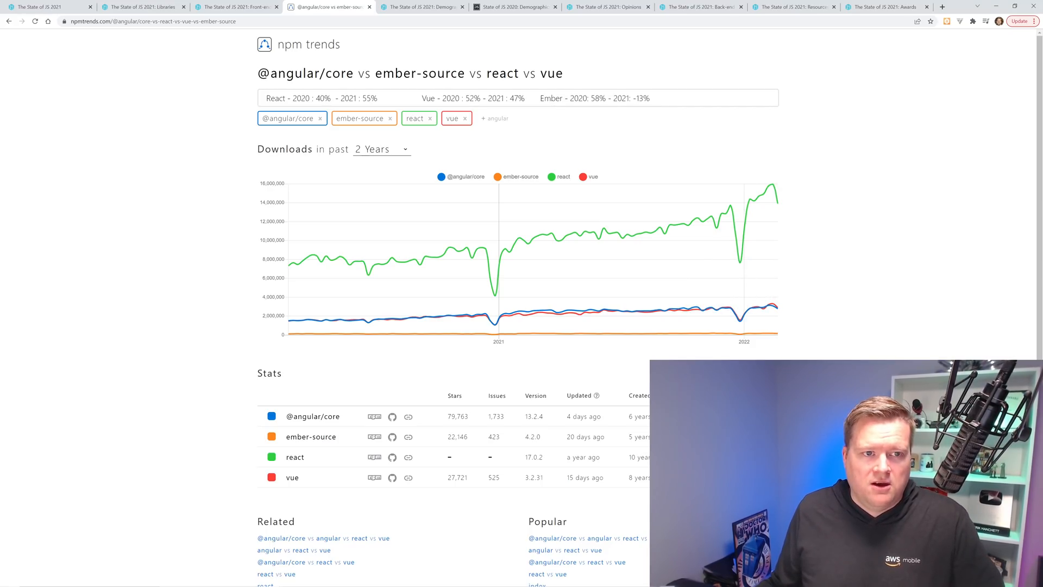
double_click(369, 98)
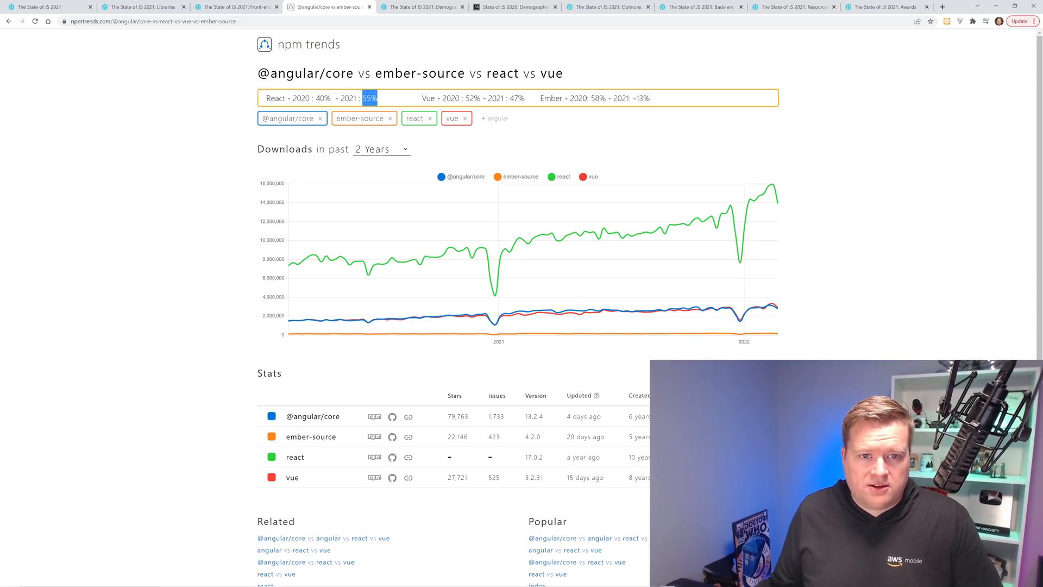
mouse_move(475, 148)
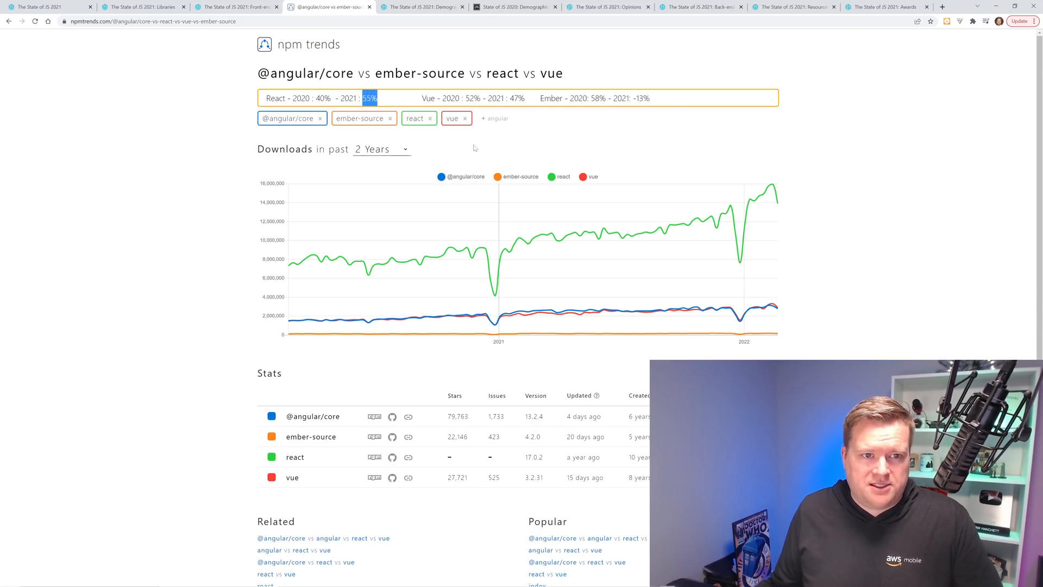
mouse_move(387, 319)
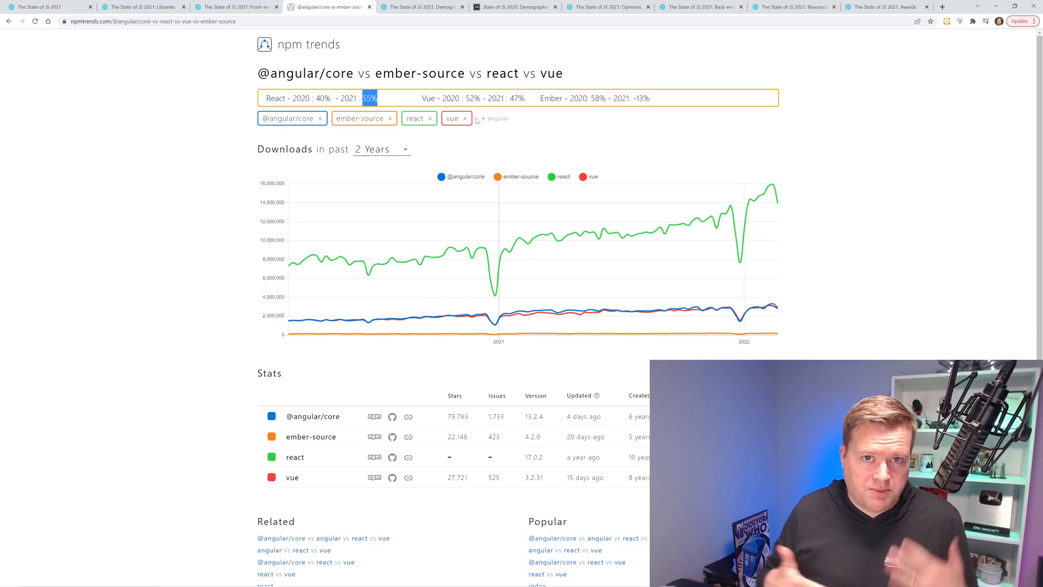
mouse_move(288, 326)
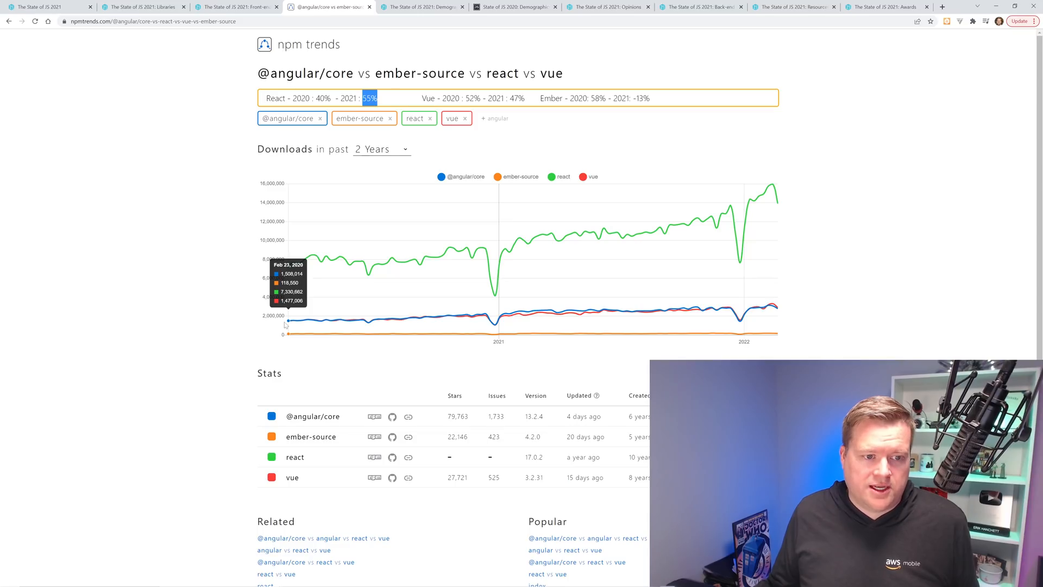
mouse_move(292, 322)
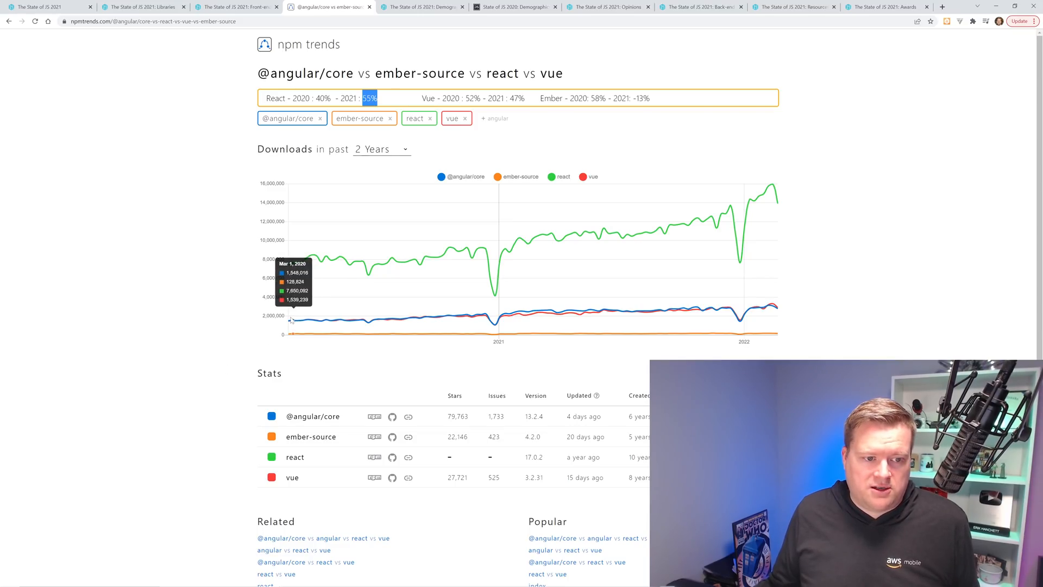
mouse_move(288, 318)
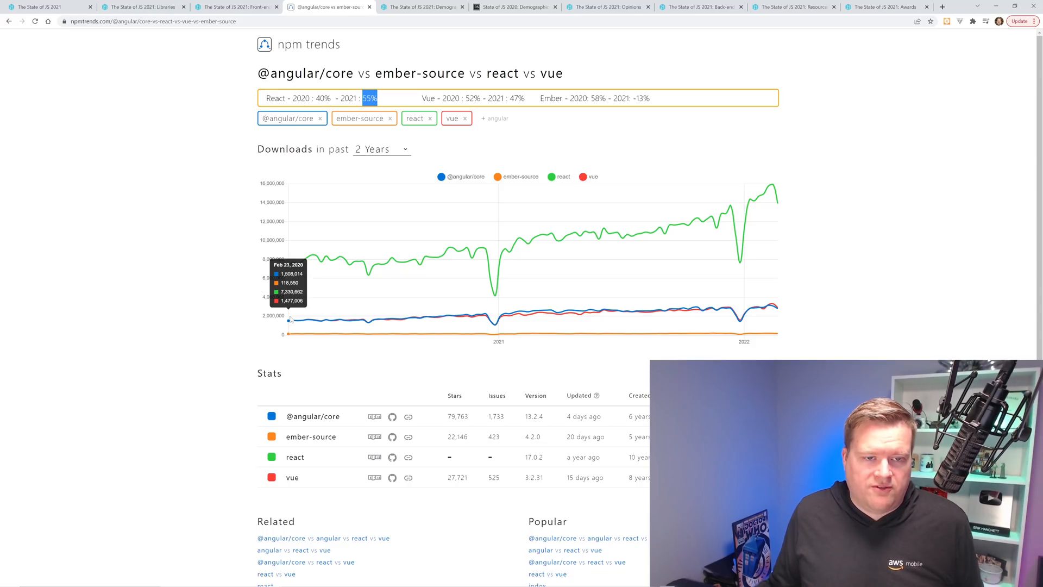
mouse_move(478, 308)
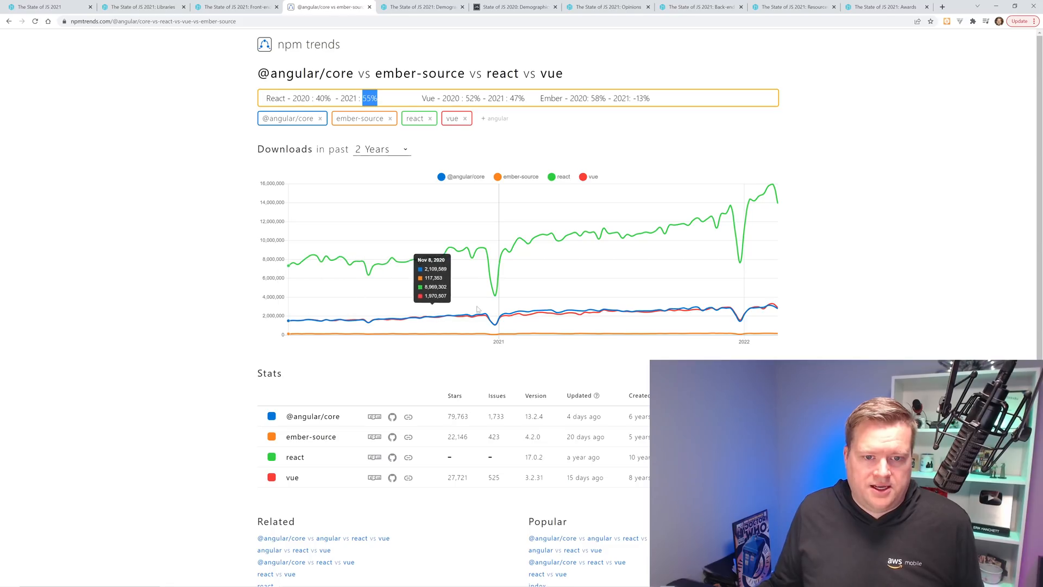
mouse_move(528, 313)
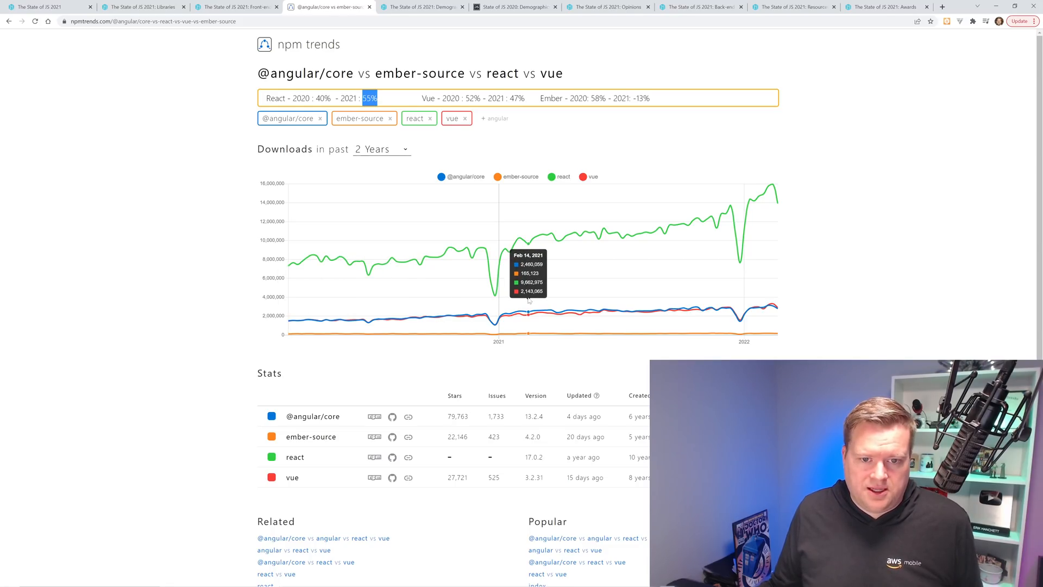
mouse_move(532, 295)
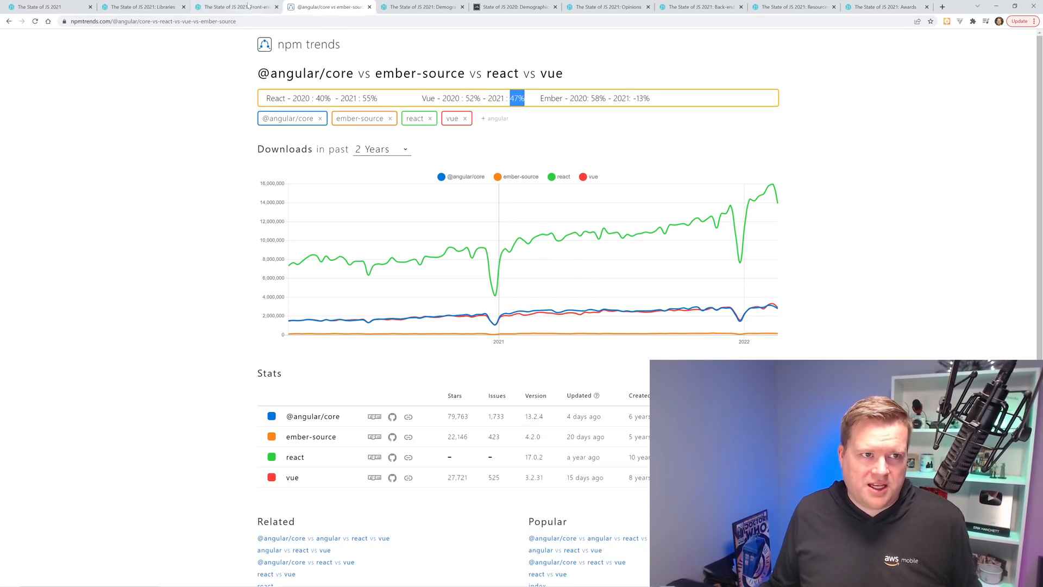
left_click(235, 8)
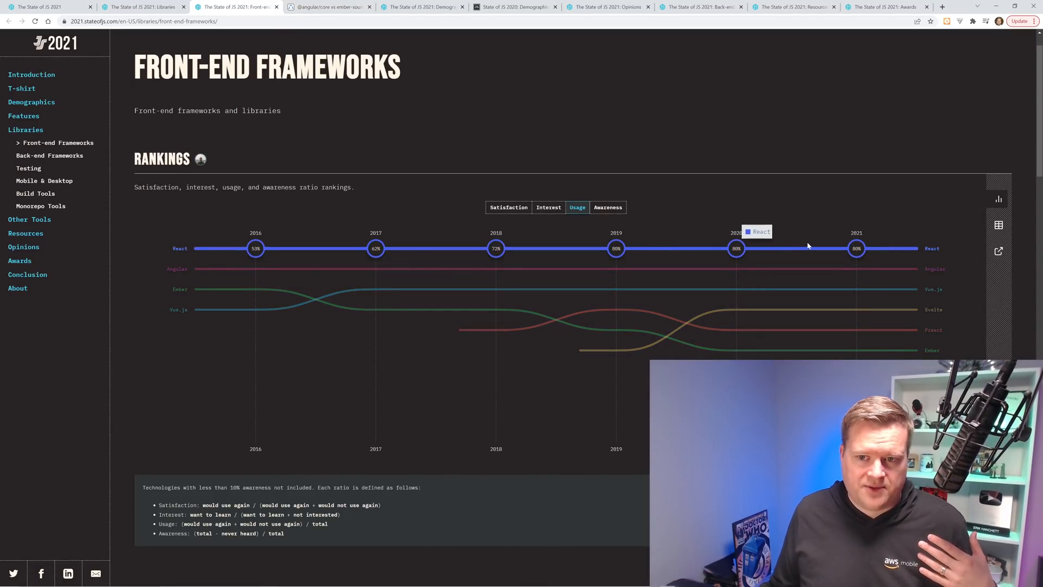
mouse_move(737, 248)
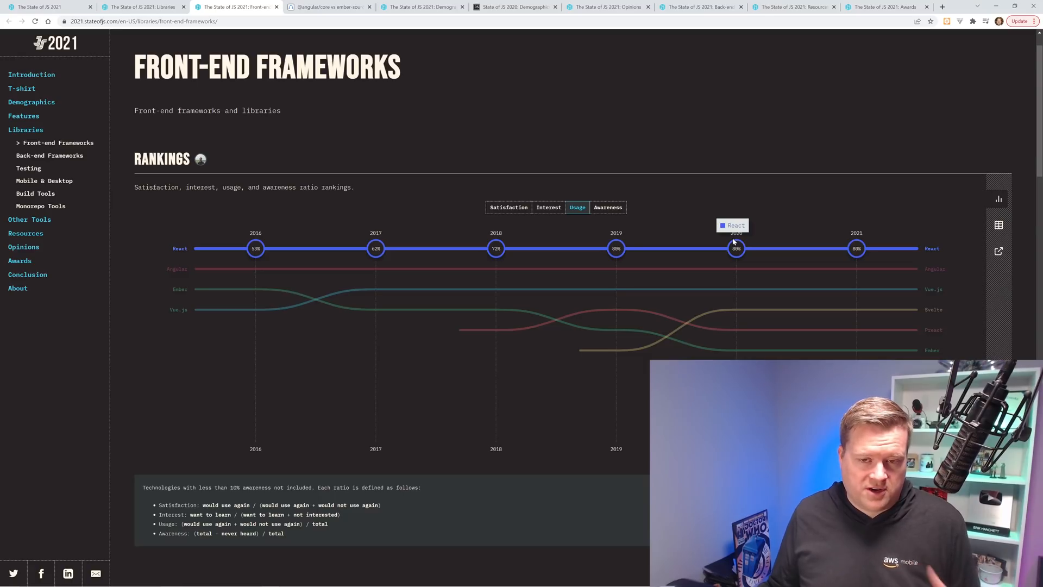
mouse_move(814, 286)
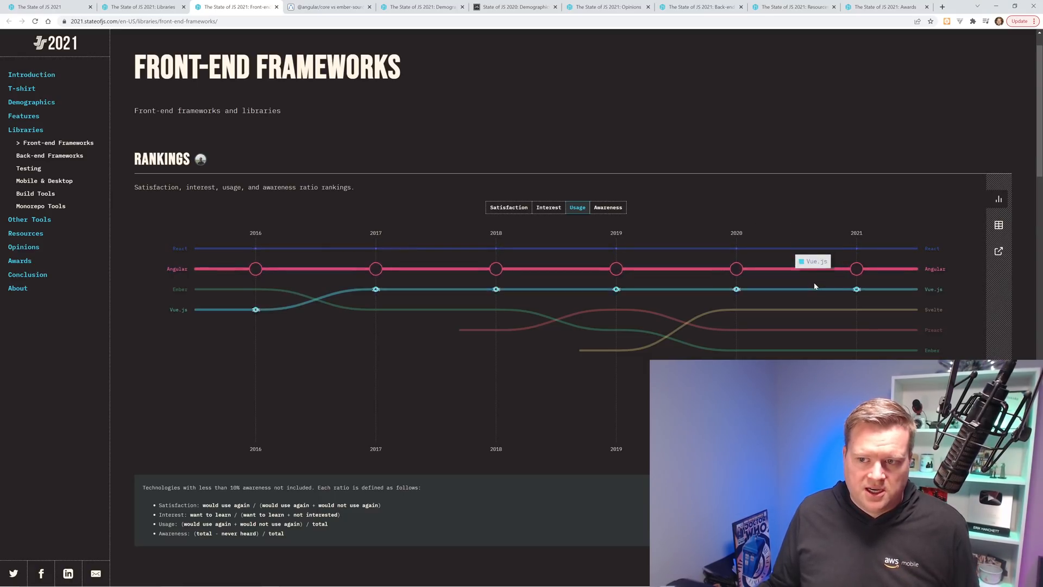
left_click(325, 7)
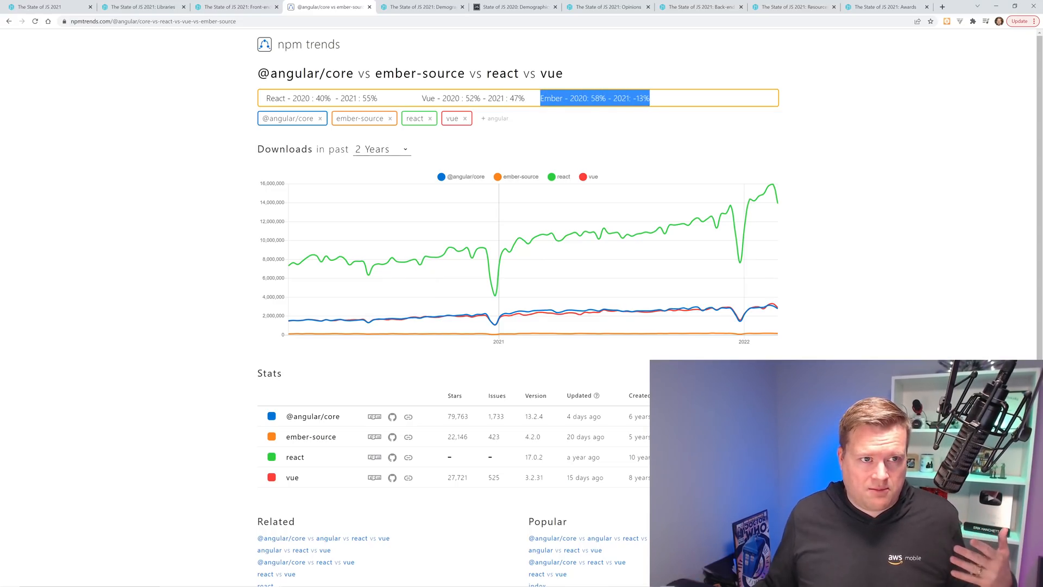
left_click(236, 6)
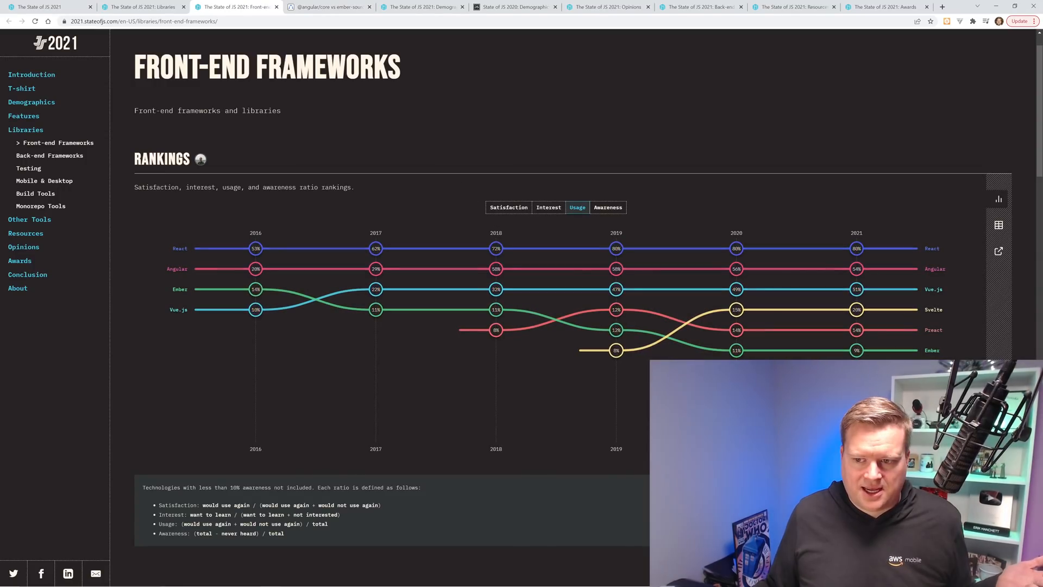
mouse_move(735, 351)
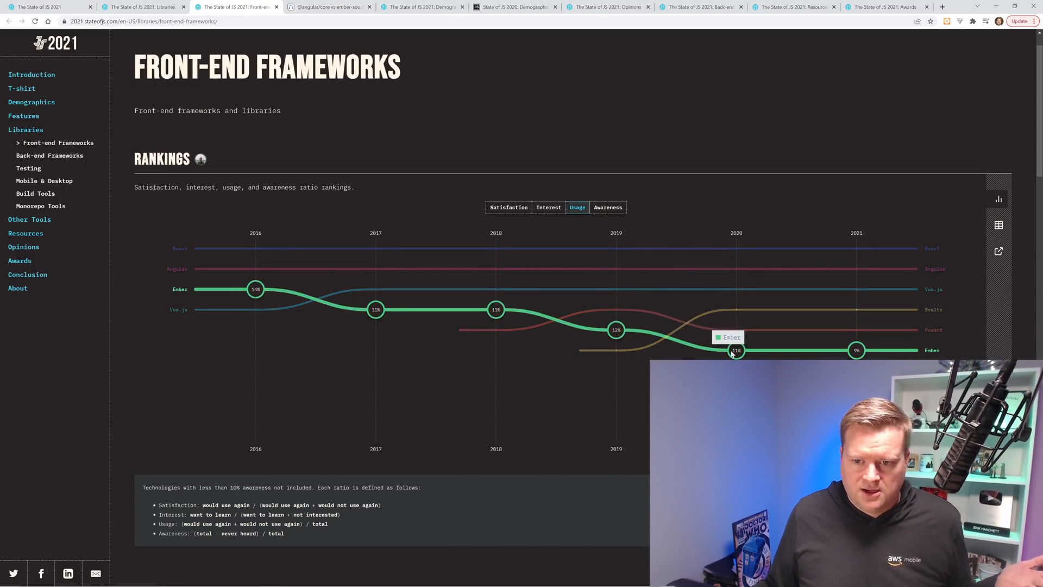
mouse_move(344, 16)
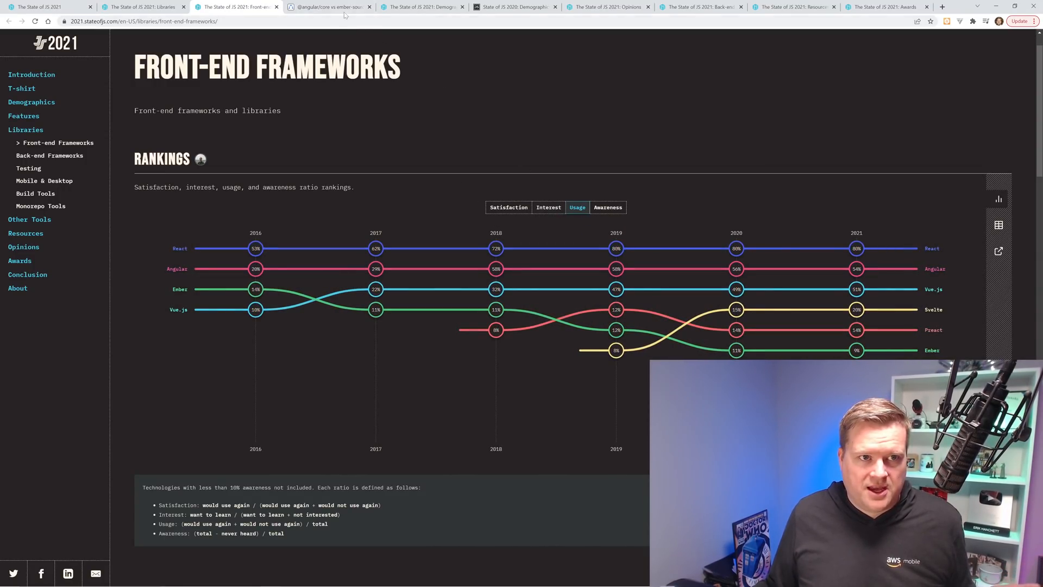
left_click(326, 8)
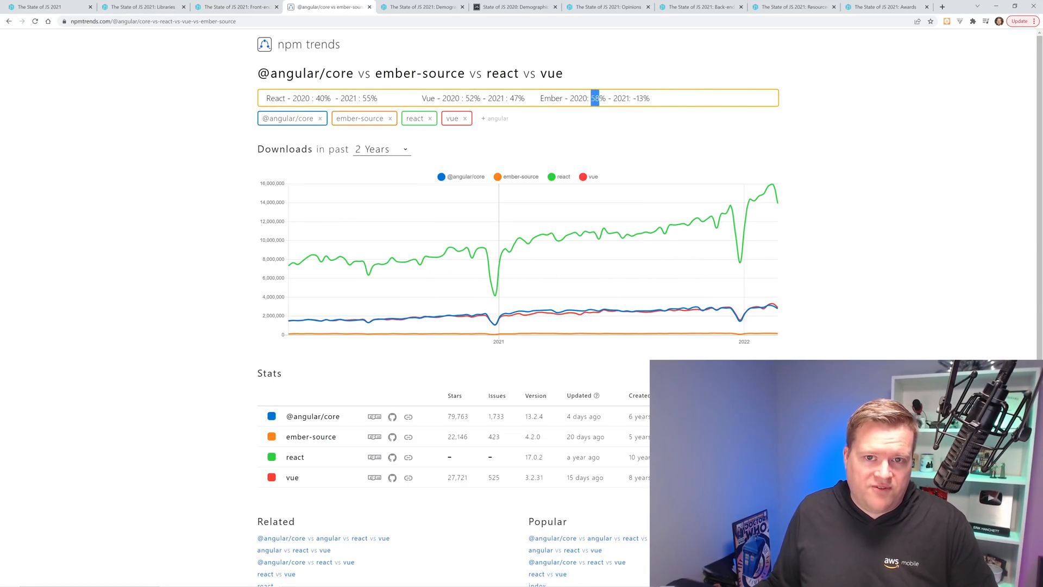
Highlight Ember's 2021 figure of -13%, then return to the State of JS 2021 Demographics page.
double_click(578, 98)
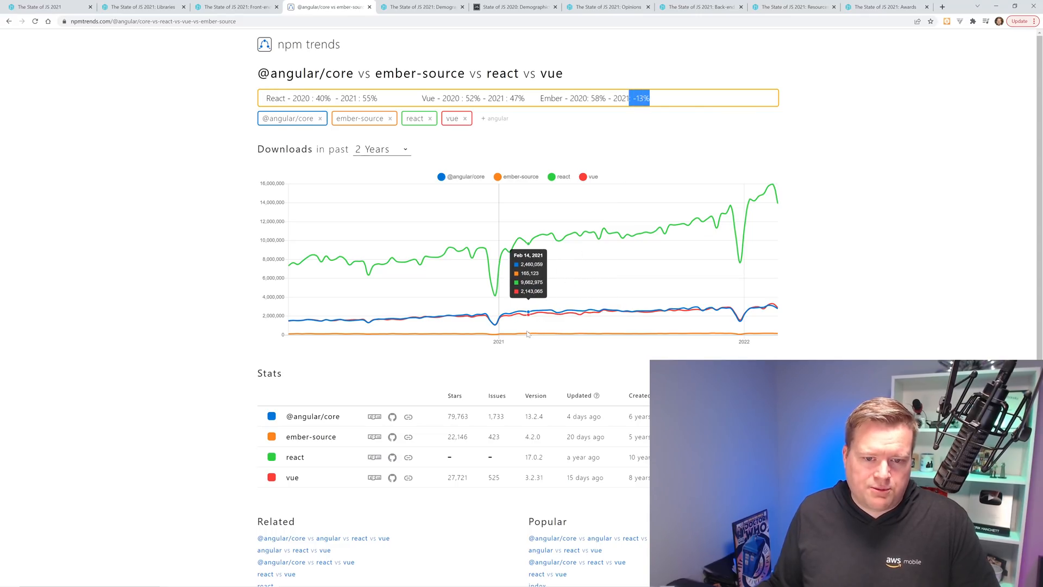
mouse_move(511, 336)
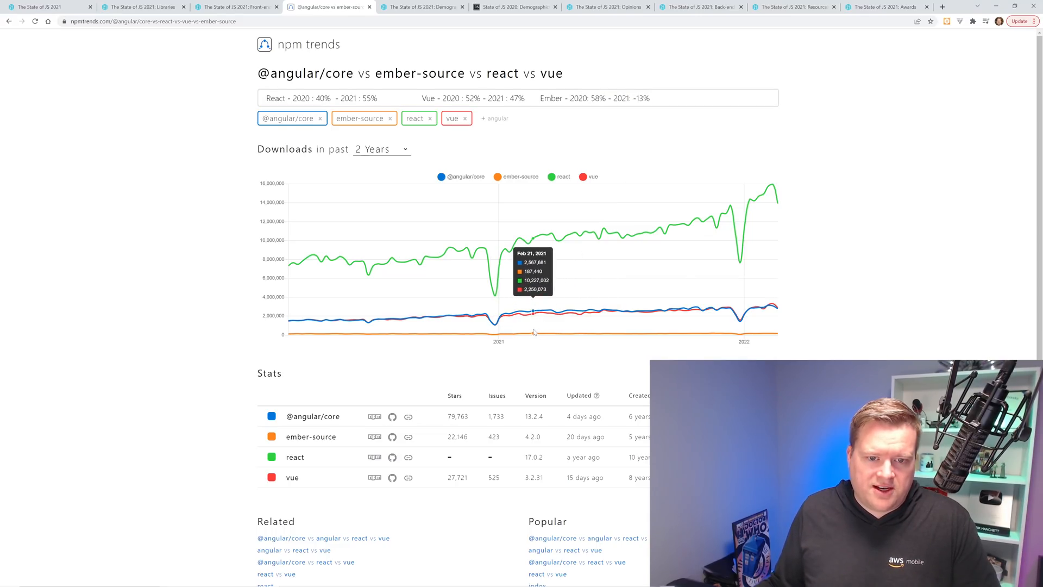
mouse_move(778, 332)
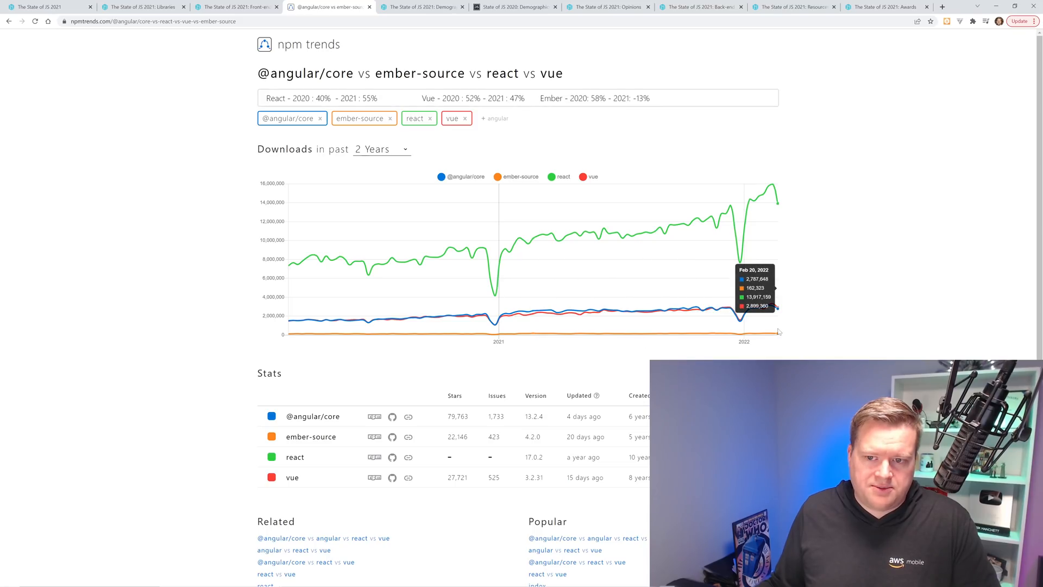
mouse_move(834, 329)
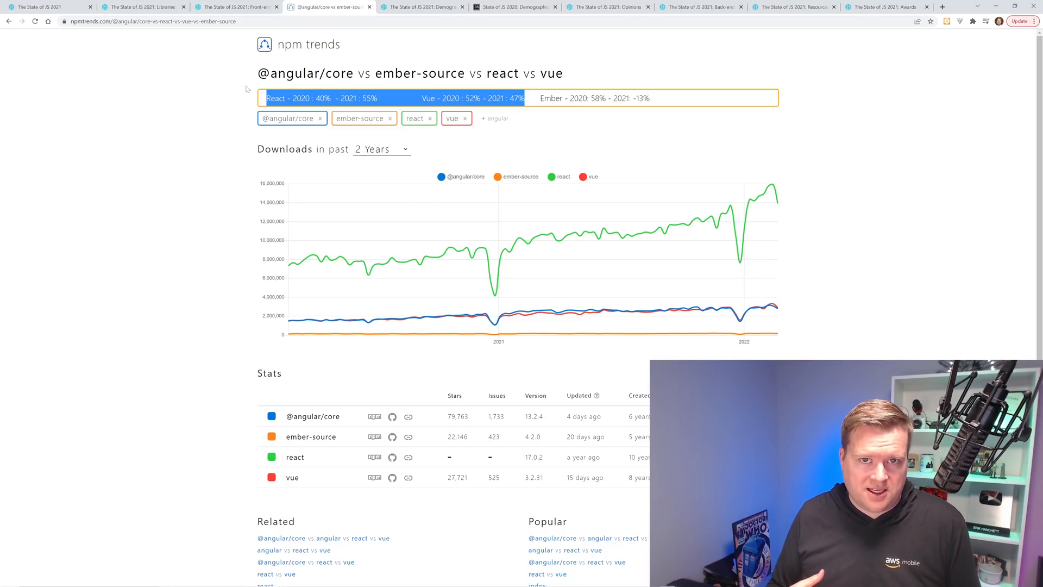
mouse_move(771, 286)
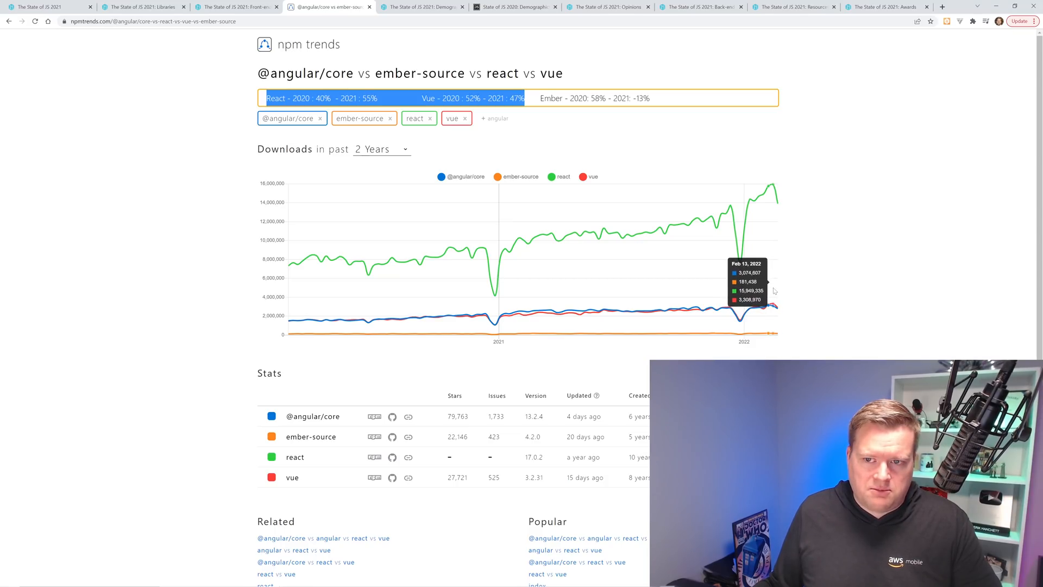
mouse_move(746, 296)
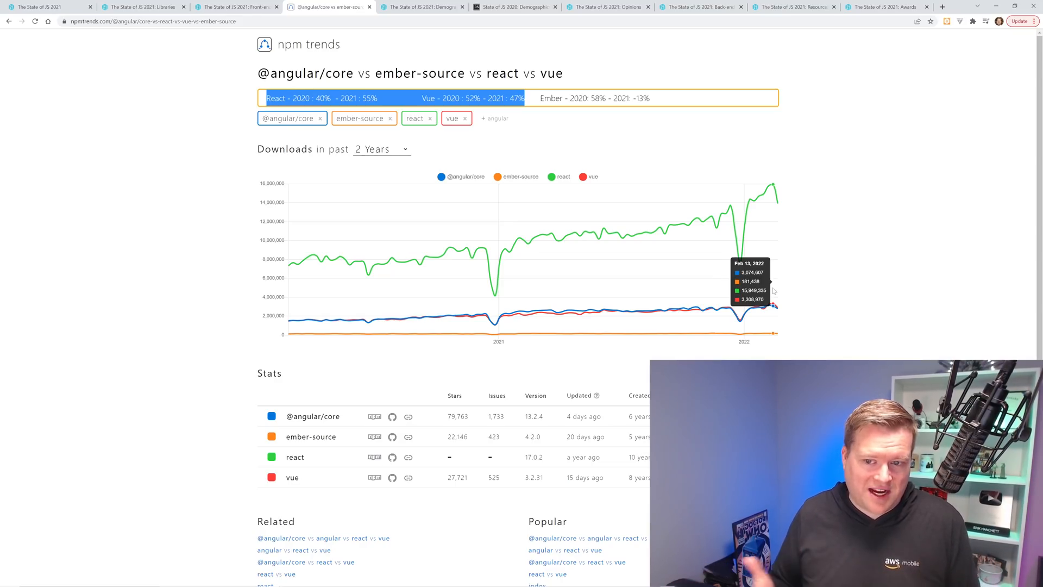
mouse_move(803, 291)
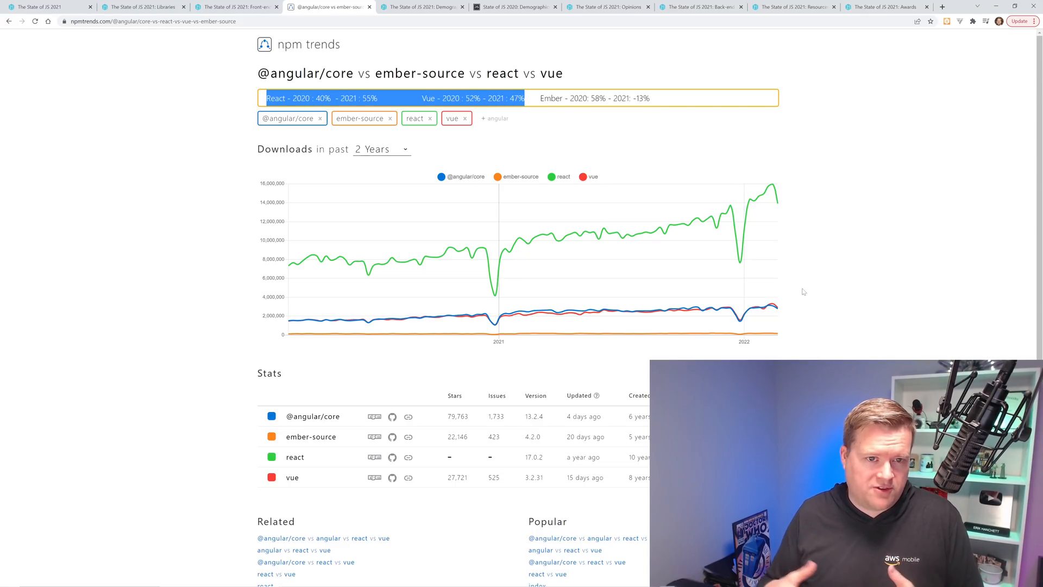
left_click(423, 6)
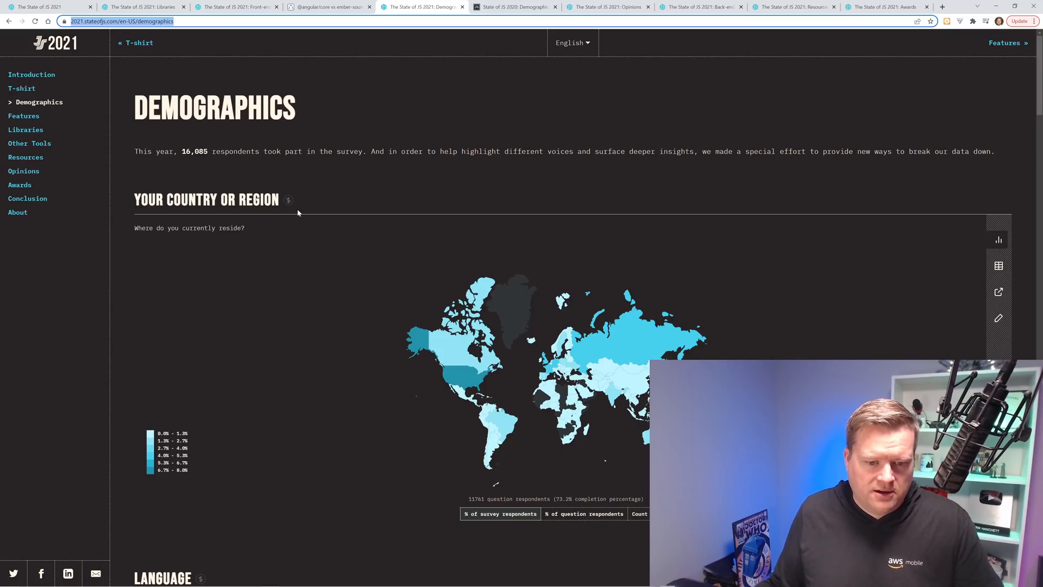
Scroll the Demographics page past Country and Language to the Age and Years of Experience charts.
scroll("down", 3)
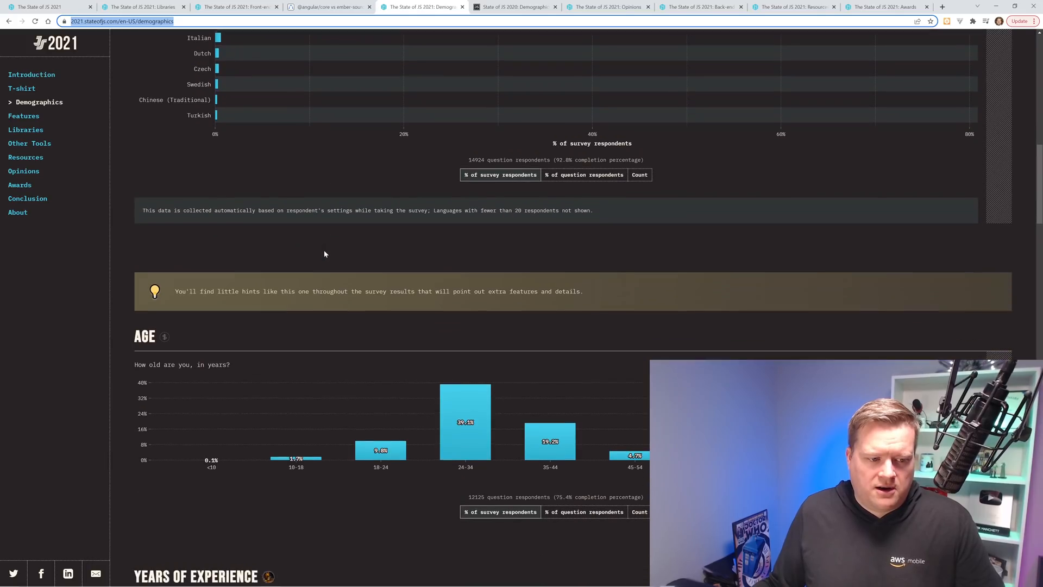
scroll("down", 3)
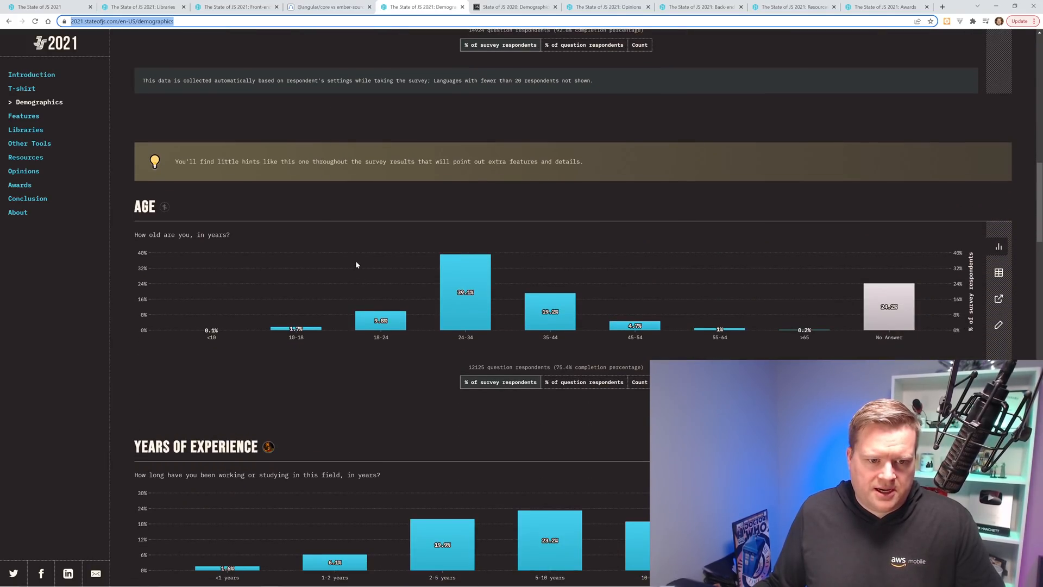
mouse_move(465, 300)
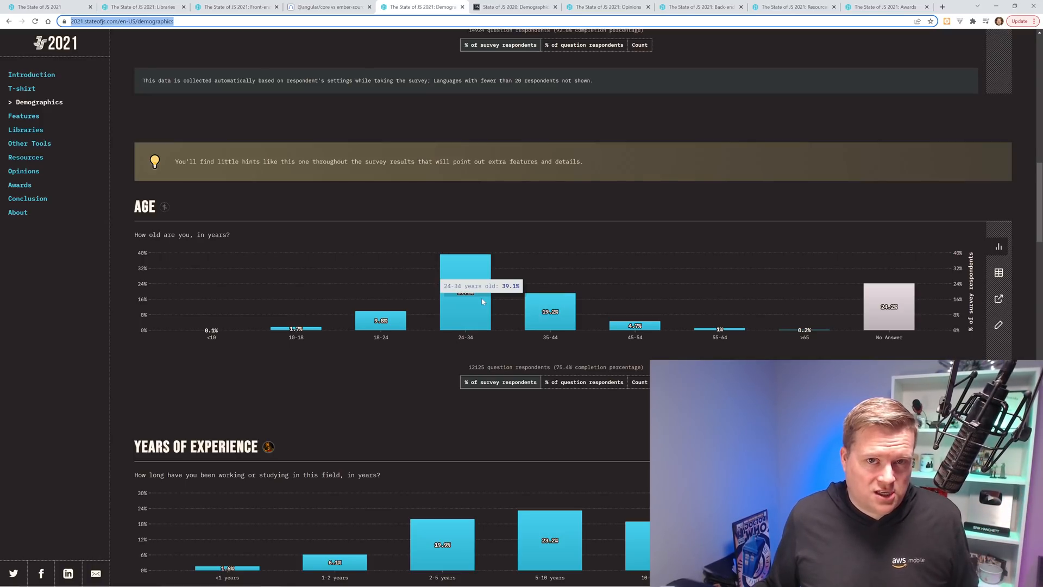
scroll("down", 3)
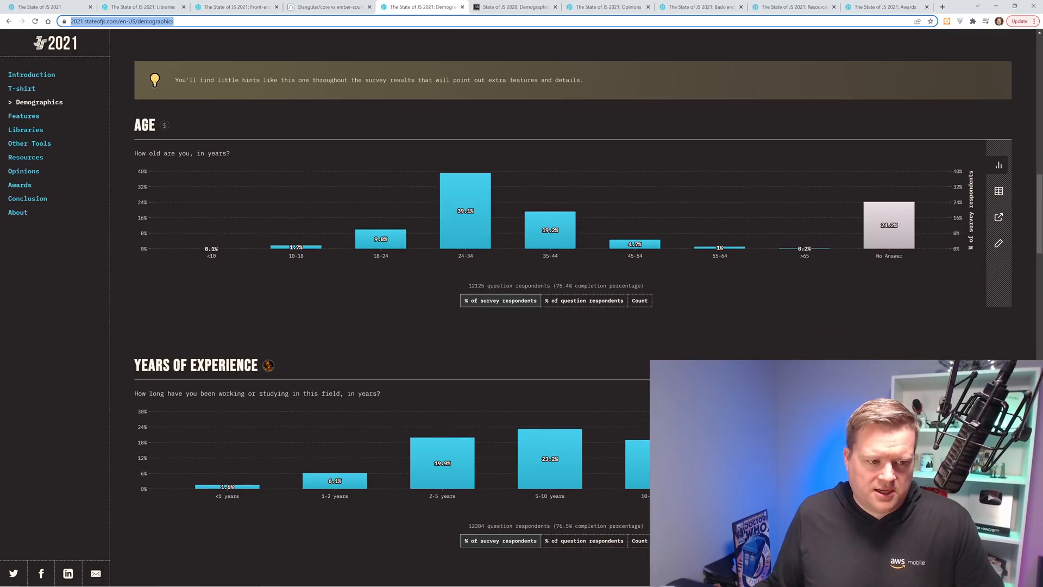
scroll("down", 3)
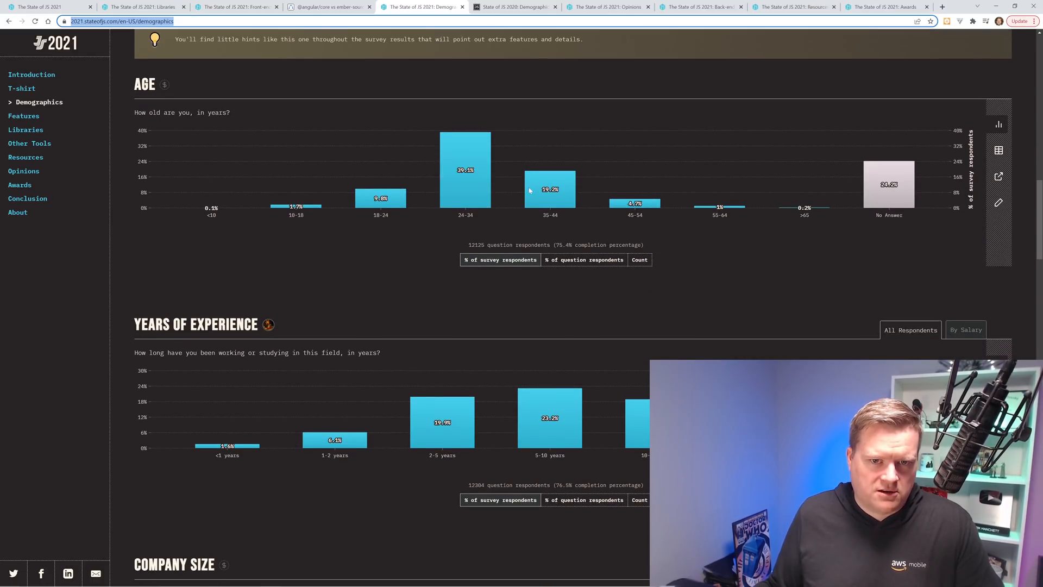
mouse_move(464, 189)
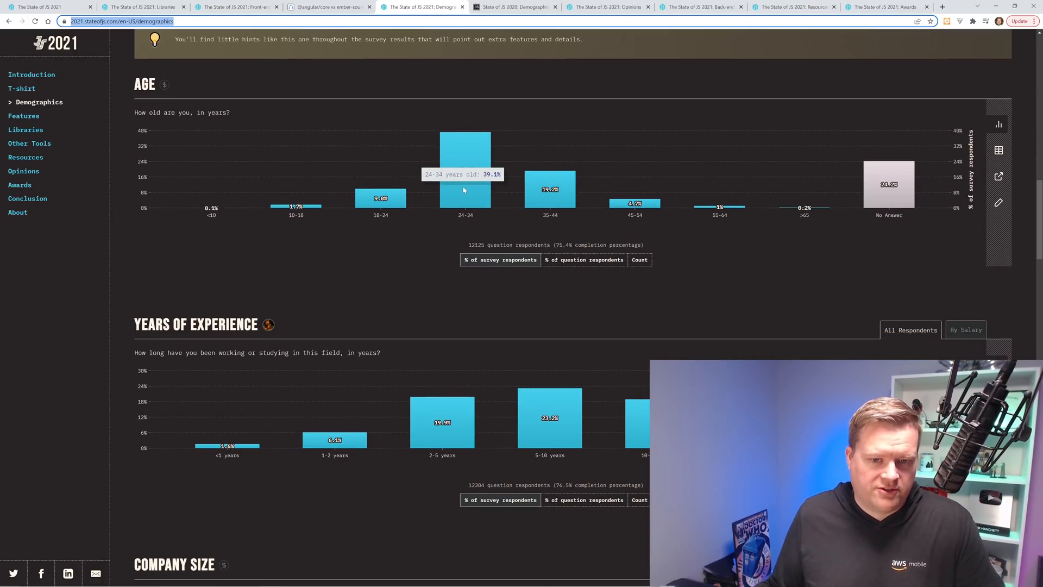
scroll("down", 3)
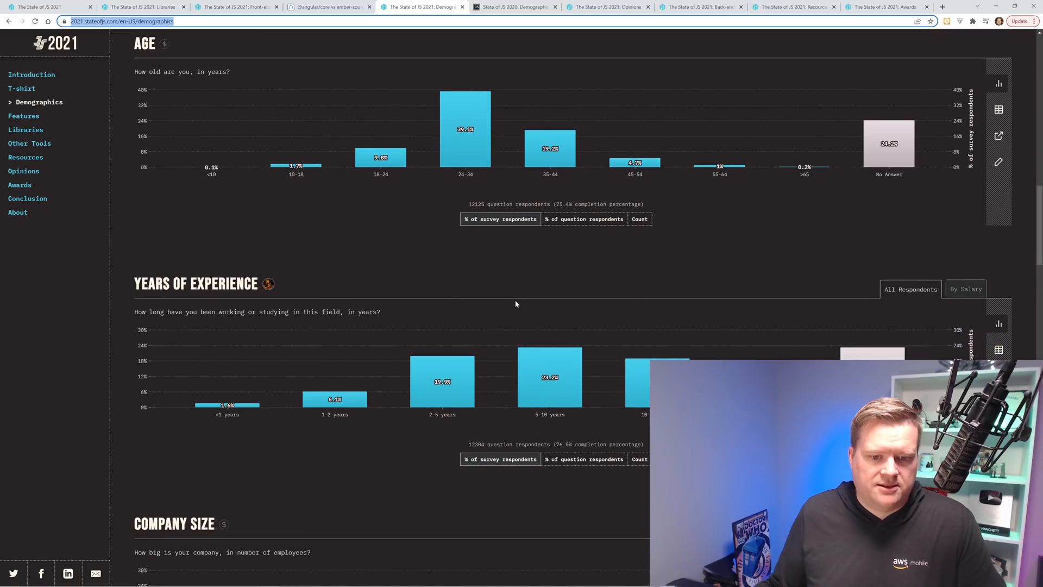
mouse_move(549, 377)
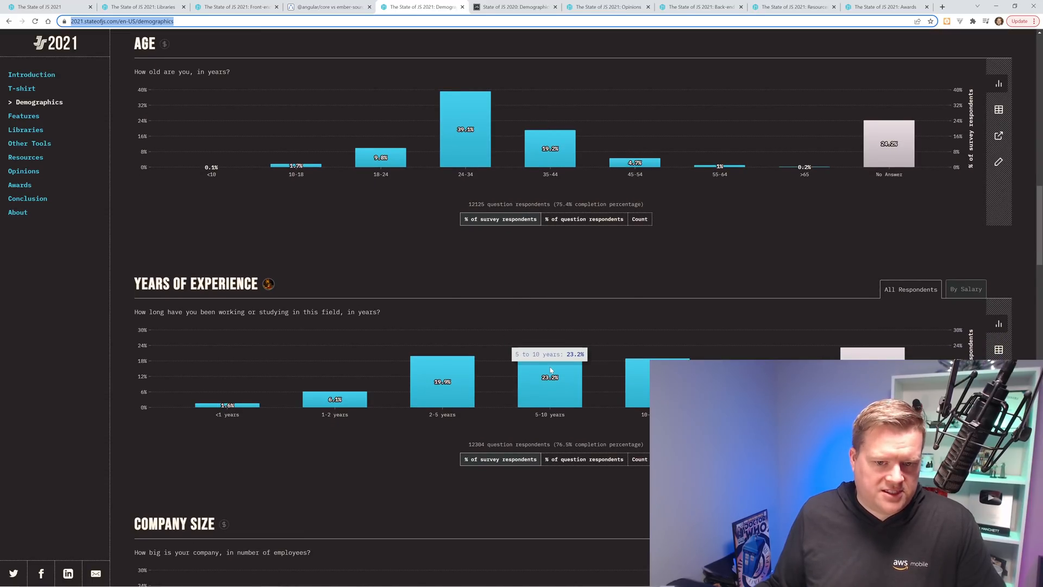
scroll("down", 3)
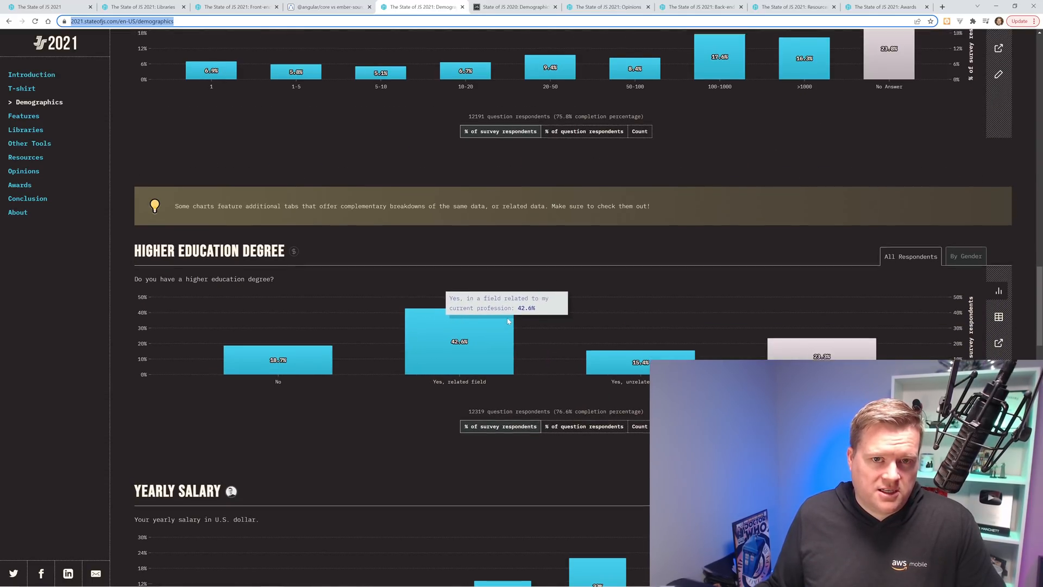
Scroll past Higher Education Degree and Yearly Salary to the Source chart, where Twitter leads at 20.9%.
scroll("down", 3)
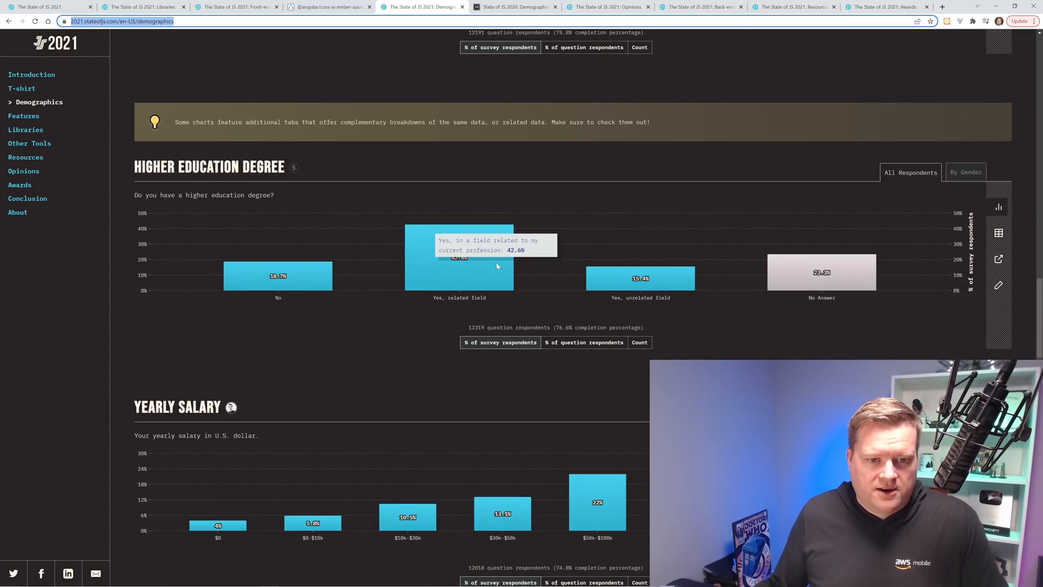
mouse_move(512, 308)
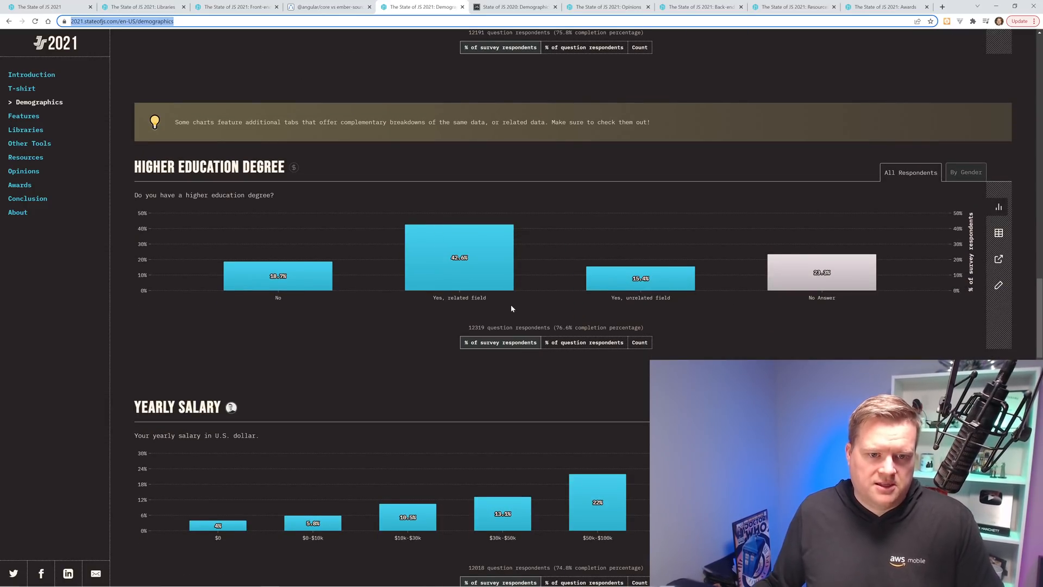
mouse_move(498, 278)
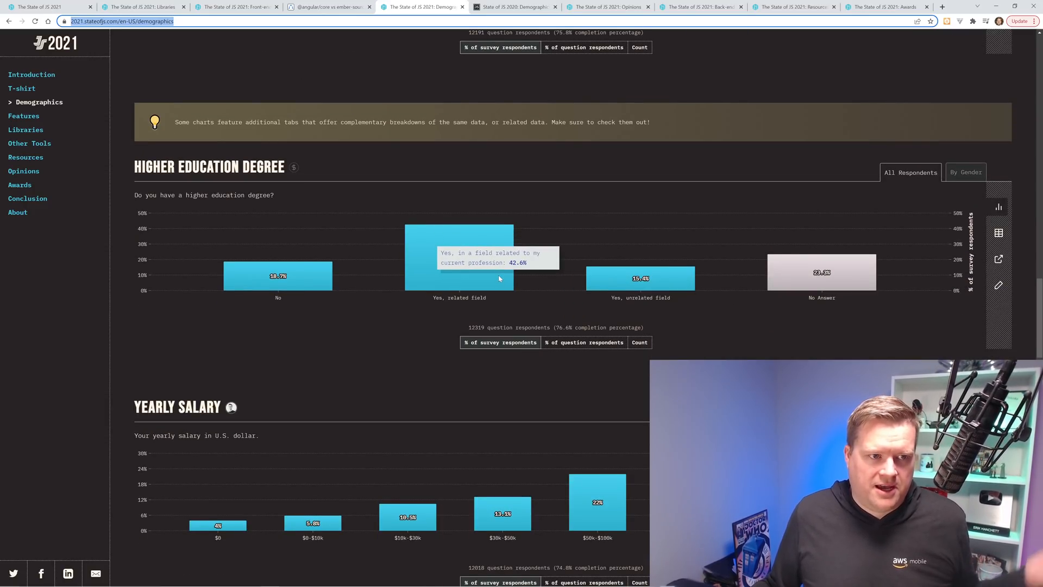
mouse_move(478, 282)
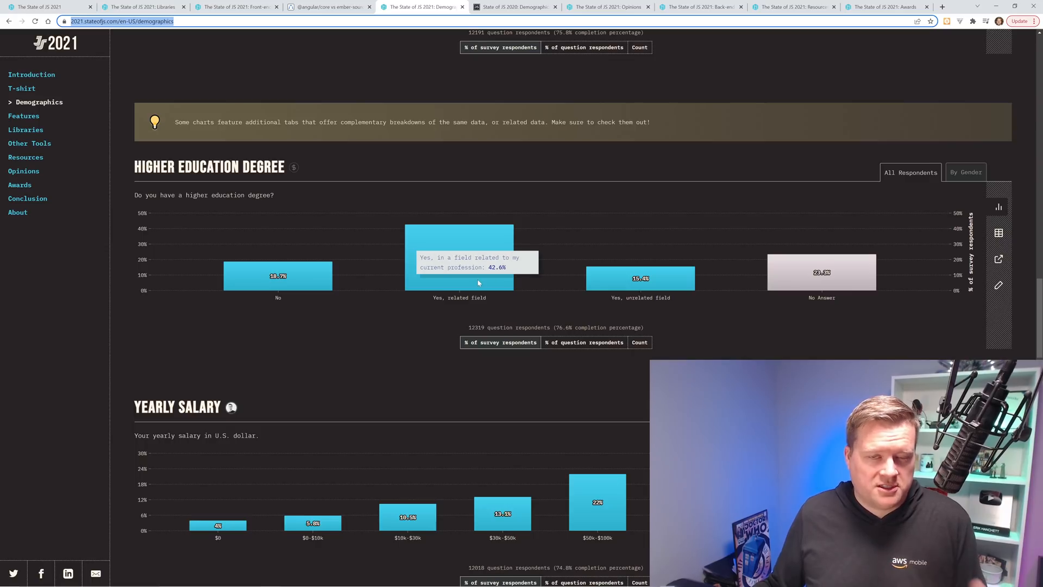
mouse_move(475, 282)
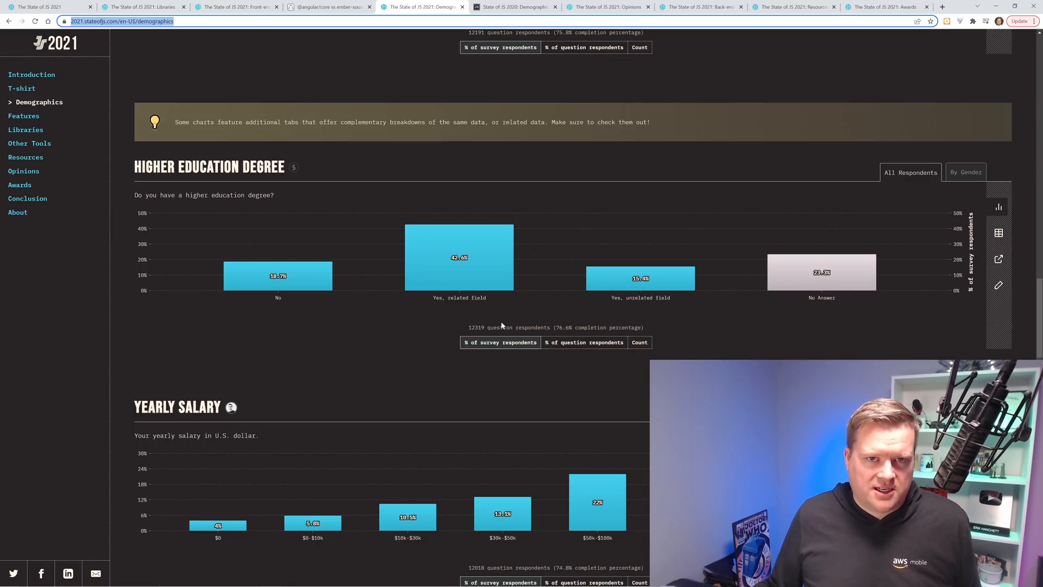
mouse_move(458, 266)
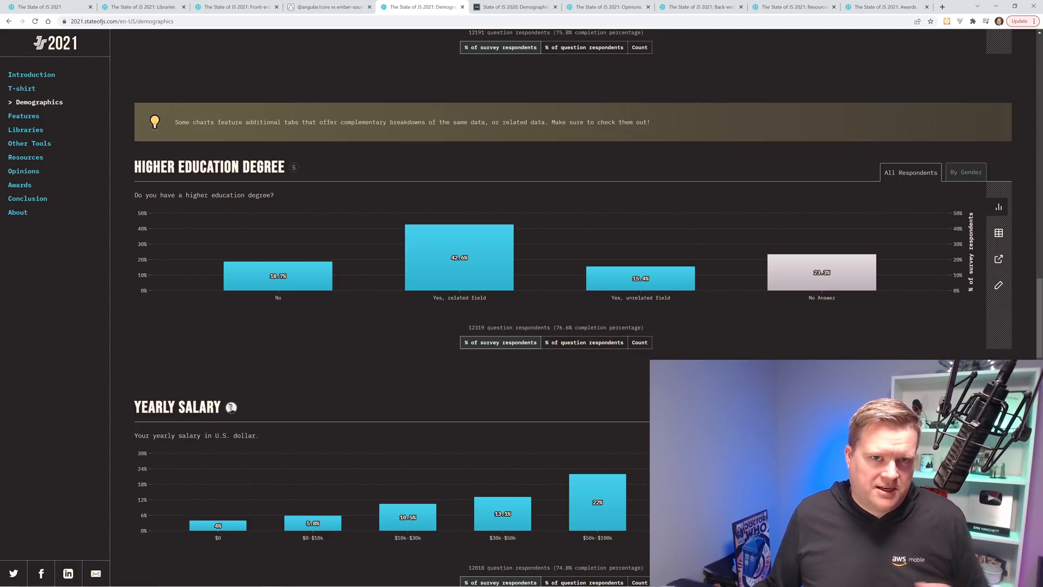
mouse_move(489, 269)
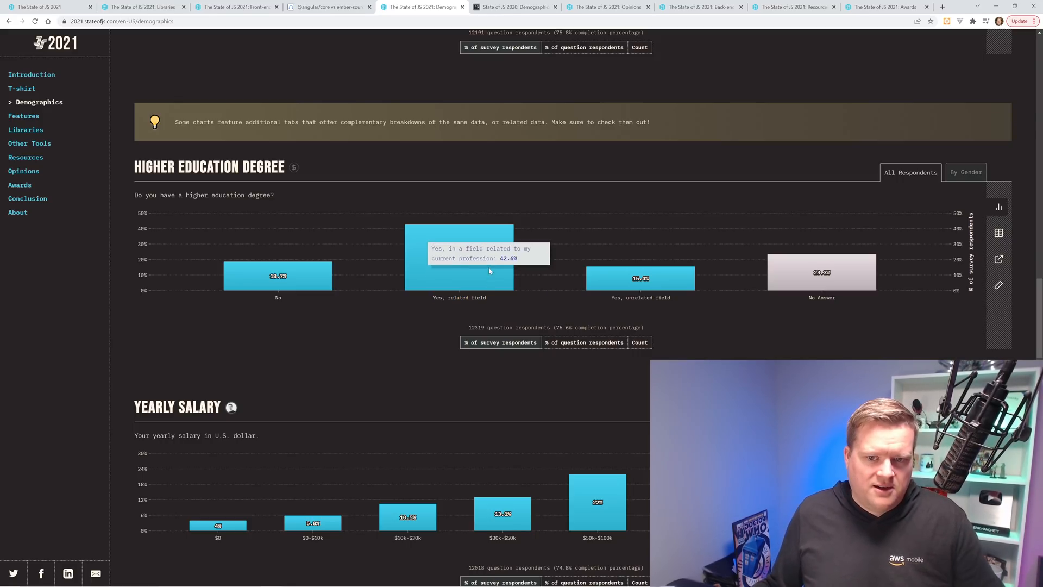
mouse_move(484, 264)
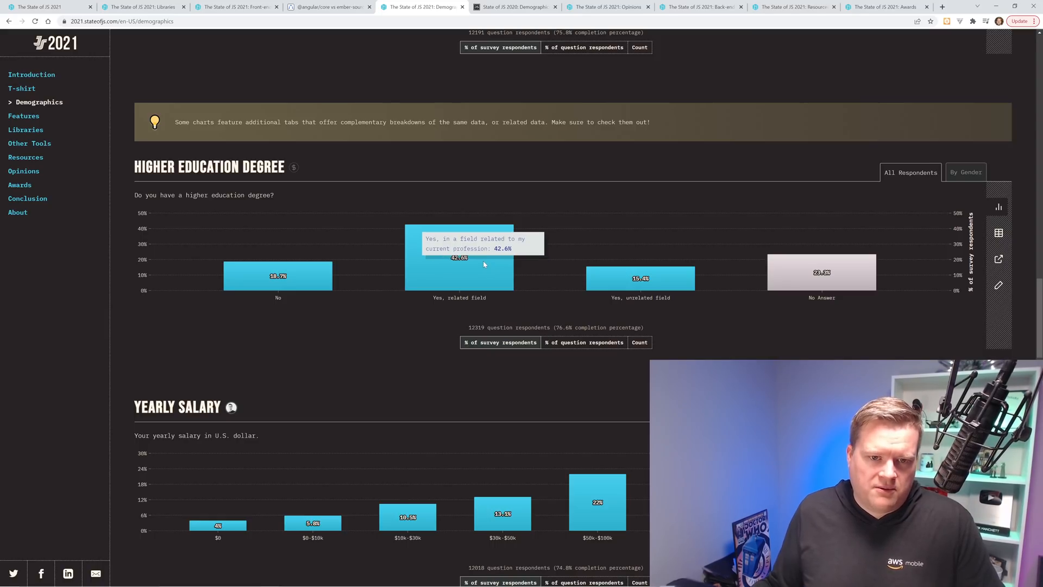
mouse_move(472, 259)
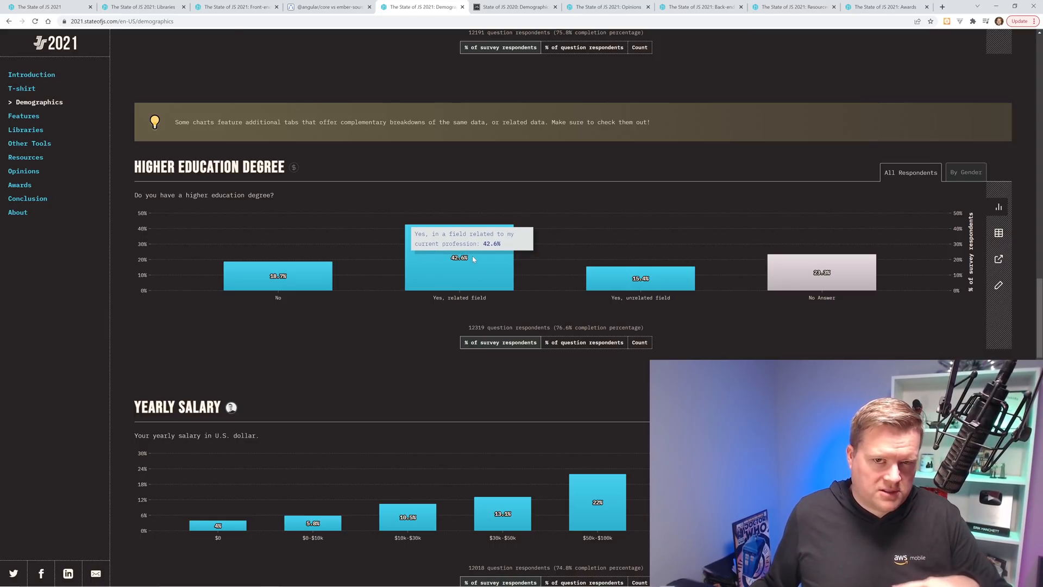
mouse_move(464, 261)
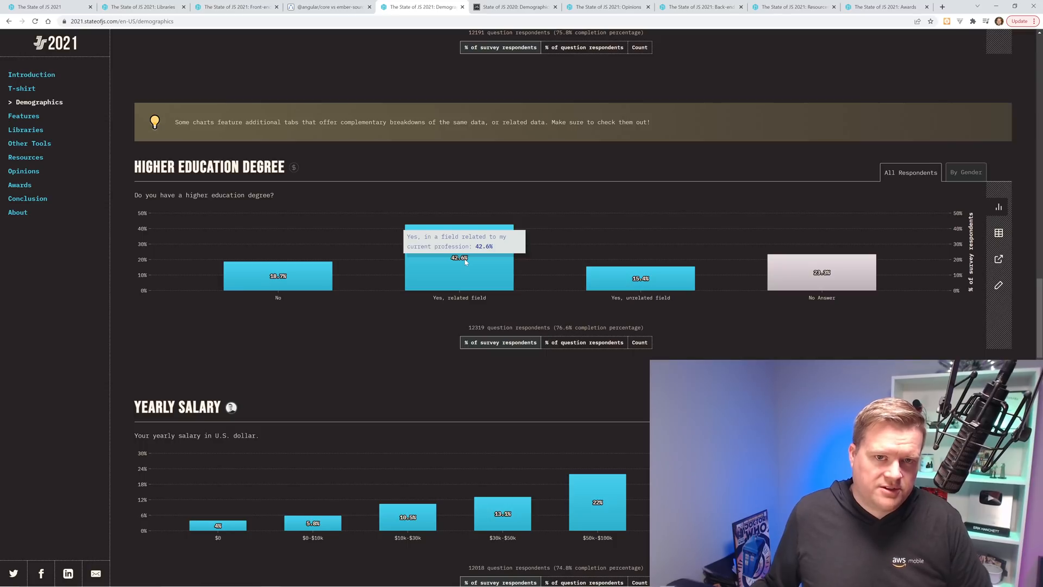
mouse_move(469, 270)
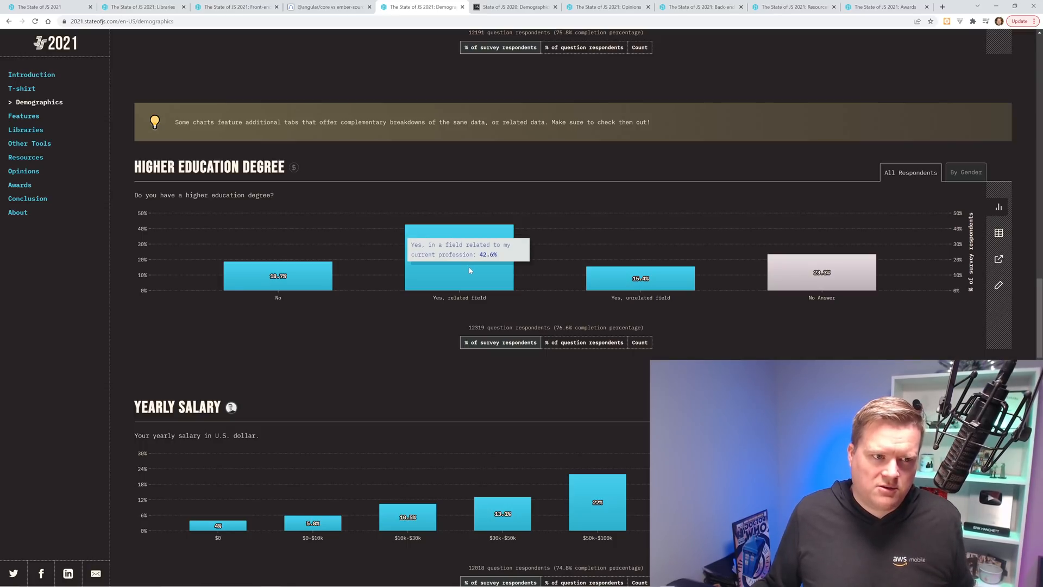
mouse_move(320, 307)
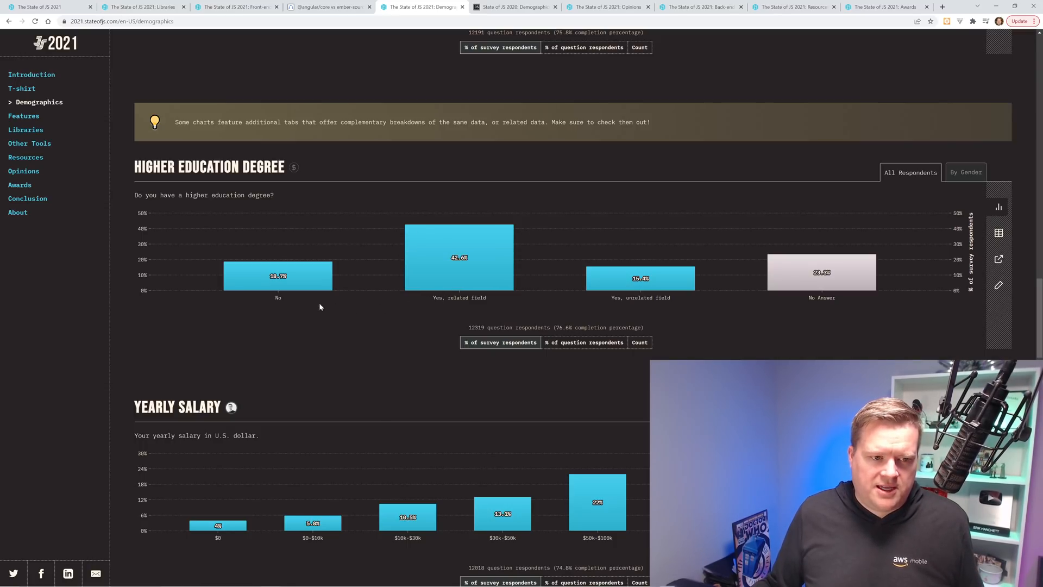
mouse_move(307, 280)
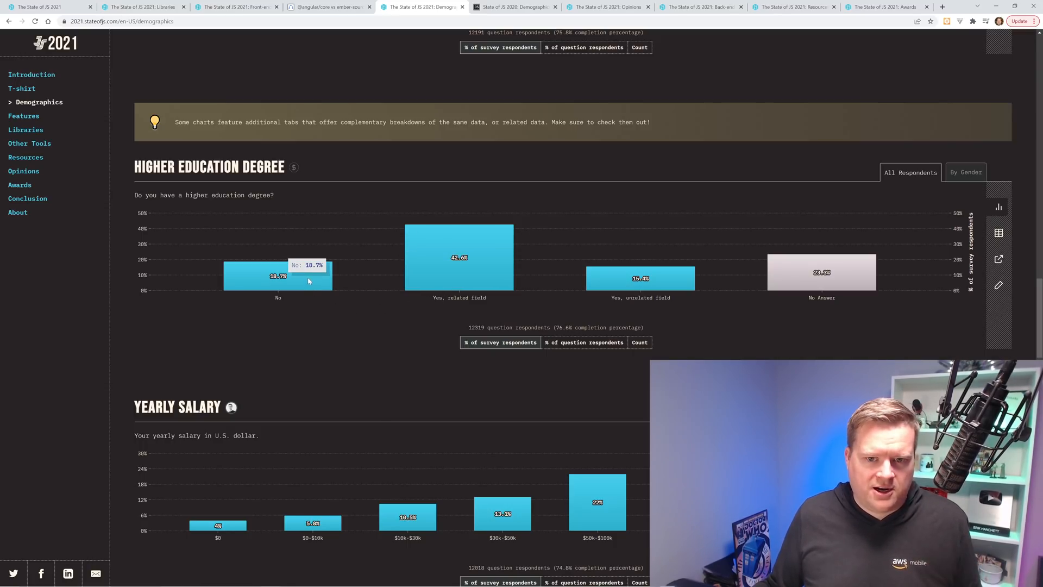
mouse_move(641, 281)
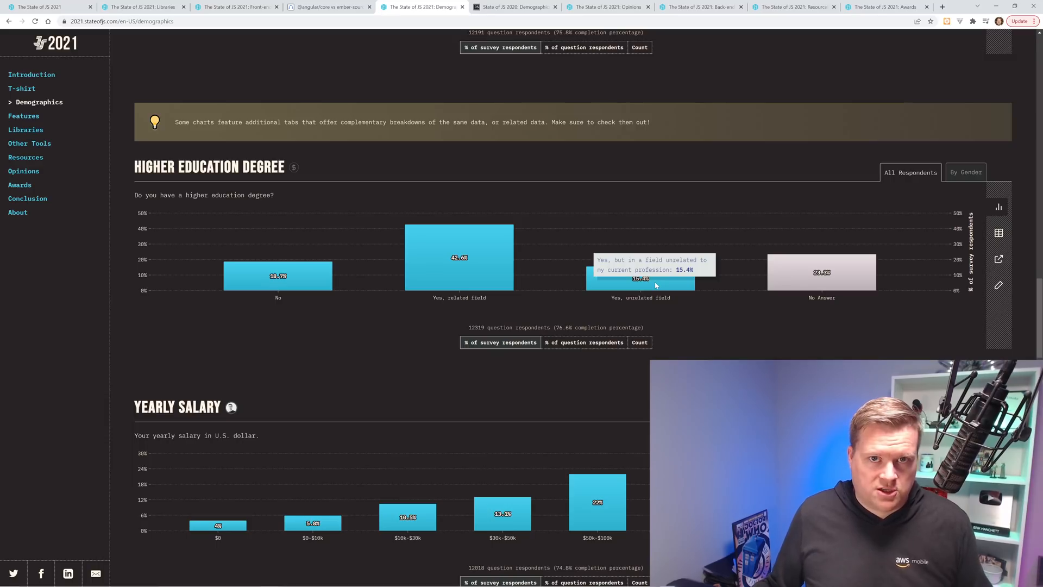
mouse_move(585, 307)
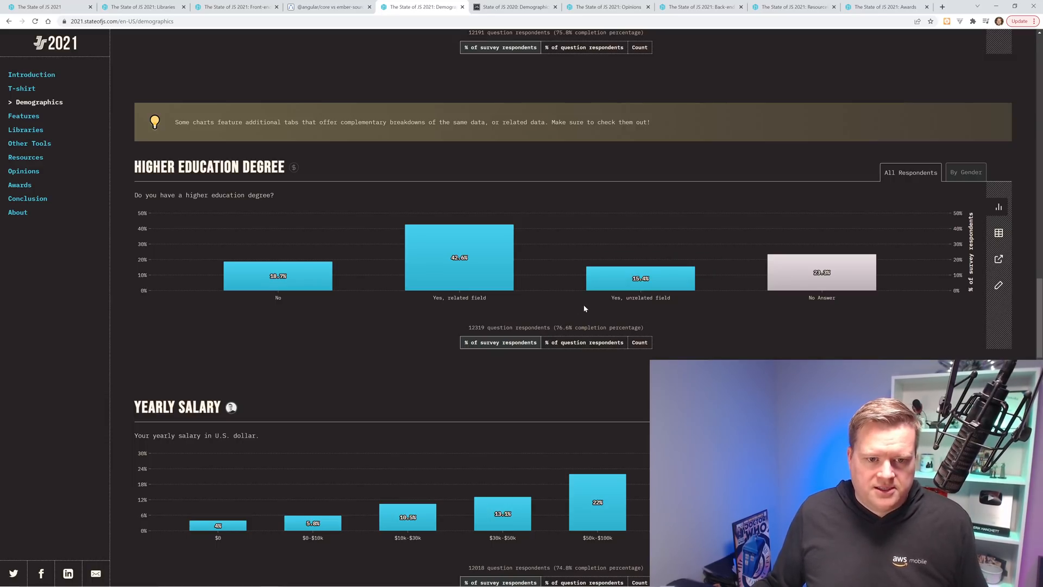
mouse_move(639, 277)
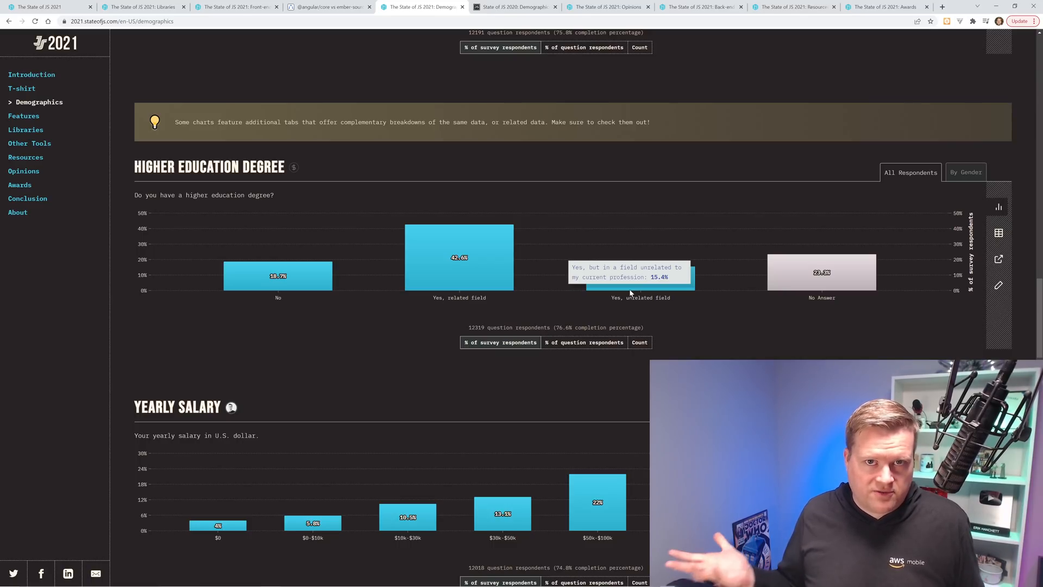
mouse_move(592, 306)
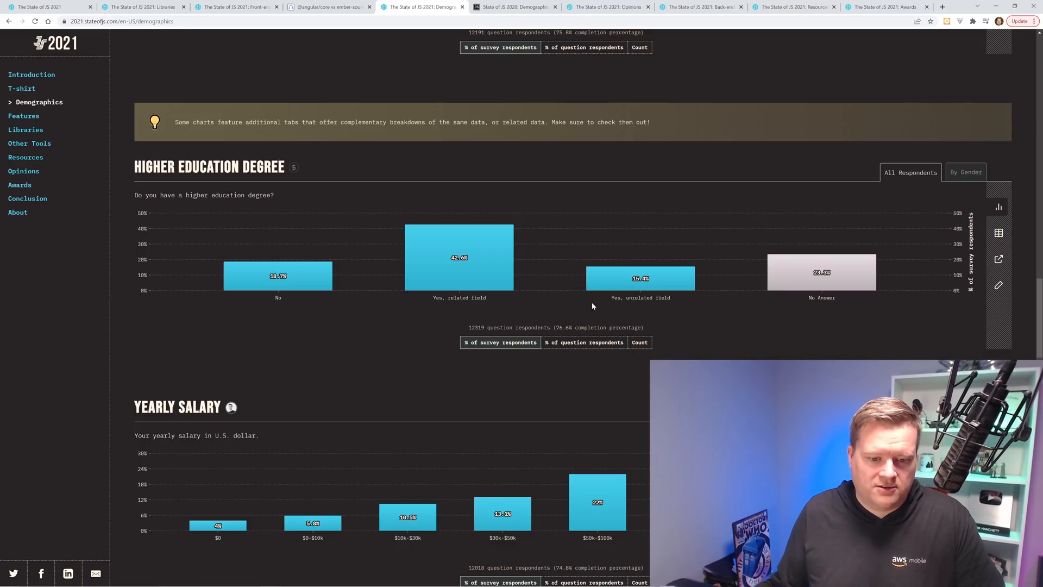
scroll("down", 3)
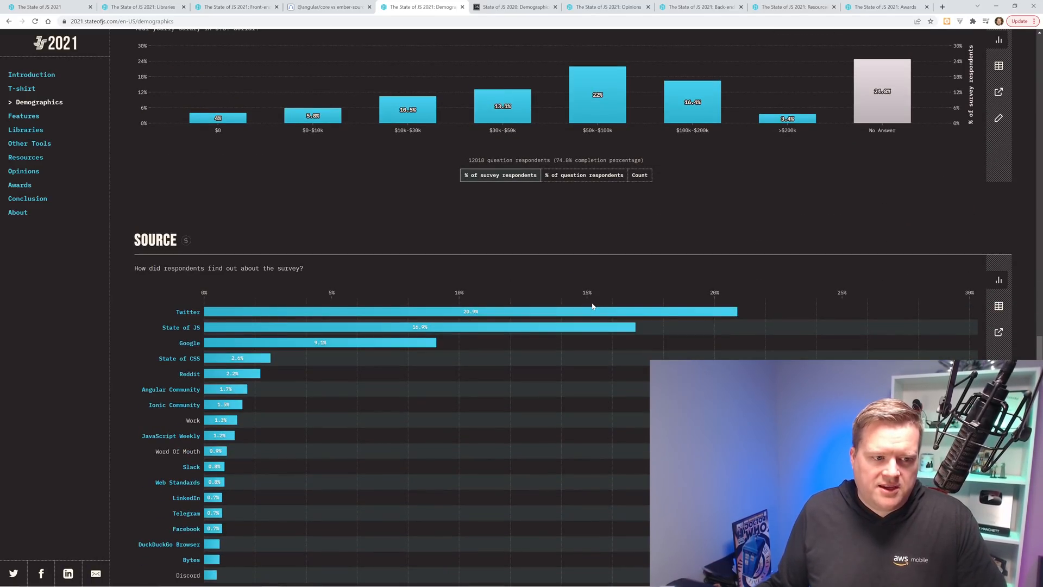
Scroll further down the Demographics page to the Gender chart.
scroll("down", 3)
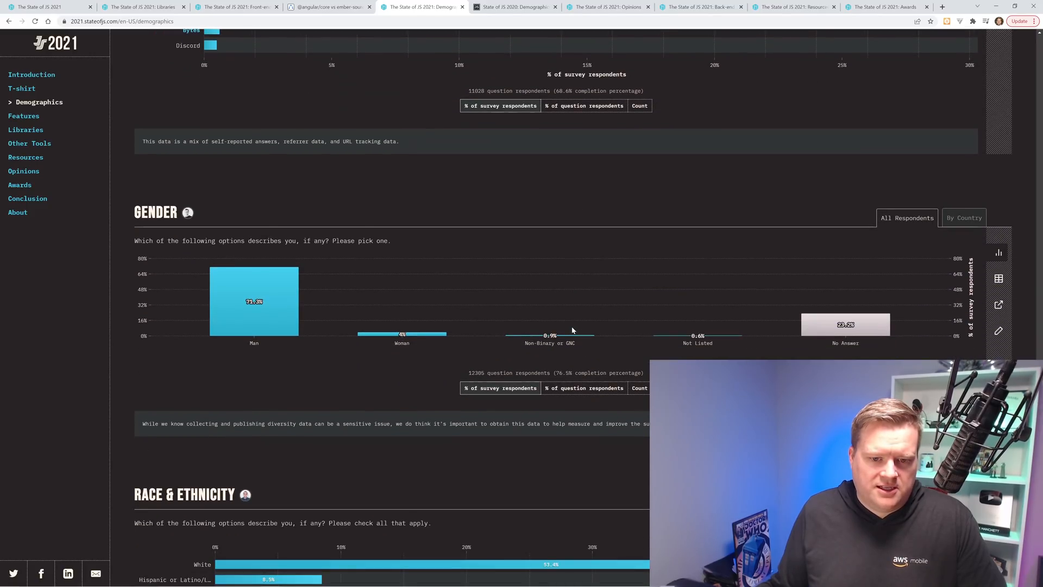
mouse_move(538, 212)
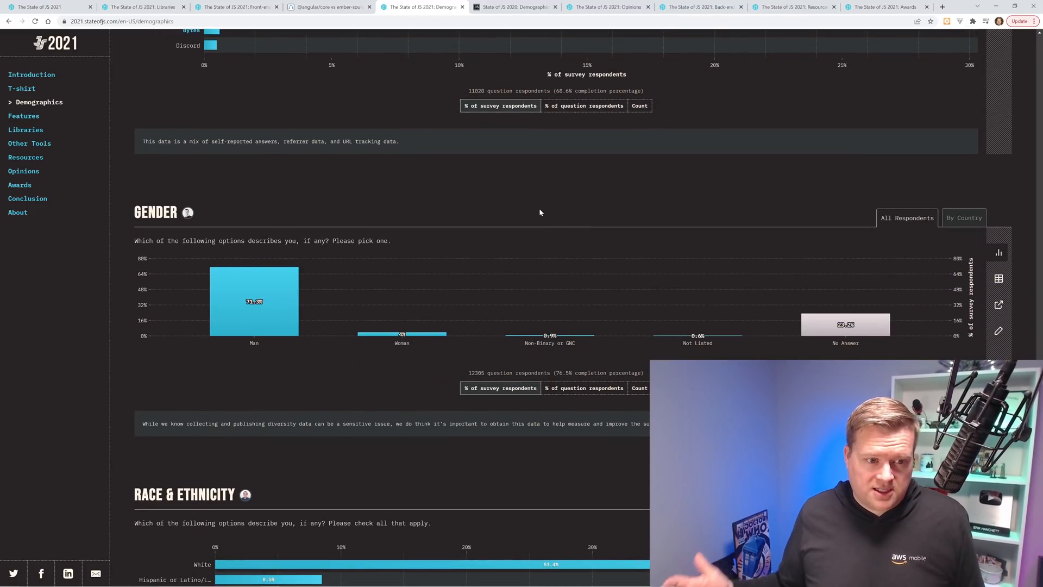
mouse_move(272, 289)
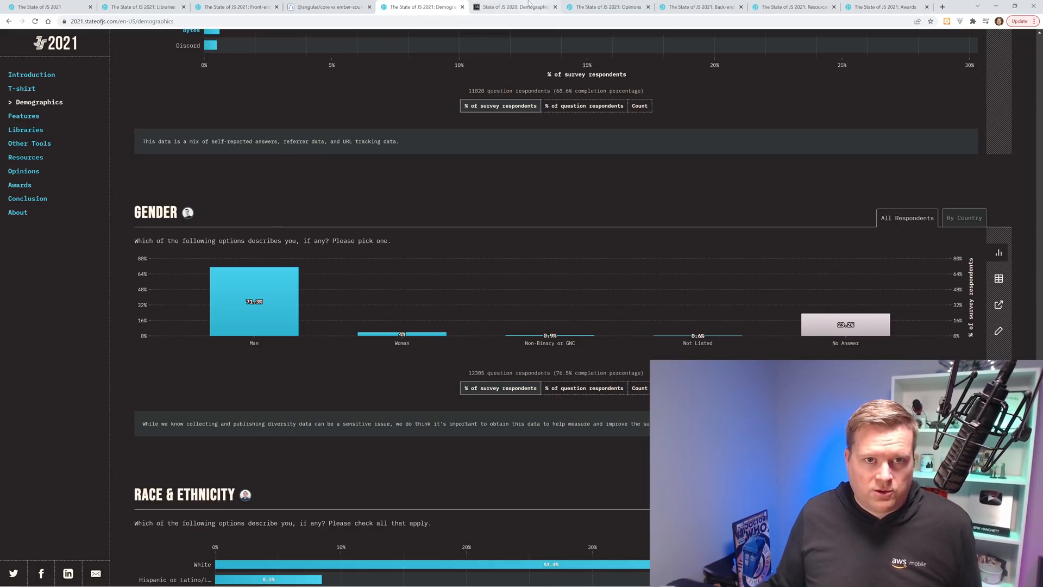
left_click(512, 8)
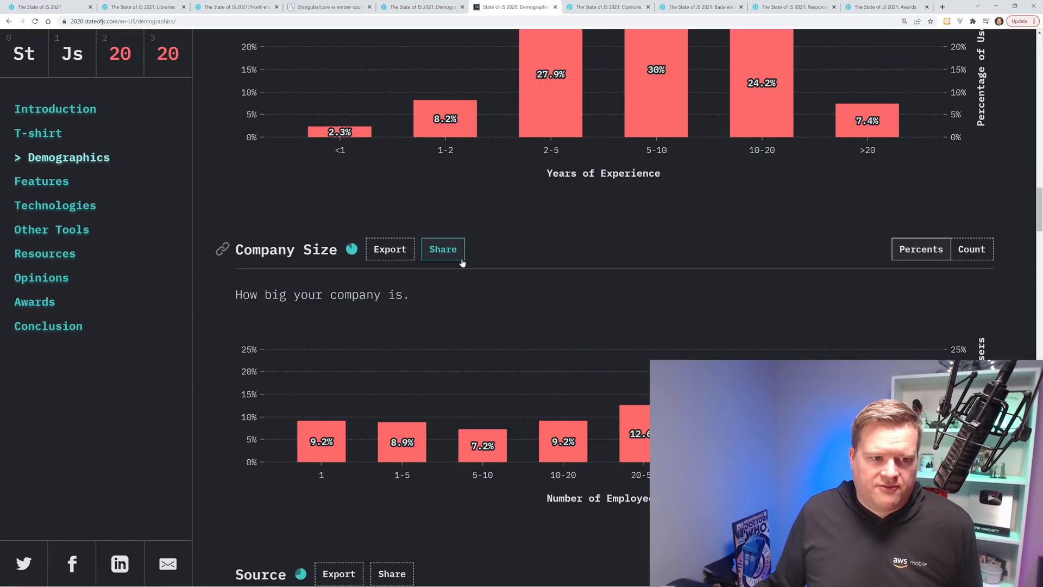
scroll("down", 3)
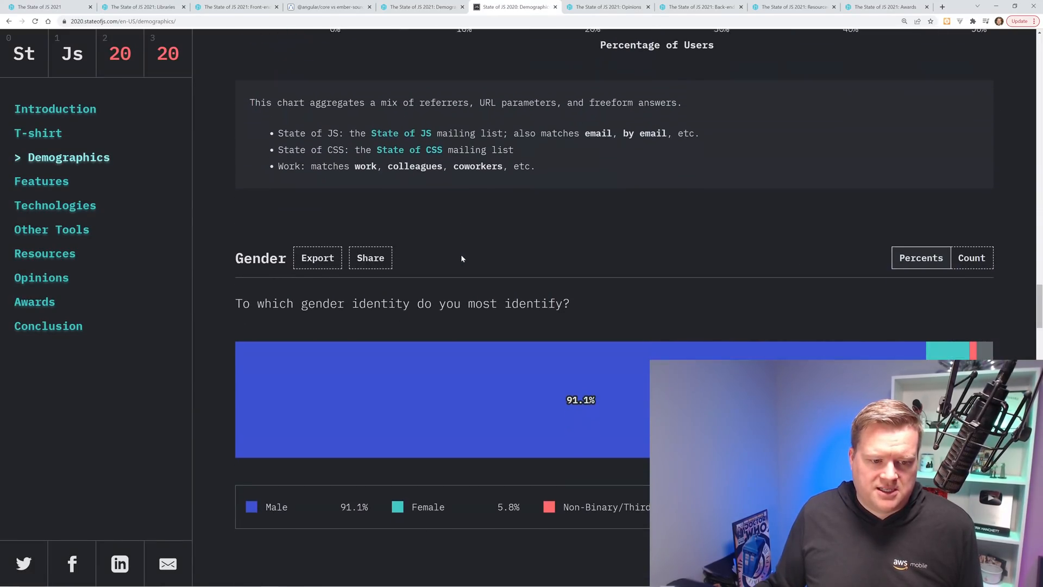
left_click(421, 6)
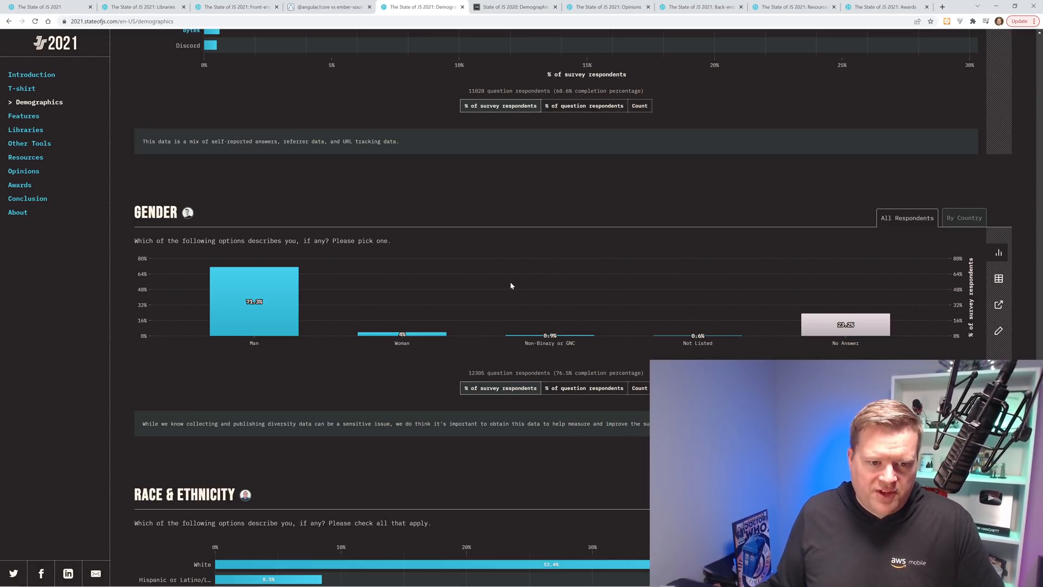
mouse_move(401, 334)
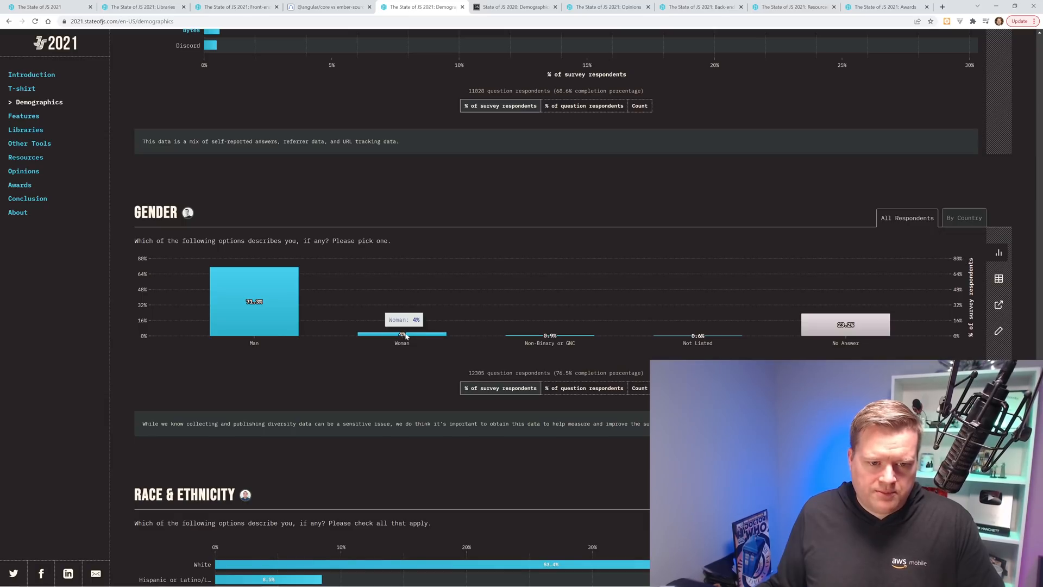
mouse_move(549, 58)
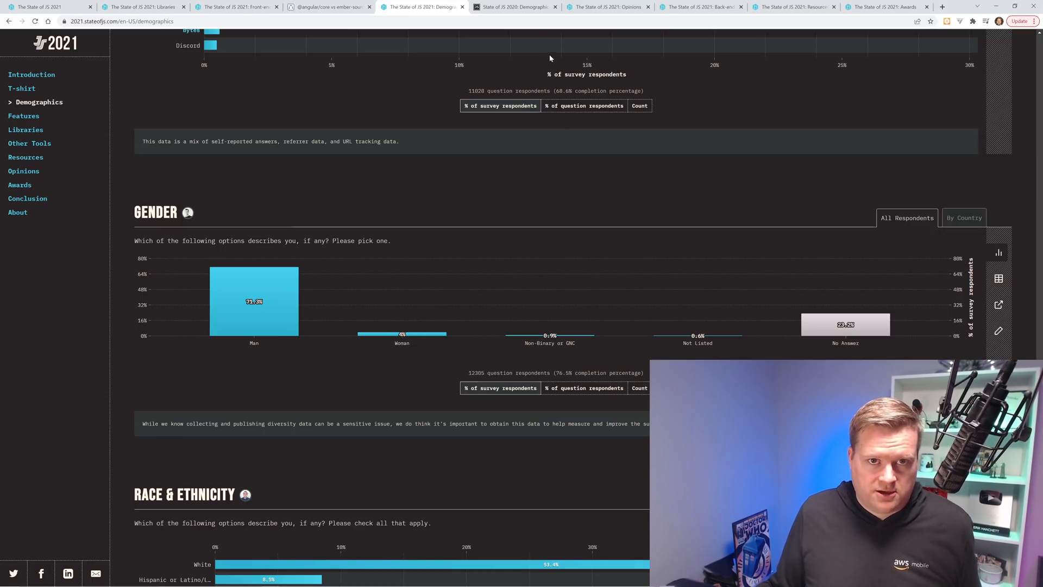
Bring up the State of JS 2020 Demographics Gender chart (91.1% male, 5.8% female) for comparison.
left_click(515, 7)
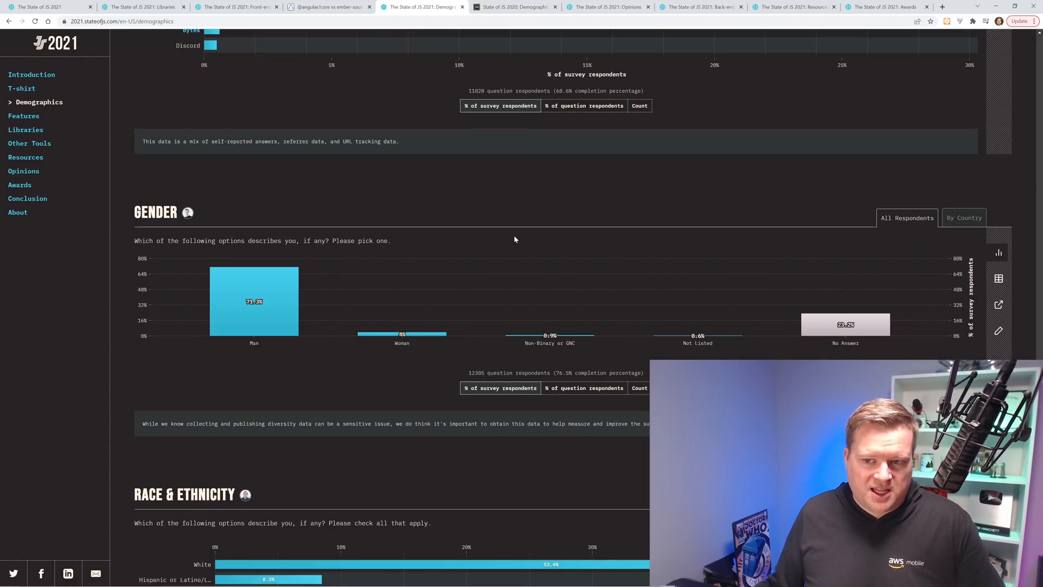
mouse_move(922, 339)
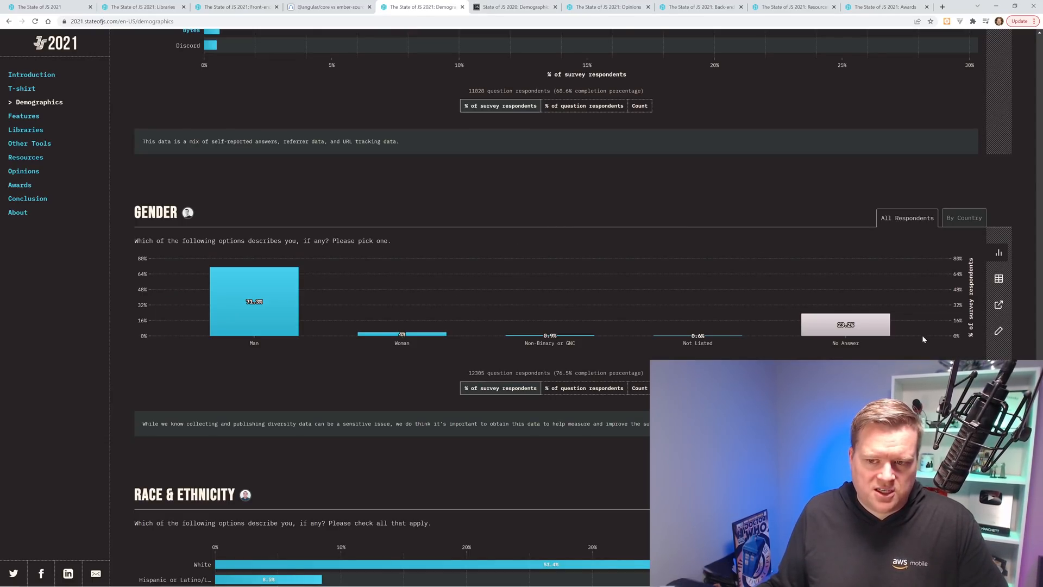
mouse_move(845, 326)
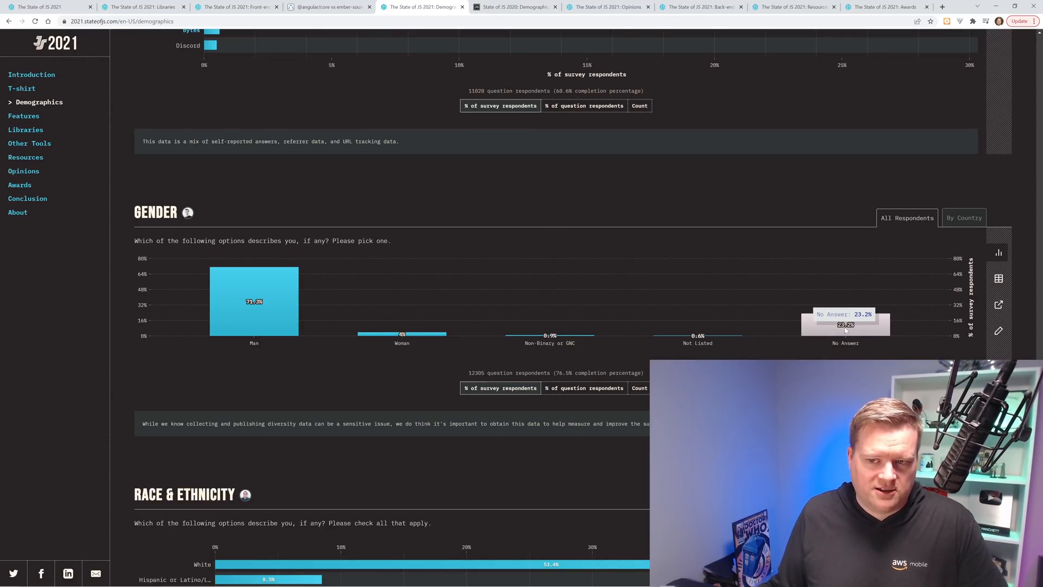
scroll("down", 3)
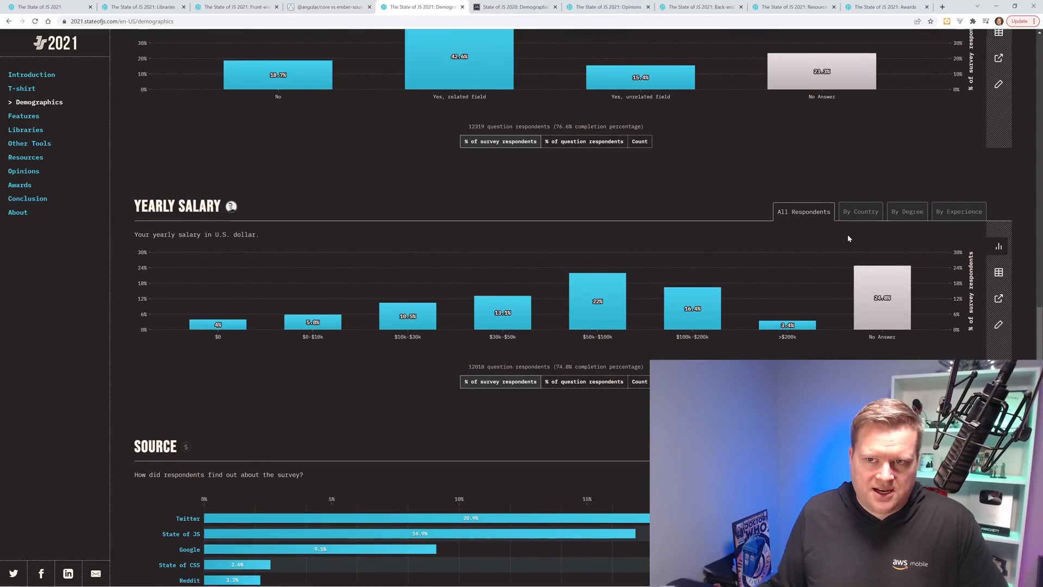
scroll("up", 3)
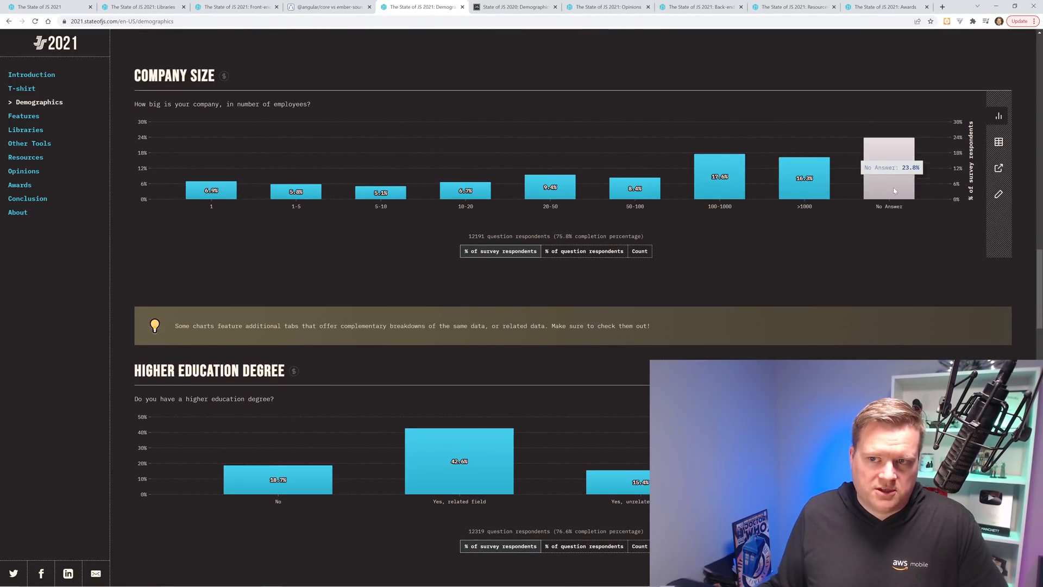
scroll("down", 3)
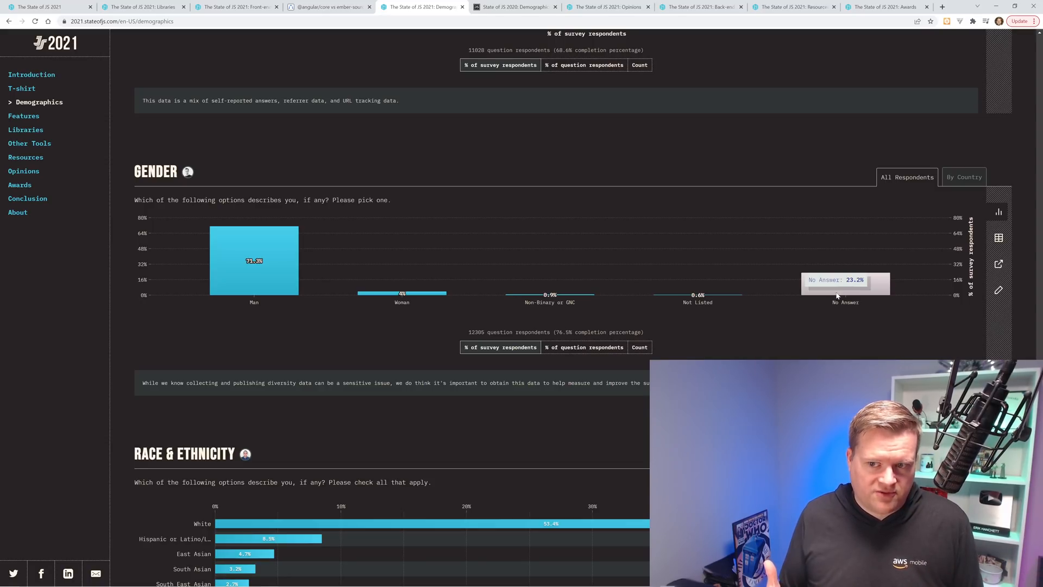
mouse_move(718, 308)
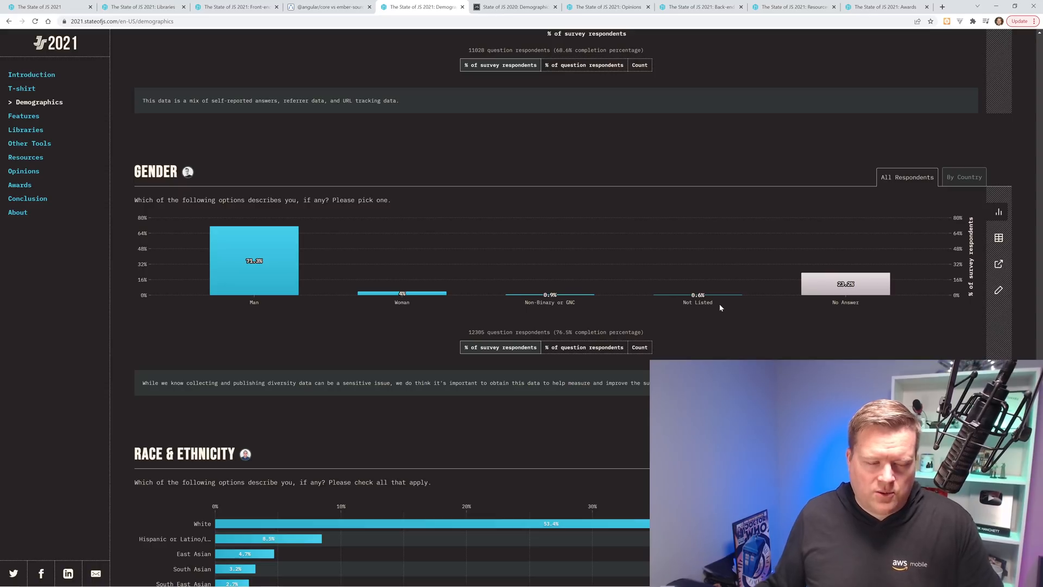
mouse_move(709, 213)
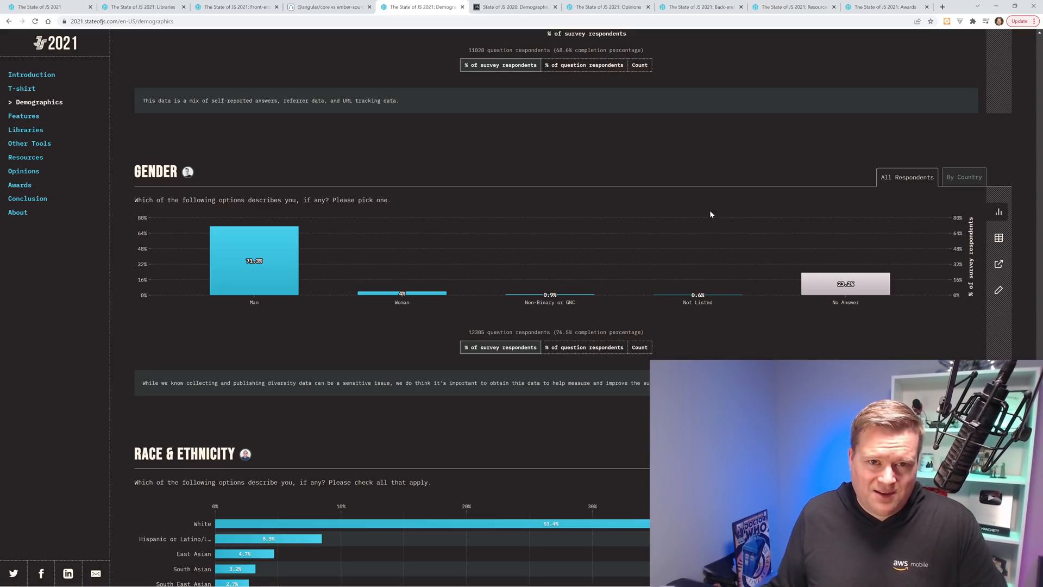
mouse_move(271, 259)
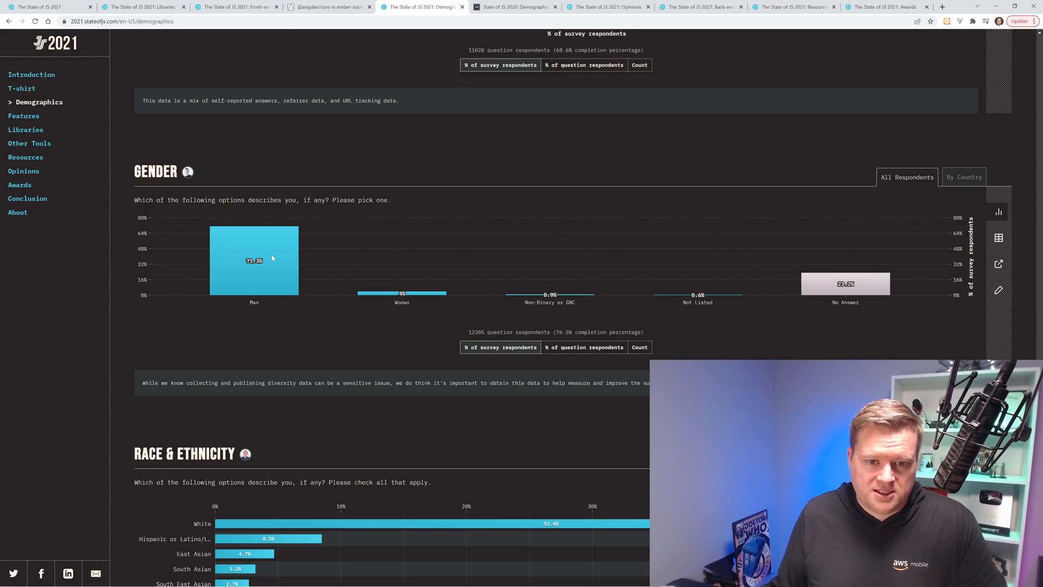
left_click(515, 6)
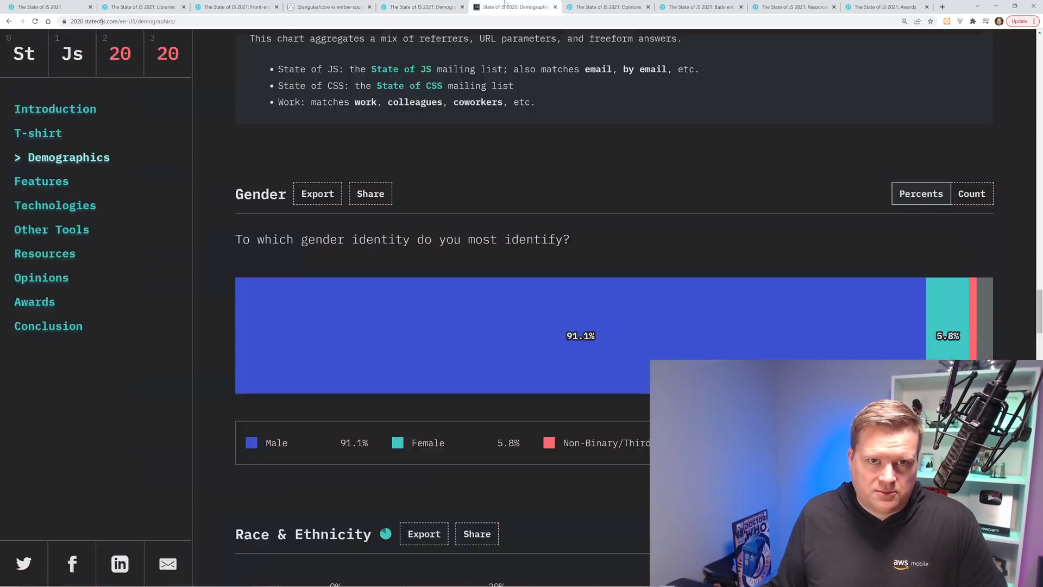
mouse_move(831, 326)
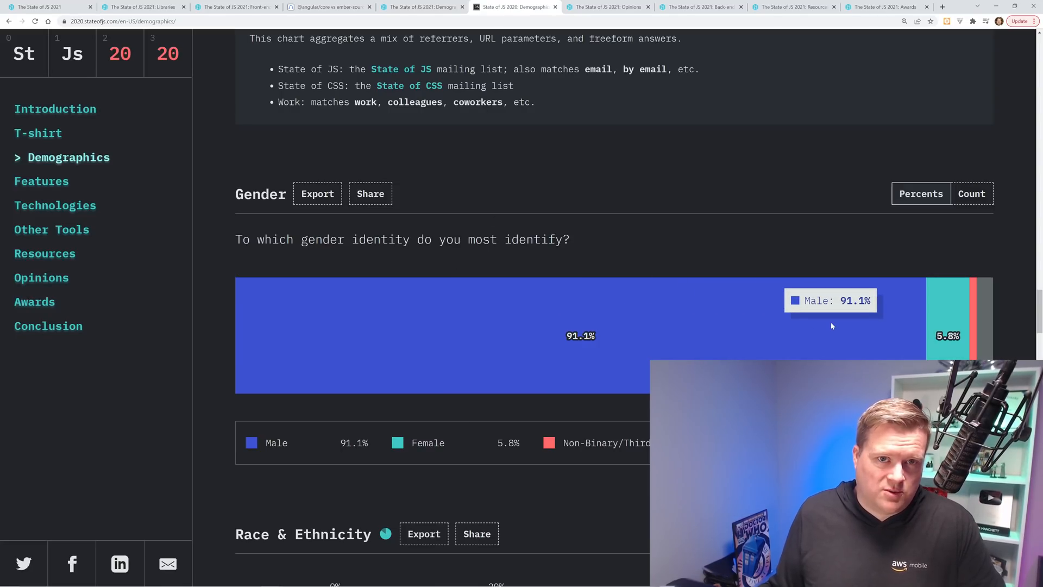
mouse_move(504, 164)
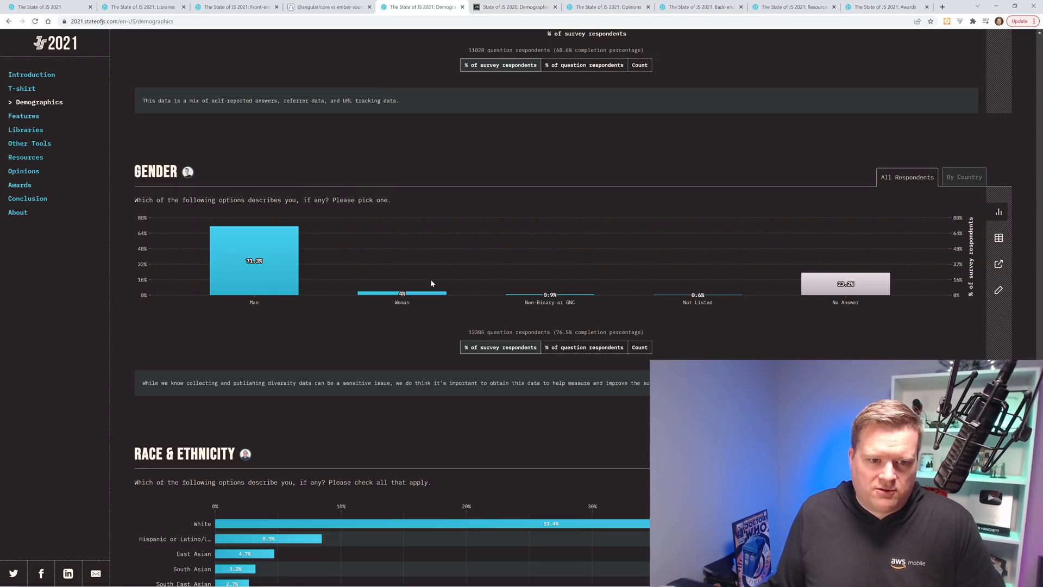
mouse_move(845, 286)
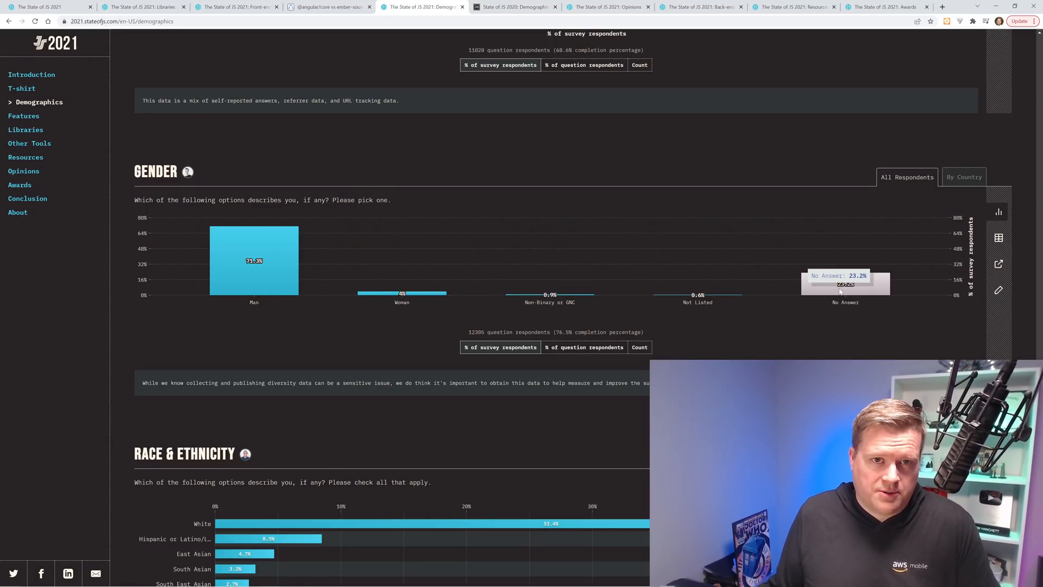
mouse_move(648, 312)
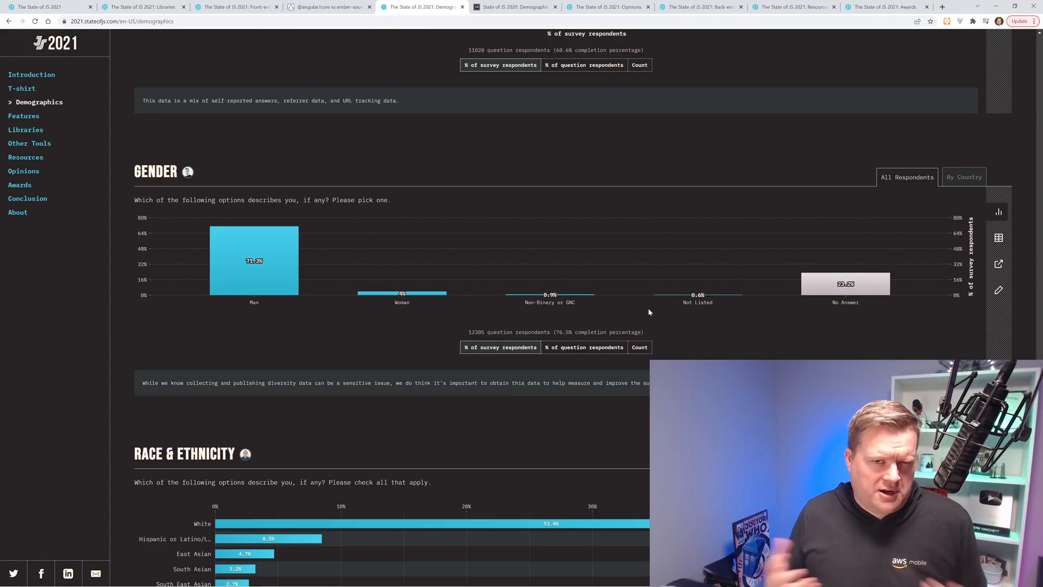
Switch to the State of JS 2021 Opinions results showing the 'ecosystem changing too fast' chart.
left_click(30, 171)
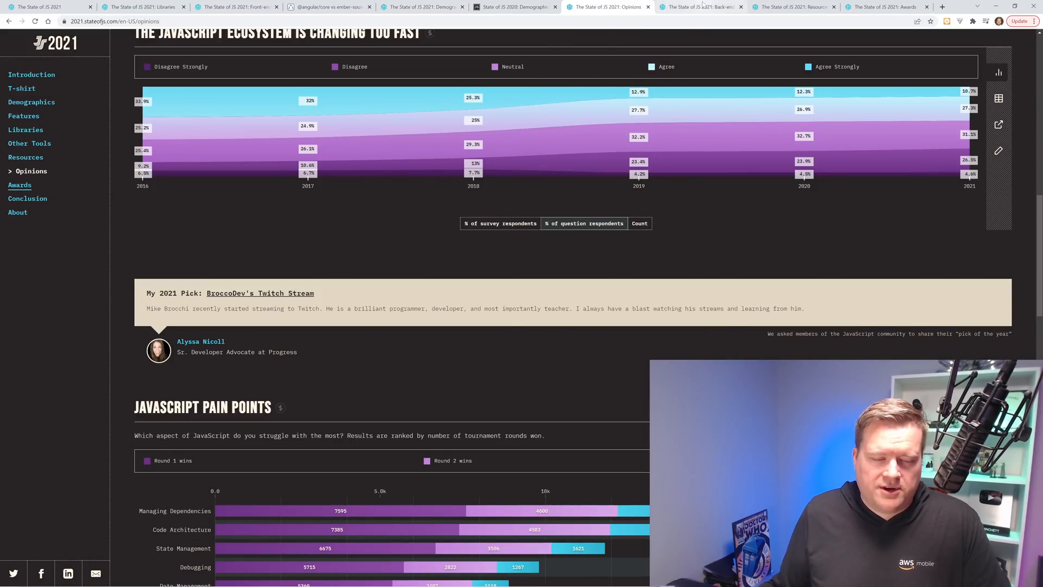
View the 2021 back-end framework rankings by usage, then return to satisfaction (Fastify 91%).
left_click(698, 7)
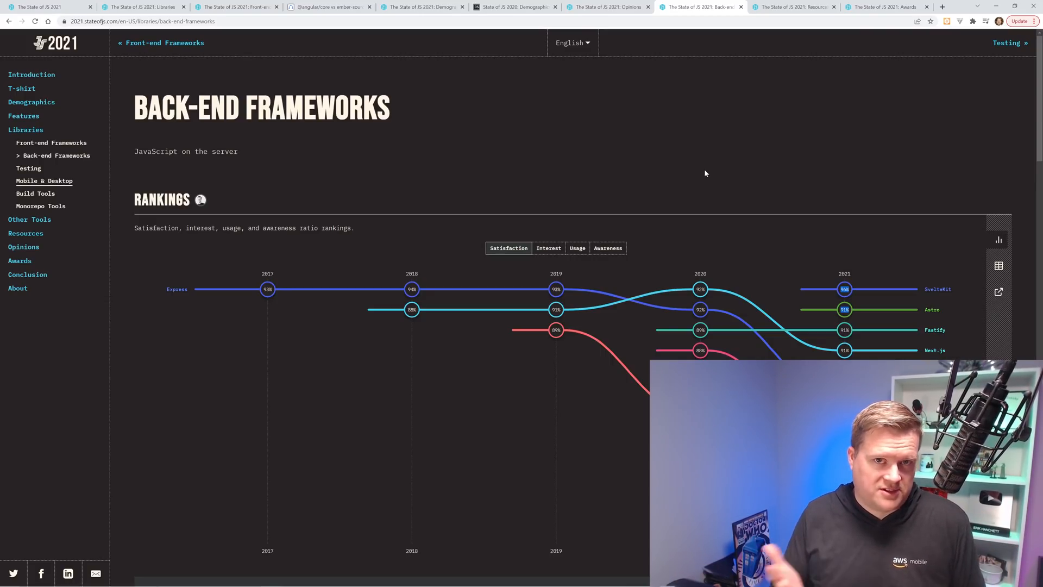
scroll("down", 3)
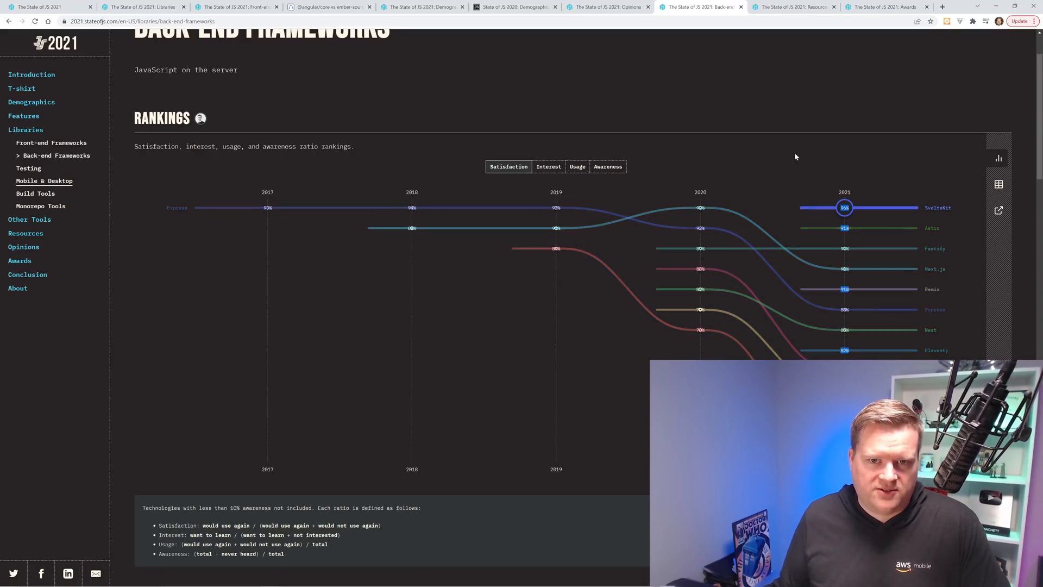
left_click(576, 166)
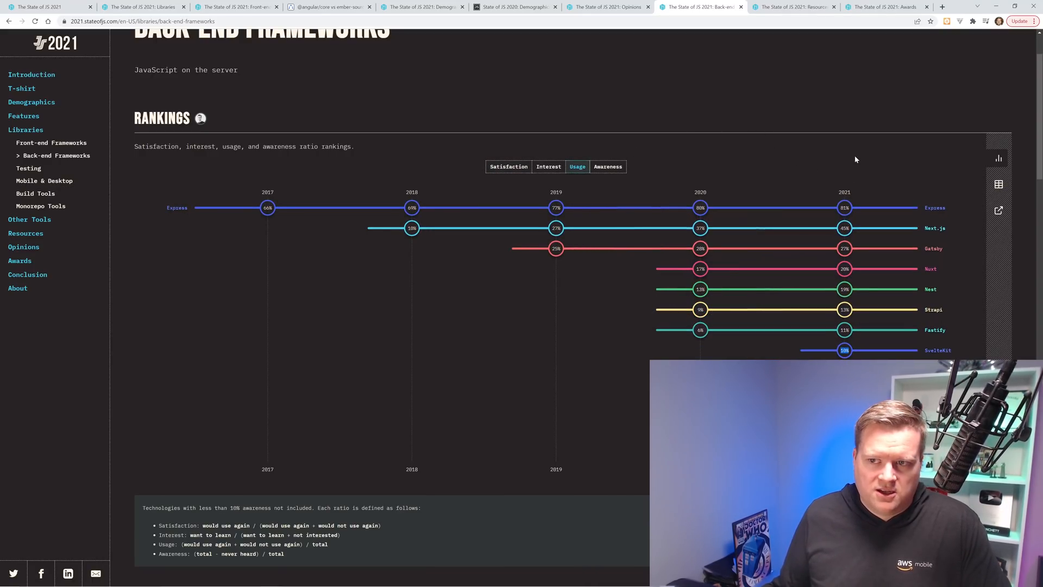
mouse_move(873, 156)
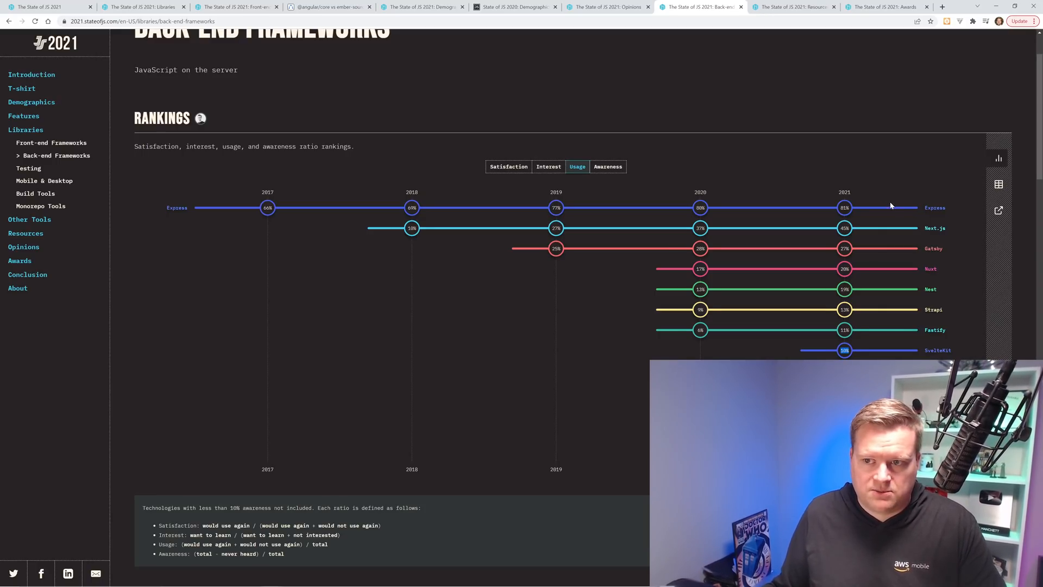
mouse_move(890, 228)
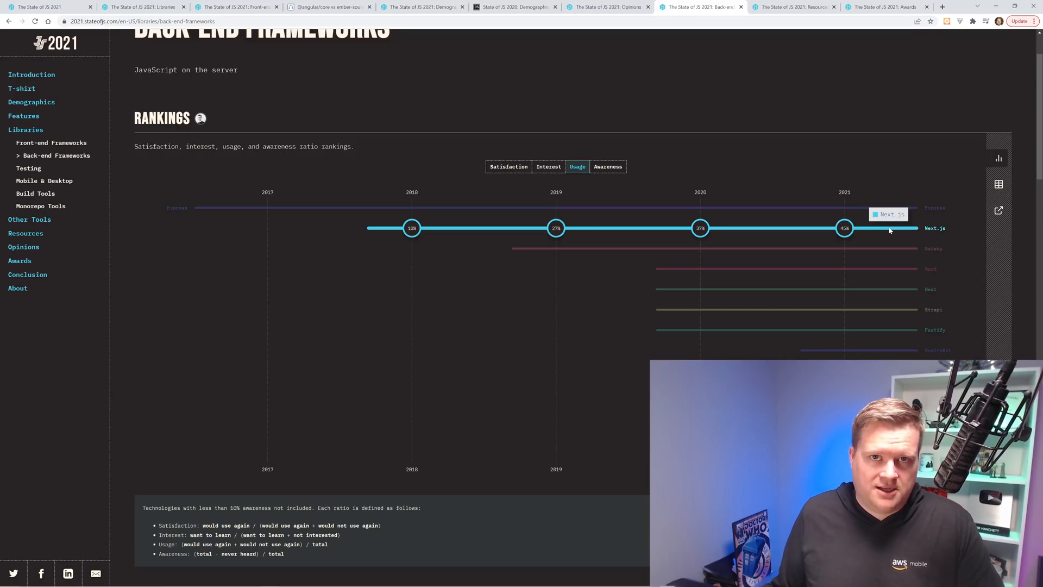
mouse_move(898, 248)
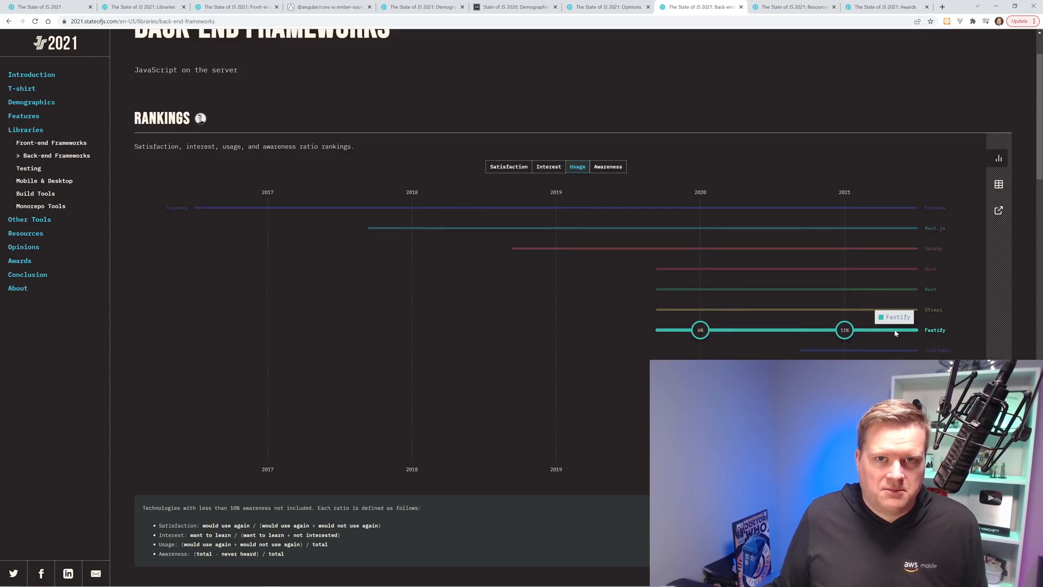
left_click(509, 166)
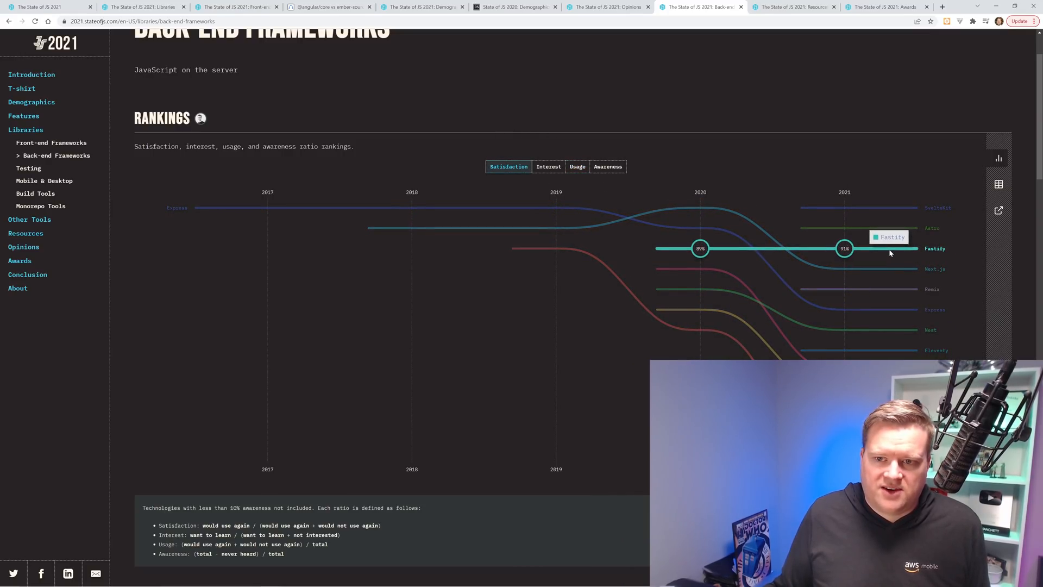
mouse_move(888, 250)
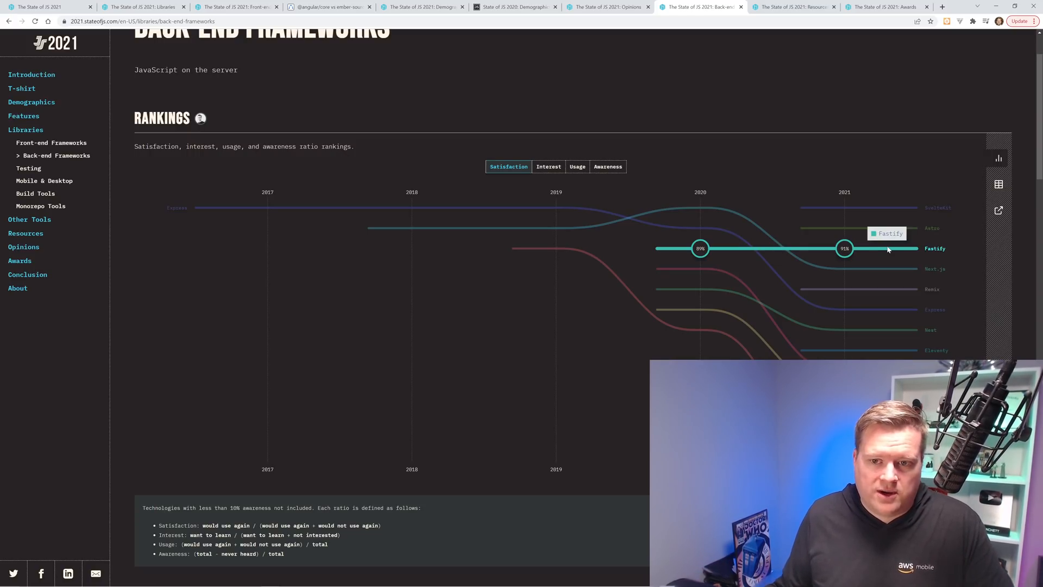
mouse_move(793, 263)
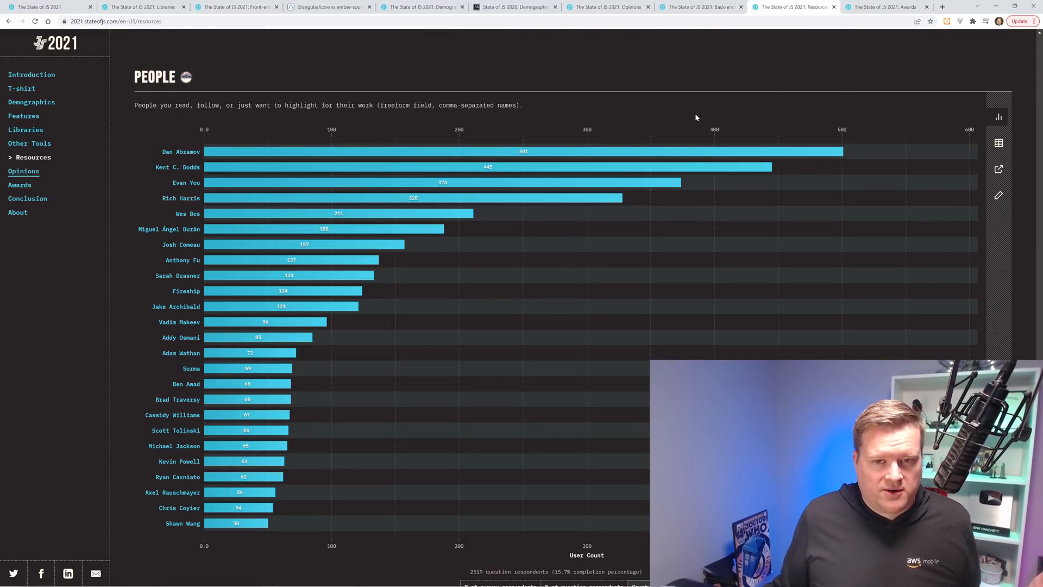
mouse_move(317, 116)
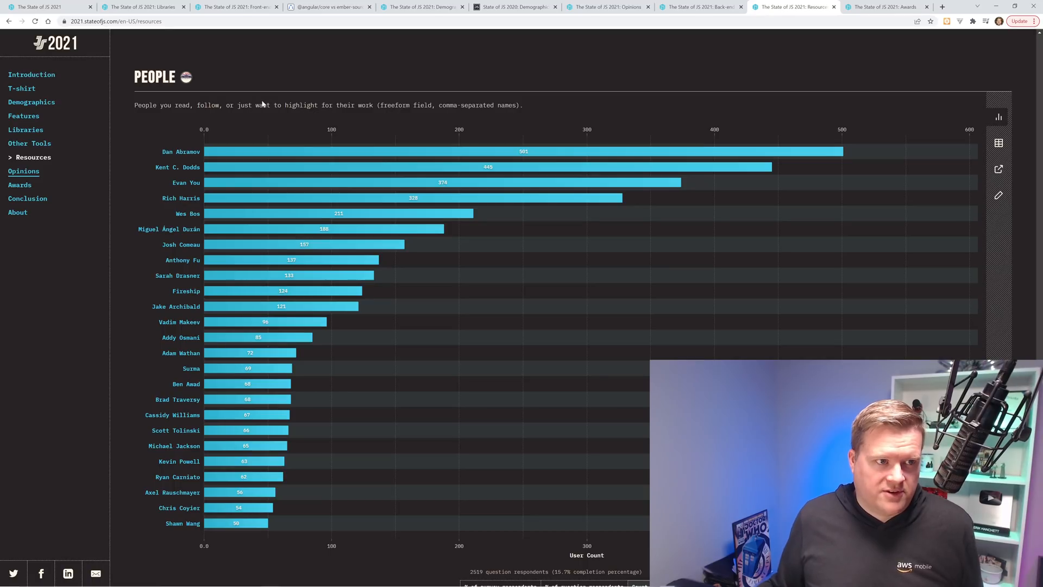
Highlight the People chart question wording, then move on to the 2021 Awards page.
left_click_drag(195, 105, 311, 106)
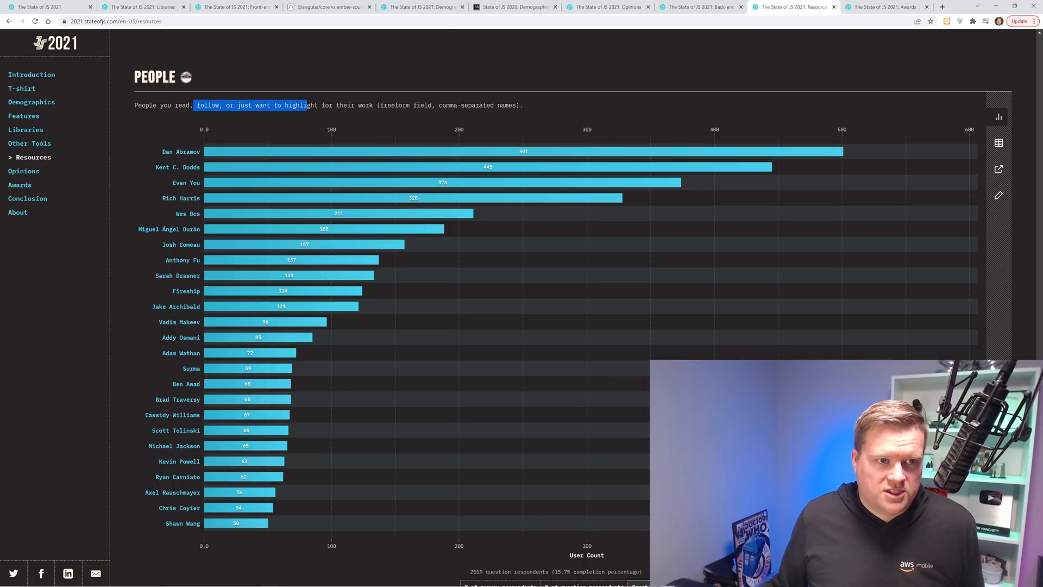
left_click(422, 160)
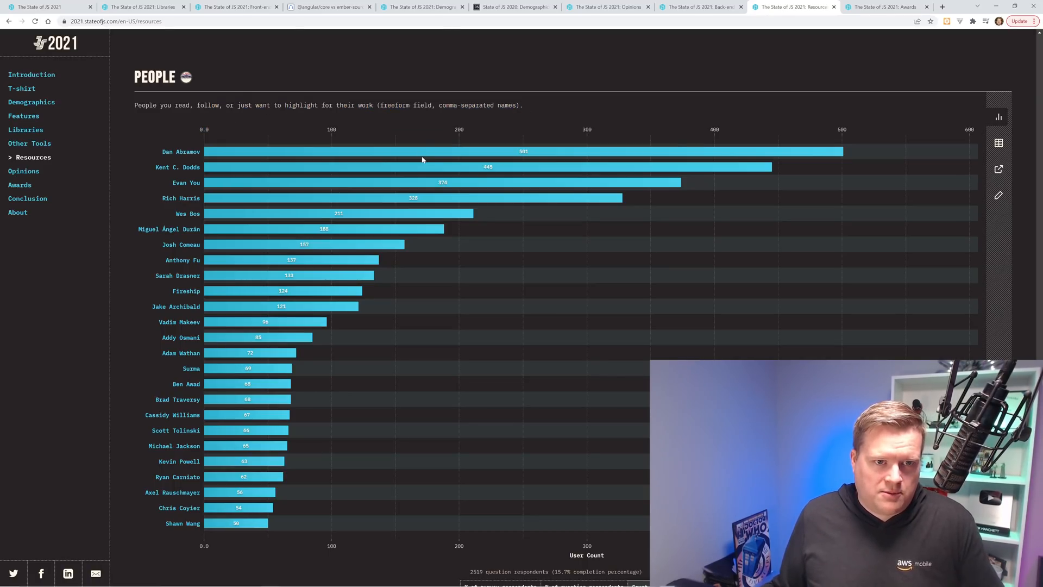
mouse_move(423, 151)
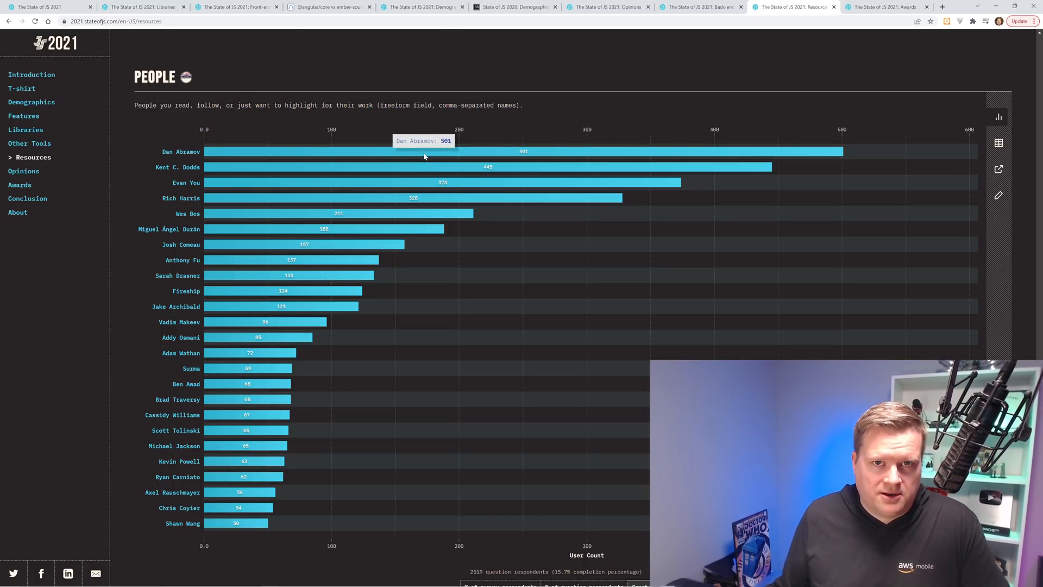
mouse_move(267, 172)
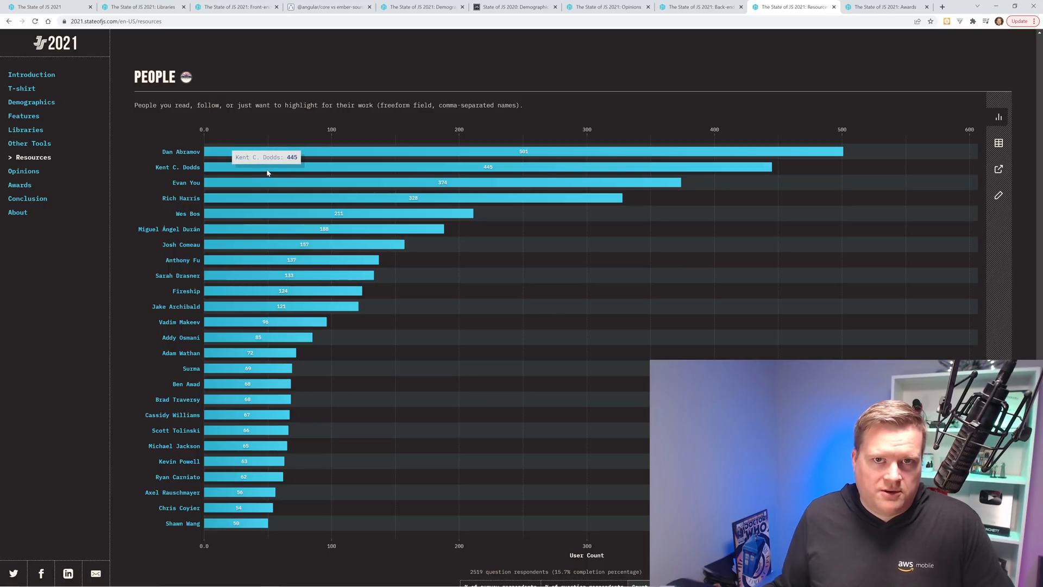
mouse_move(126, 326)
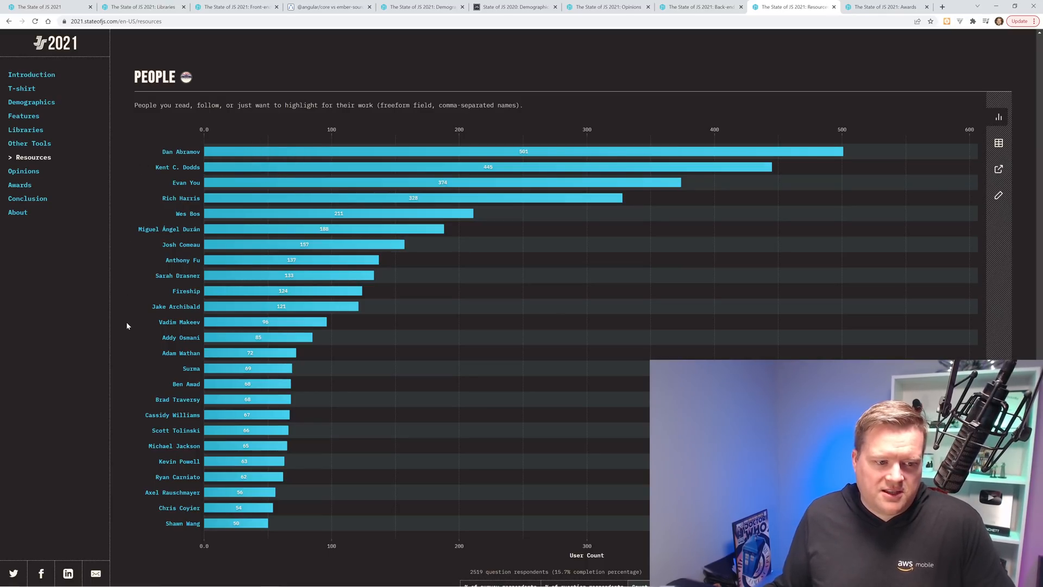
mouse_move(183, 414)
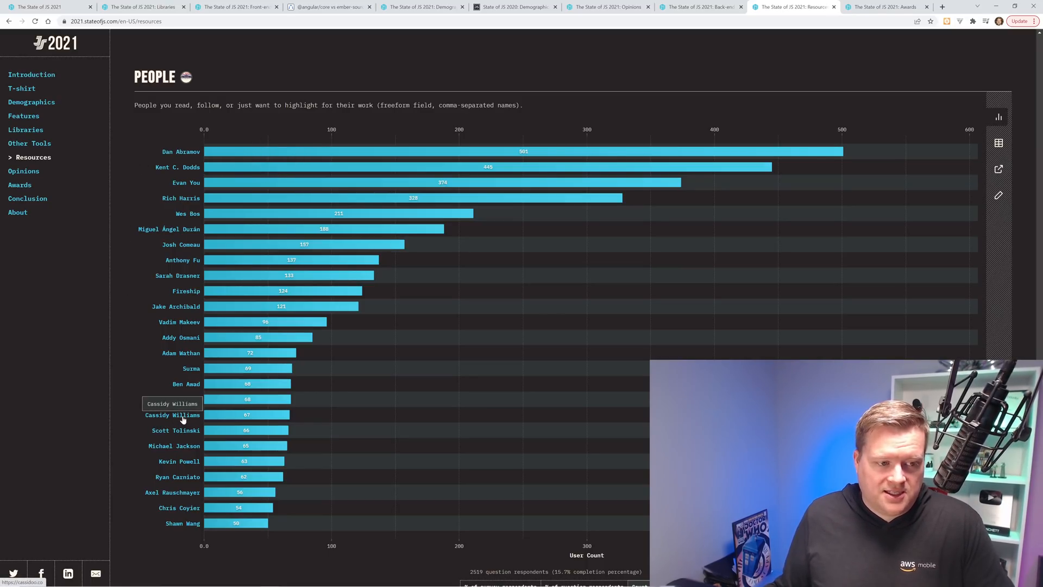
mouse_move(184, 277)
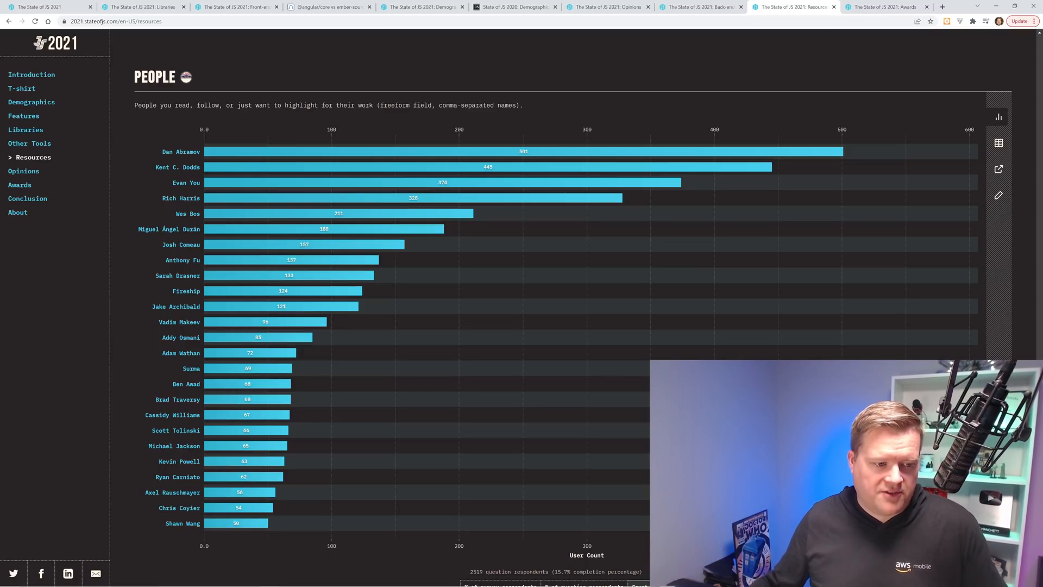
mouse_move(642, 340)
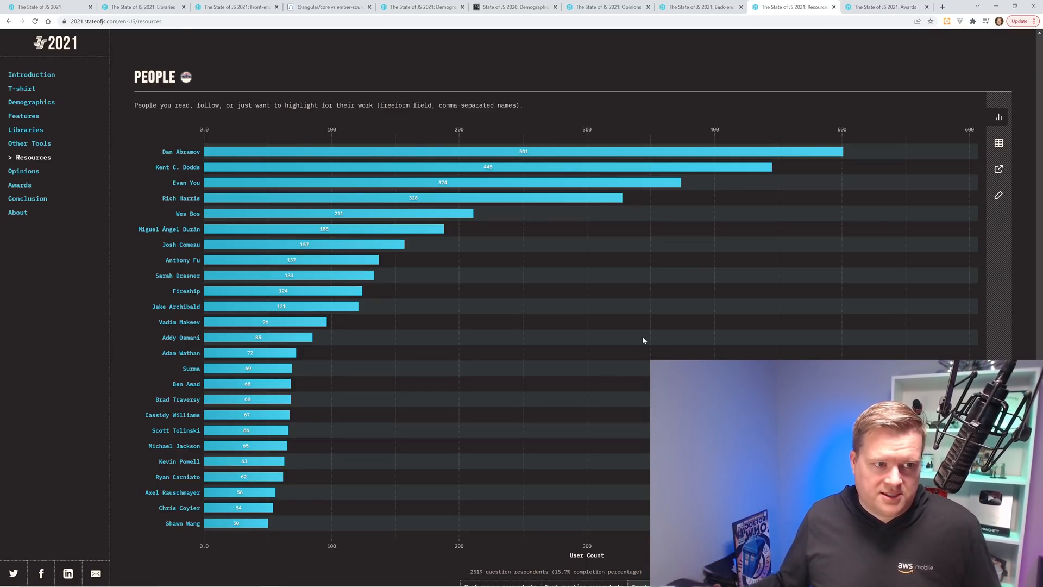
mouse_move(193, 298)
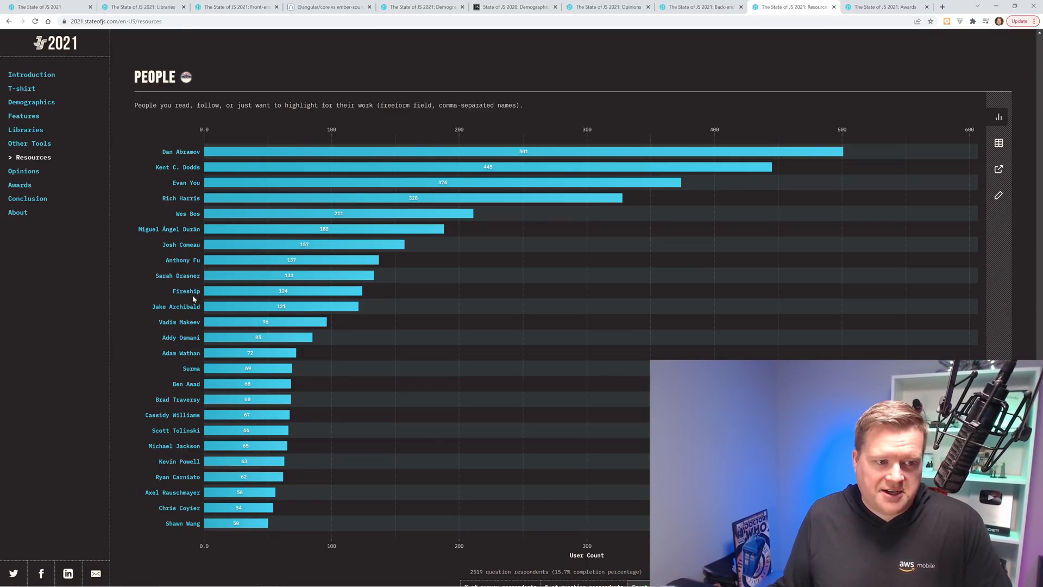
mouse_move(185, 291)
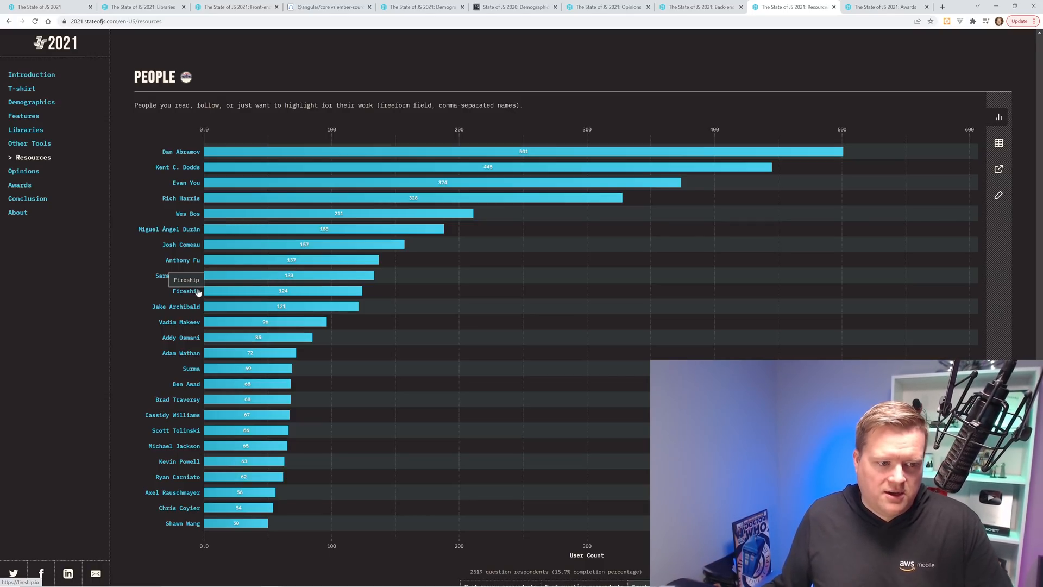
mouse_move(193, 399)
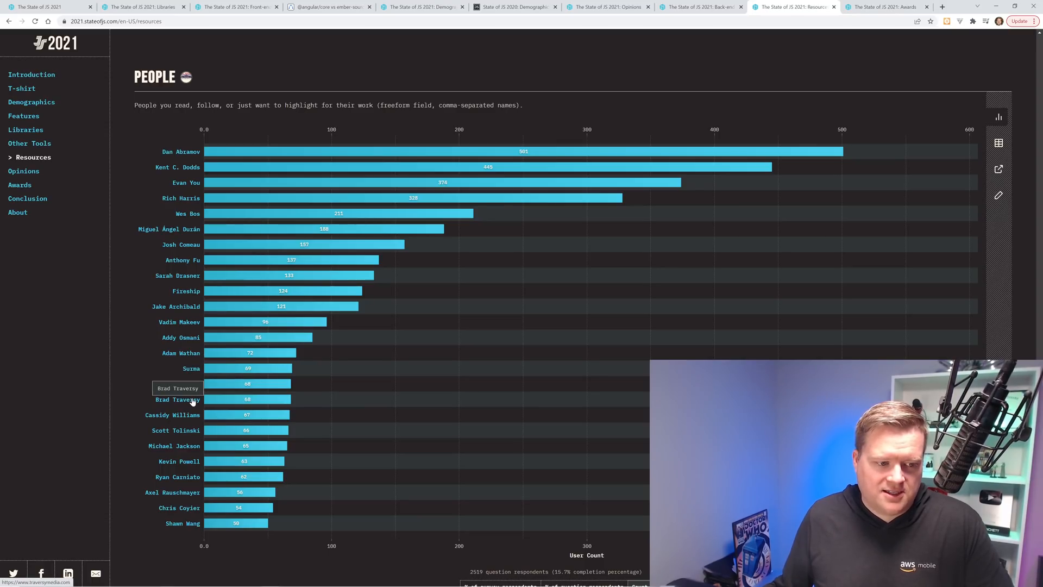
mouse_move(193, 430)
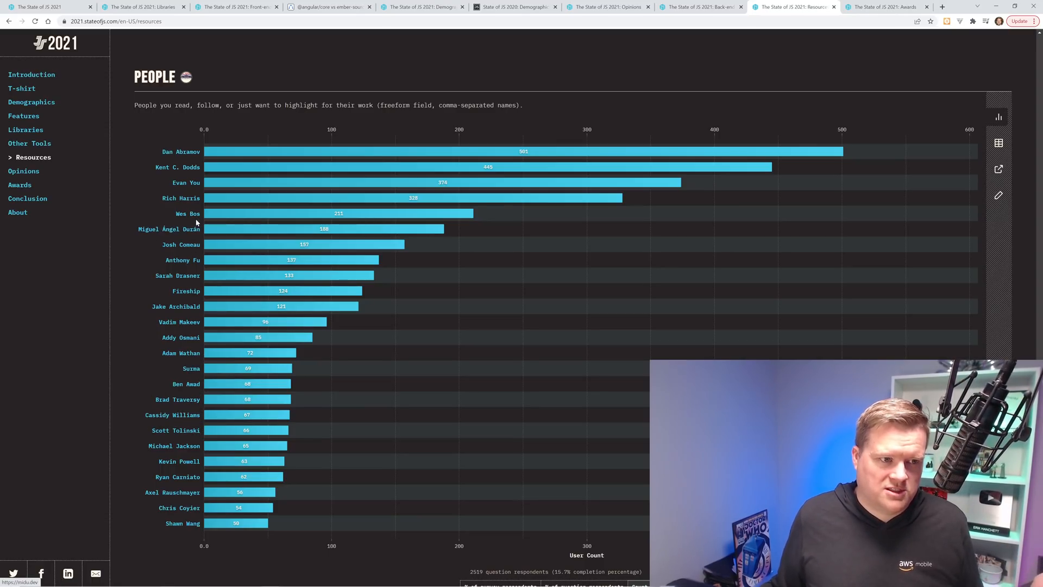
mouse_move(195, 214)
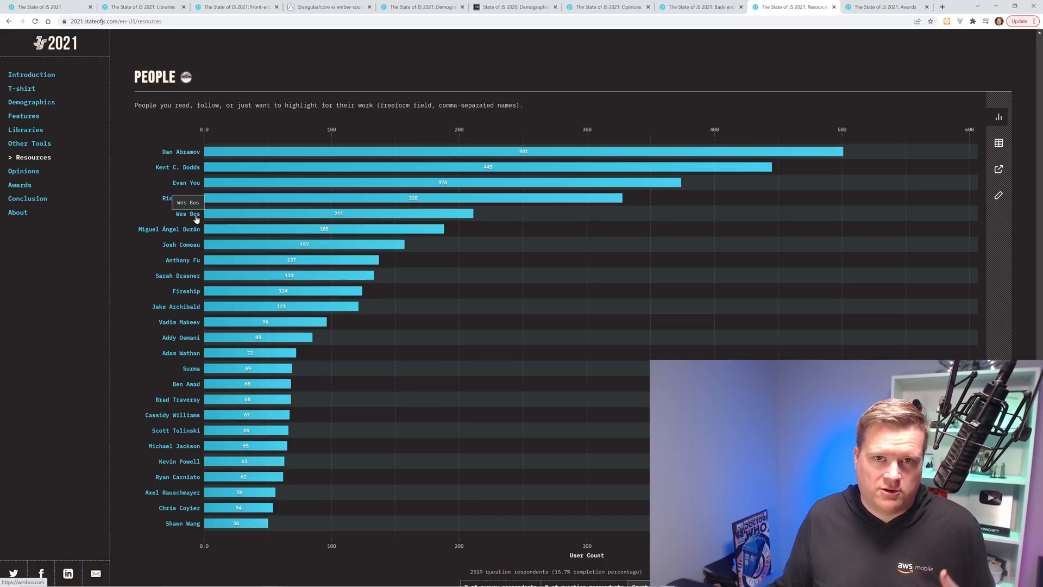
mouse_move(188, 466)
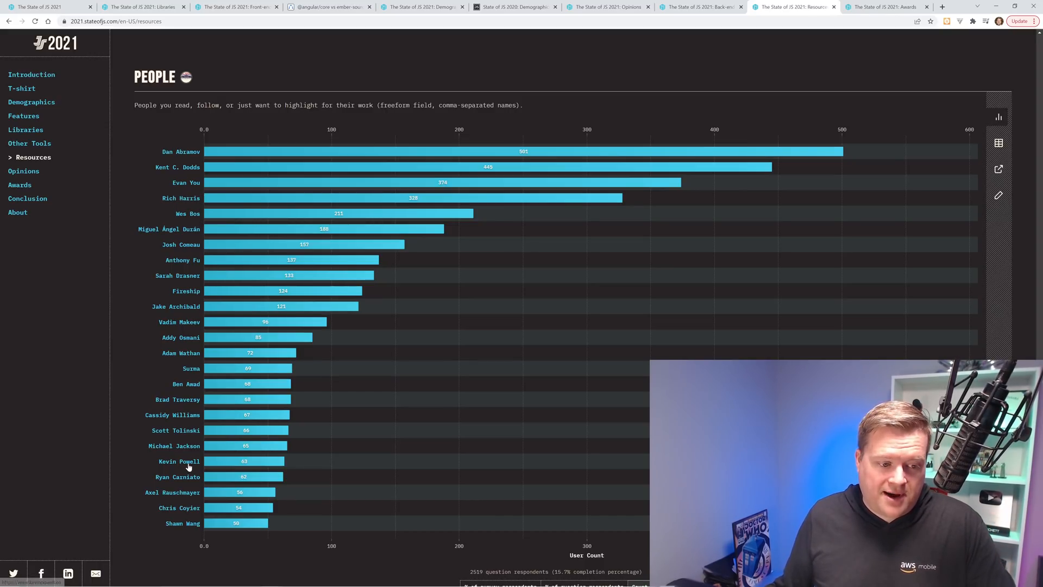
mouse_move(188, 466)
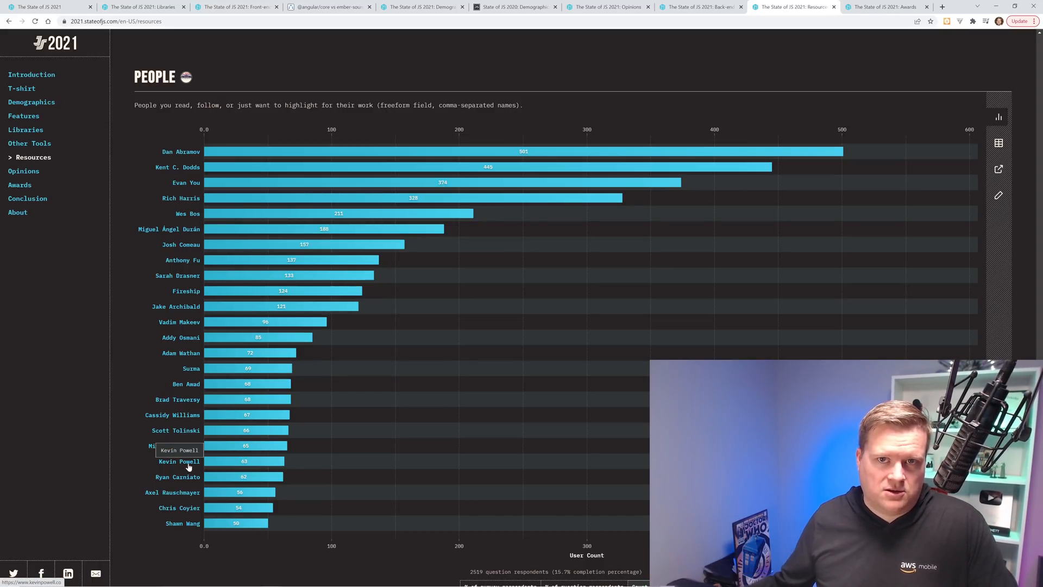
left_click(28, 185)
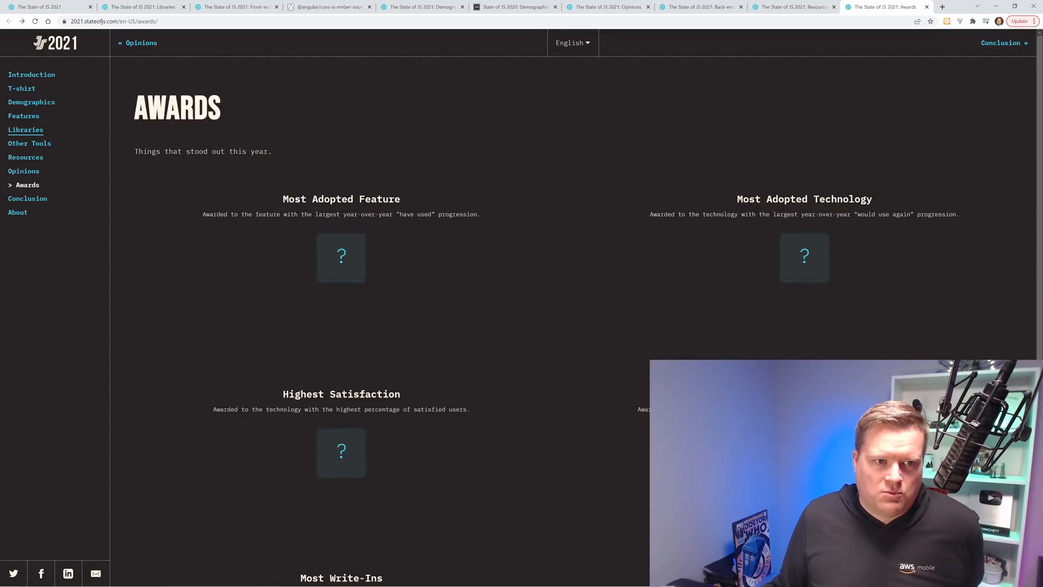
Reveal the award winners: Nullish Coalescing, esbuild, and Vite for Highest Satisfaction and Highest Interest.
left_click(340, 256)
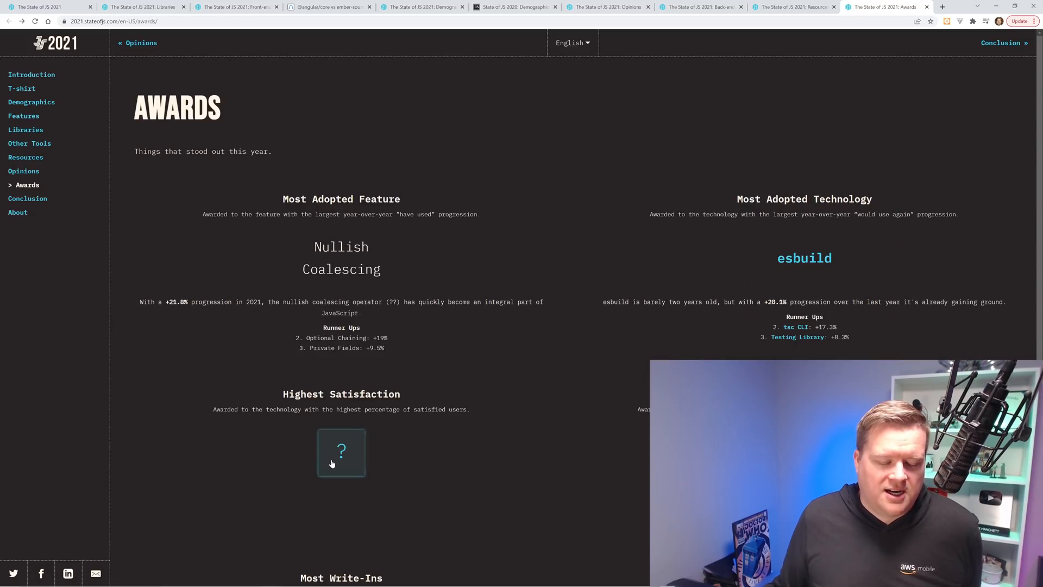
left_click(340, 453)
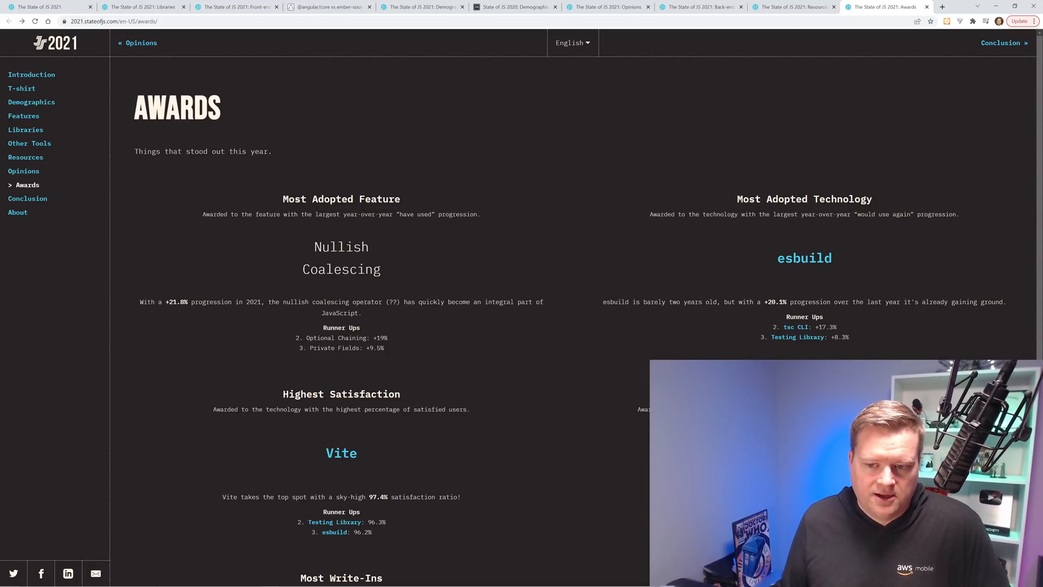
scroll("down", 3)
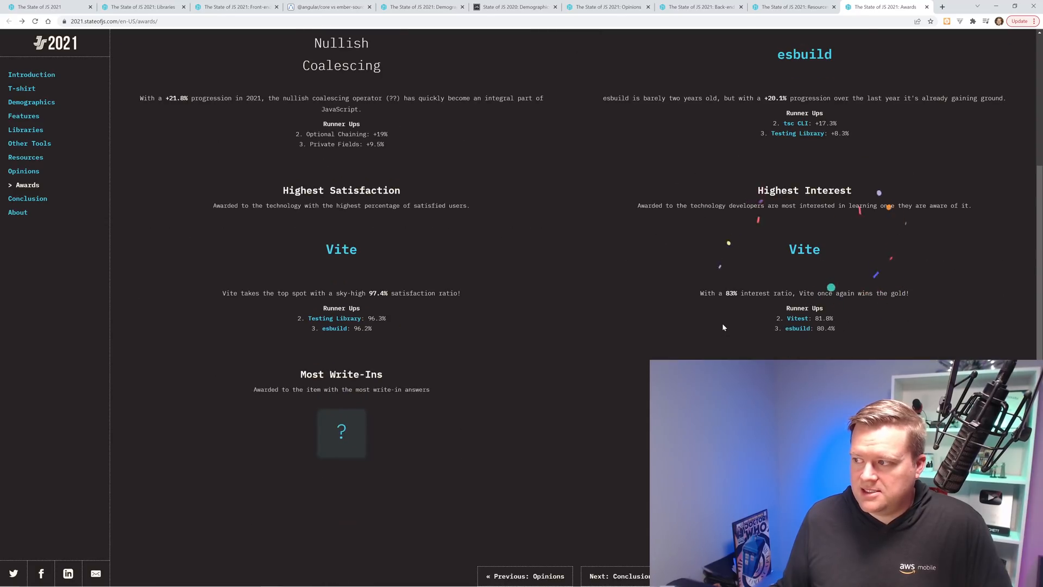
mouse_move(587, 424)
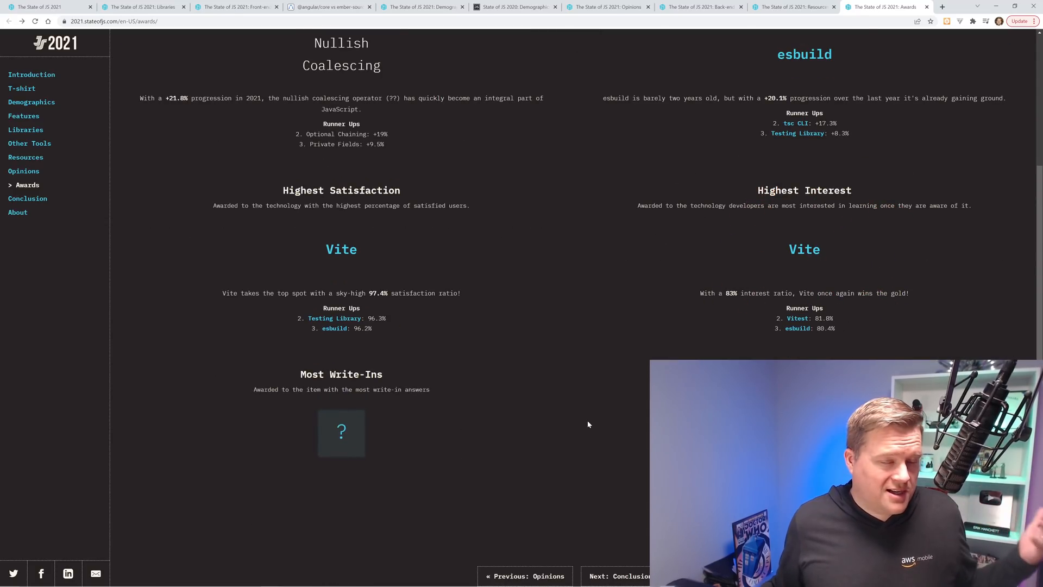